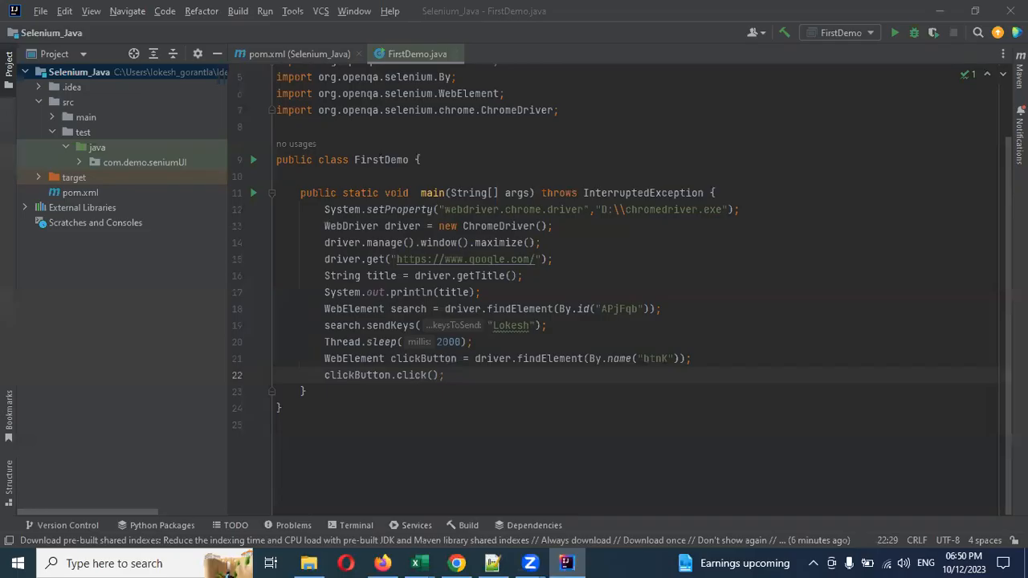
mouse_move(784, 246)
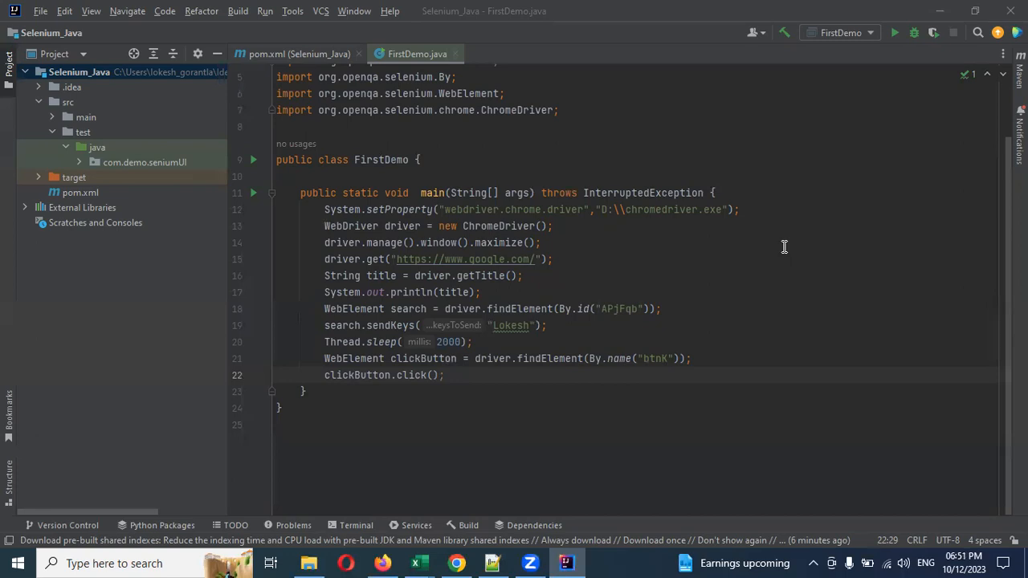
mouse_move(500, 216)
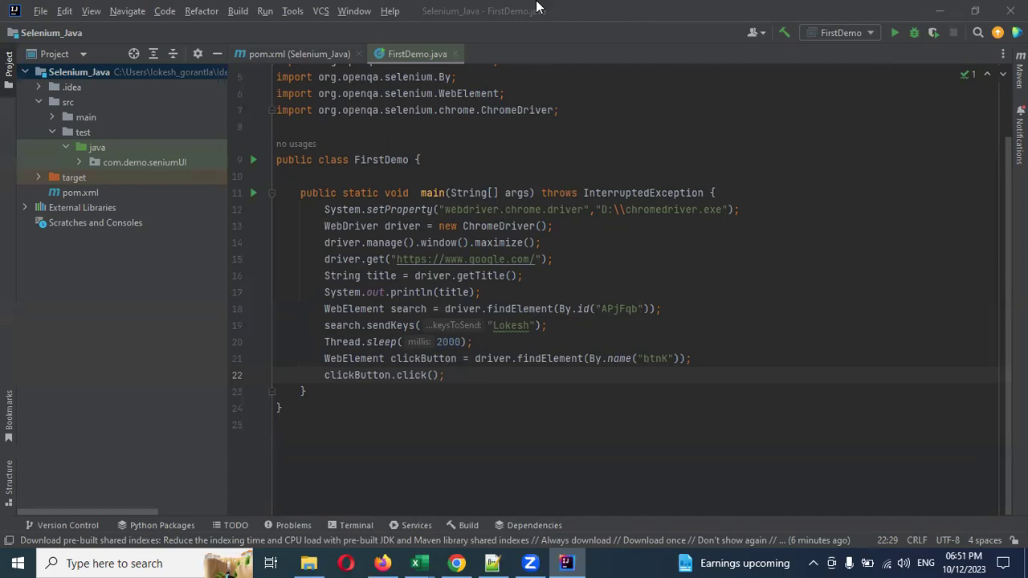
mouse_move(257, 276)
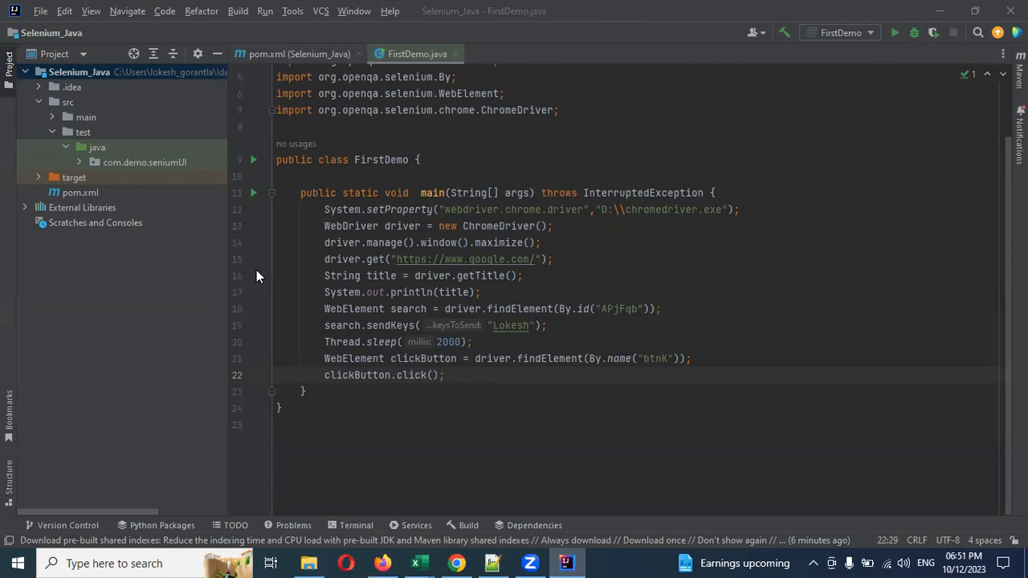
mouse_move(261, 265)
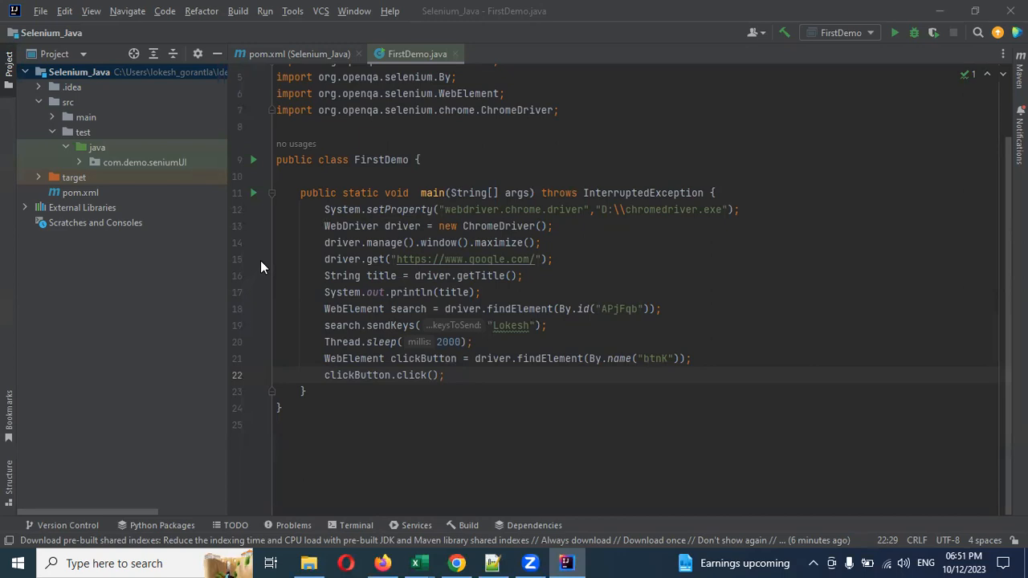
Switch from the FirstDemo Selenium class to the Chrome window showing the mail inbox.
click(455, 563)
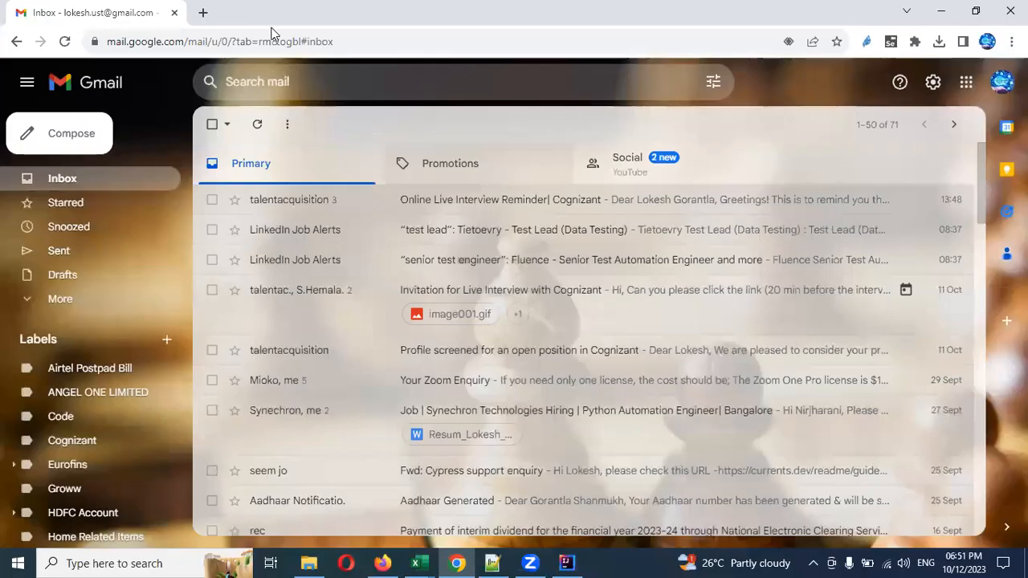
In a new tab, search the web for 'mvn repo' and go to mvnrepository.com.
click(202, 12)
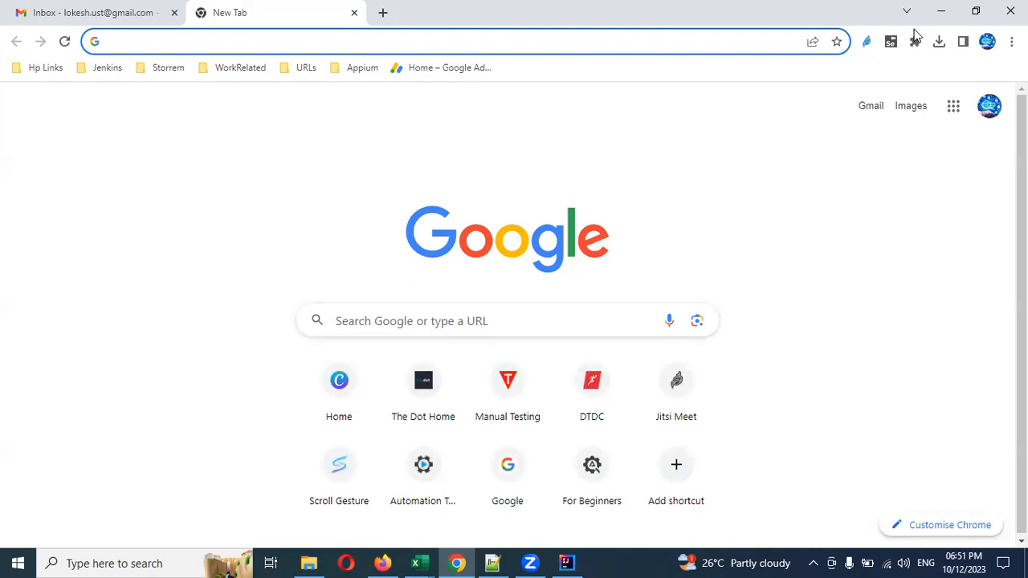
text(mvn re)
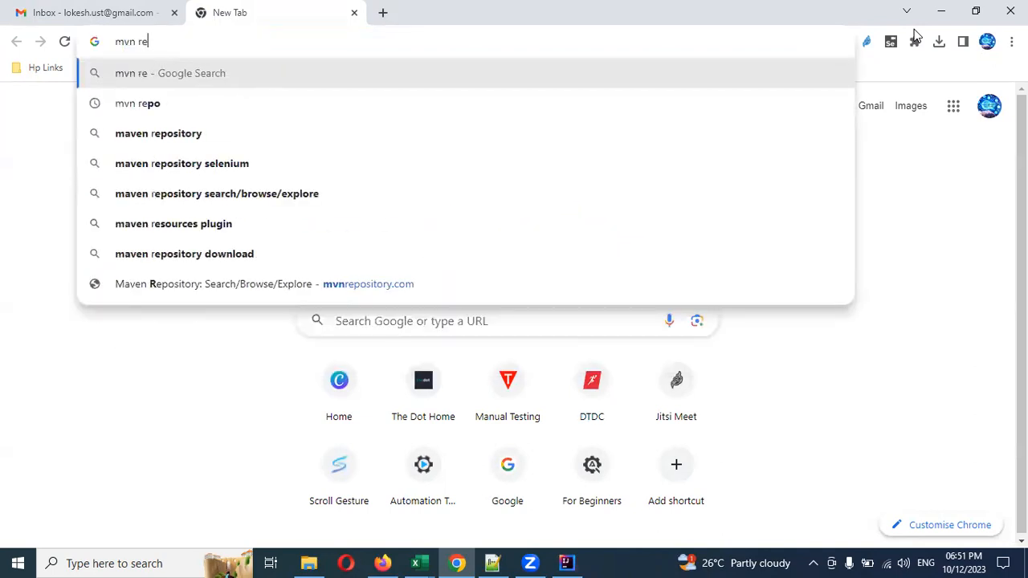
text(p)
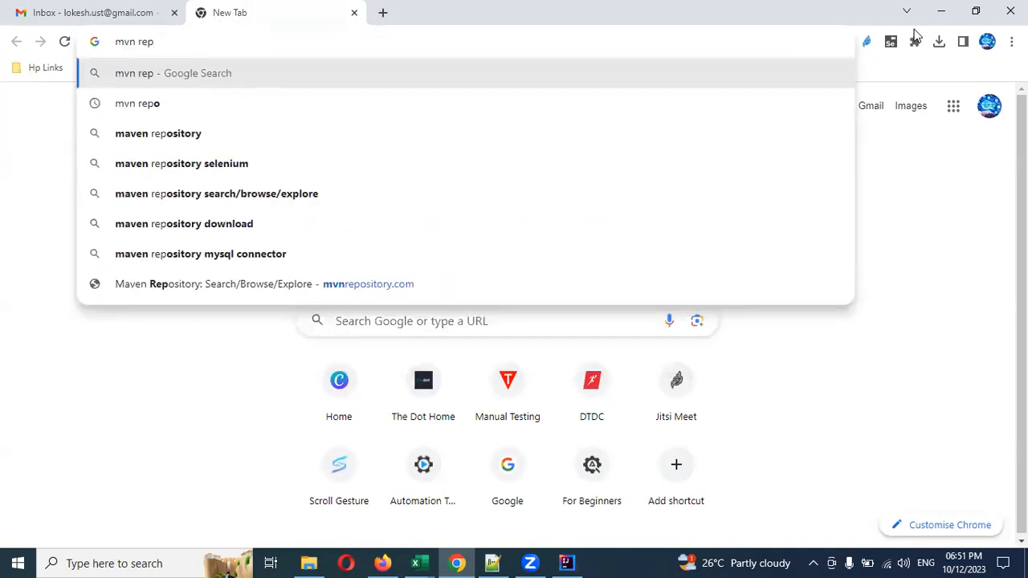
click(158, 133)
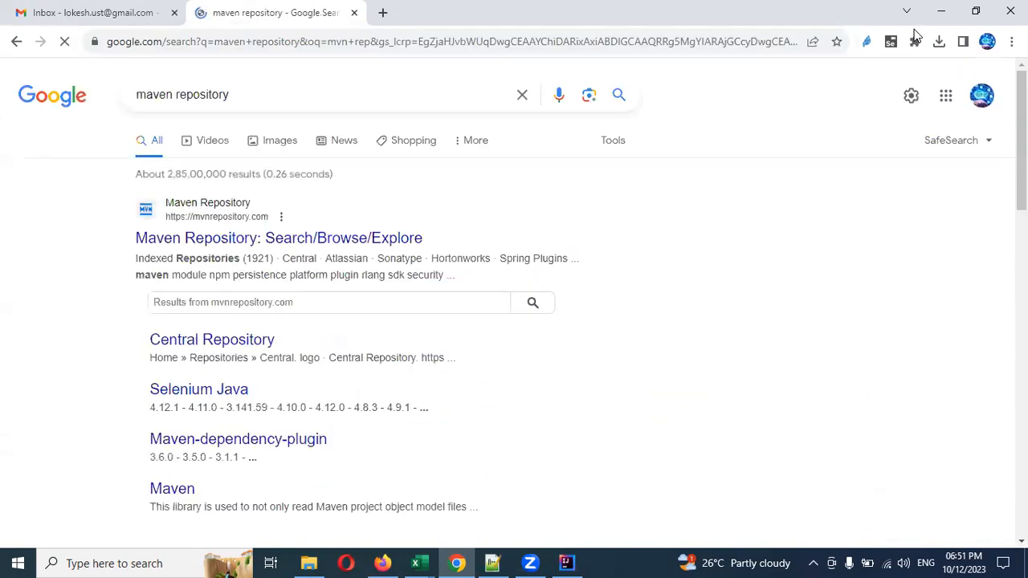
click(279, 238)
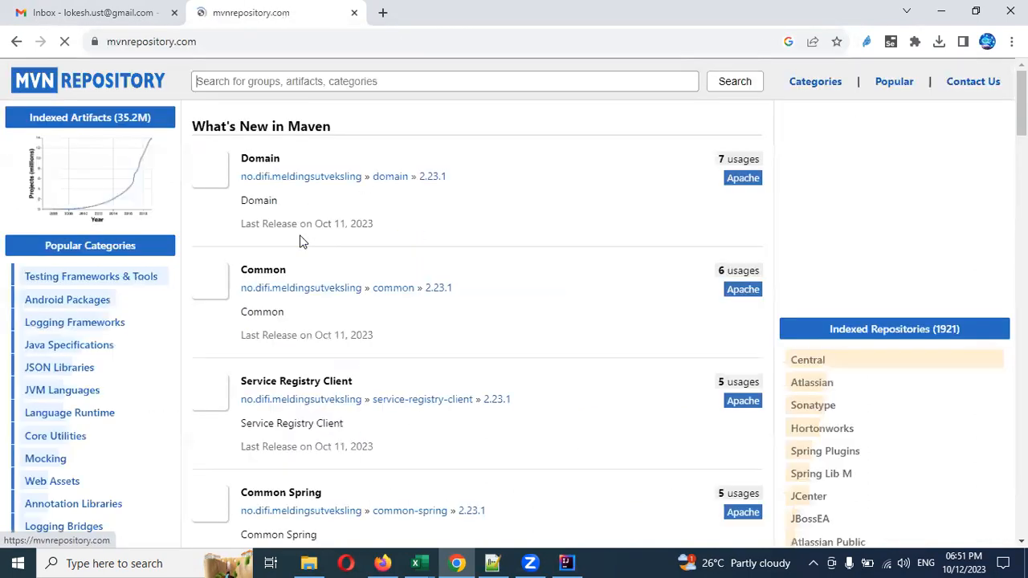
Search the Maven Repository site for 'testNG'.
click(444, 81)
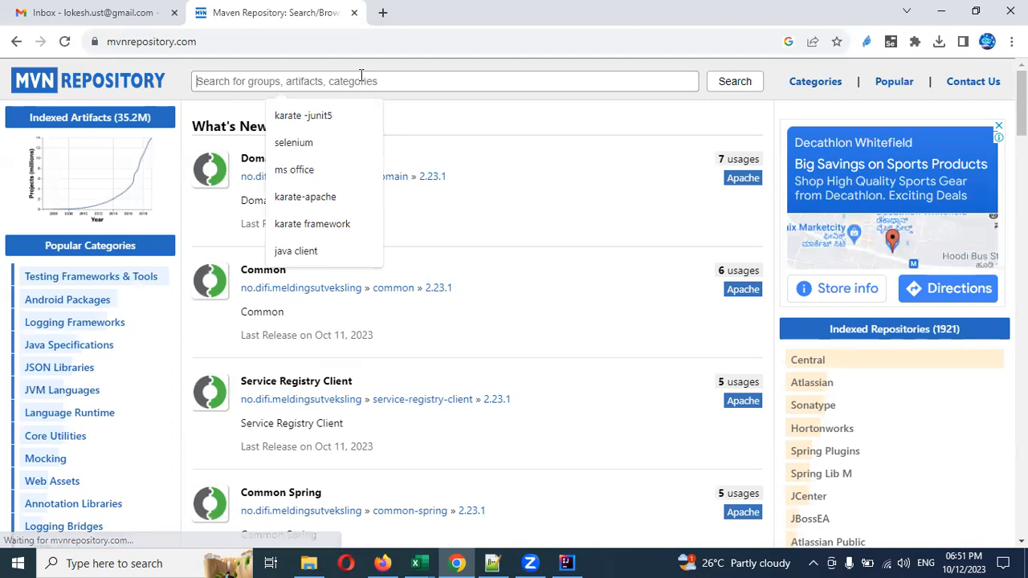
text(testNG)
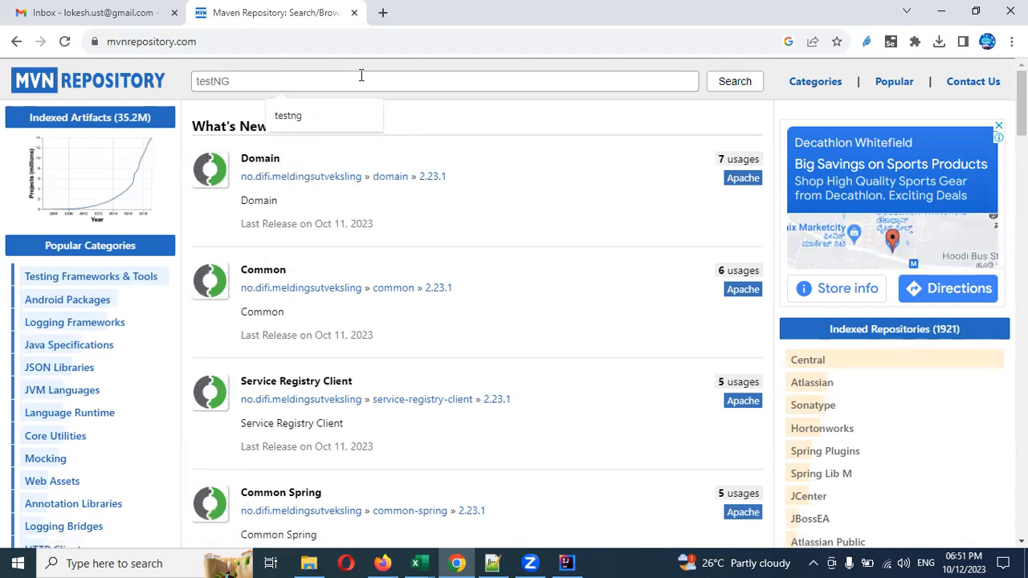
click(734, 81)
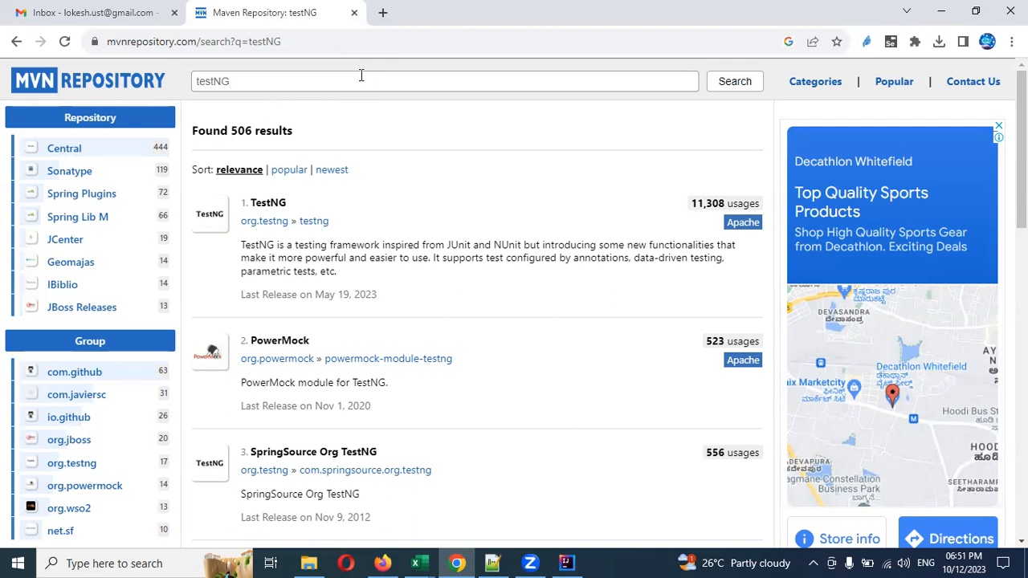
mouse_move(269, 203)
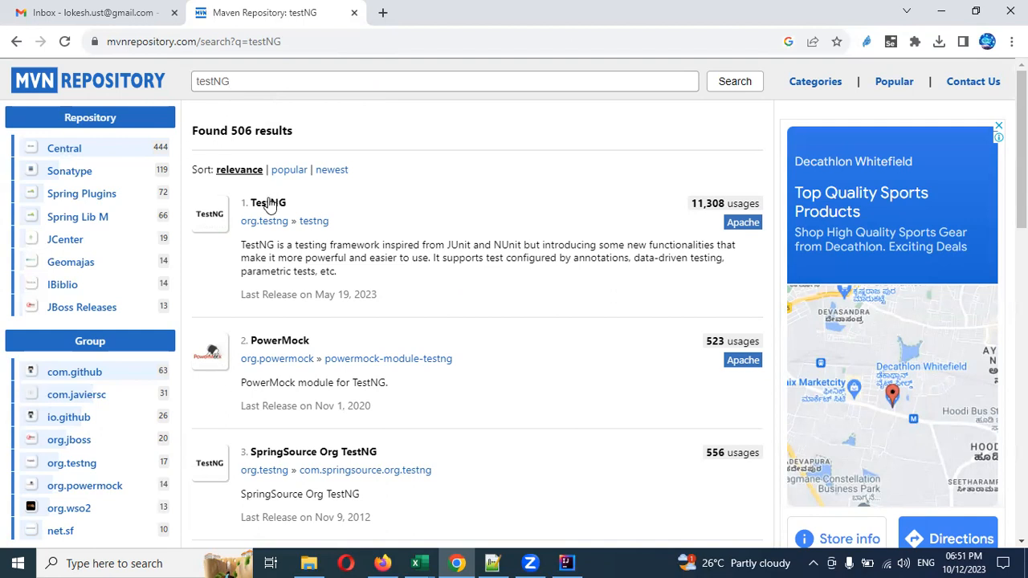
mouse_move(281, 239)
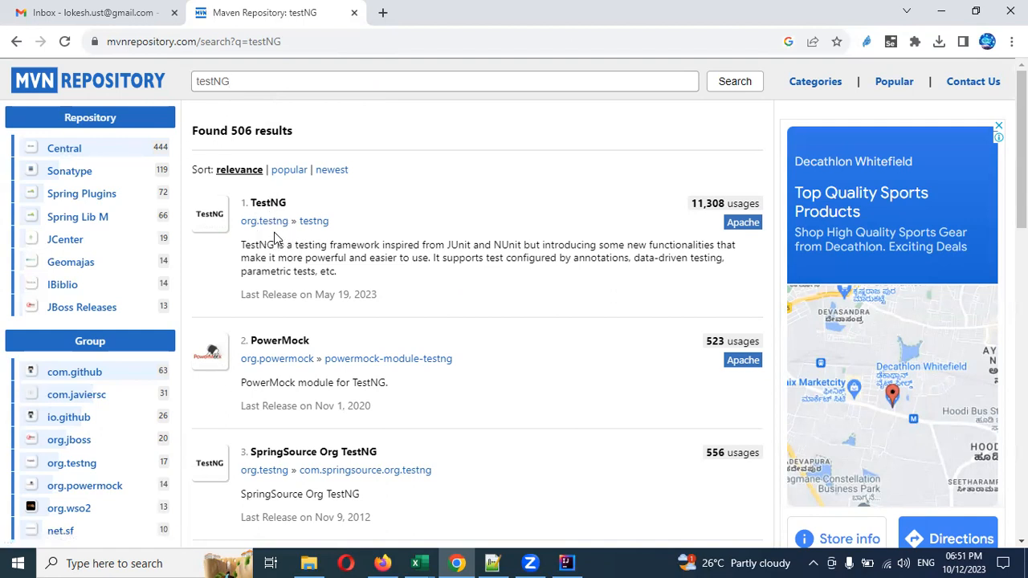
mouse_move(267, 202)
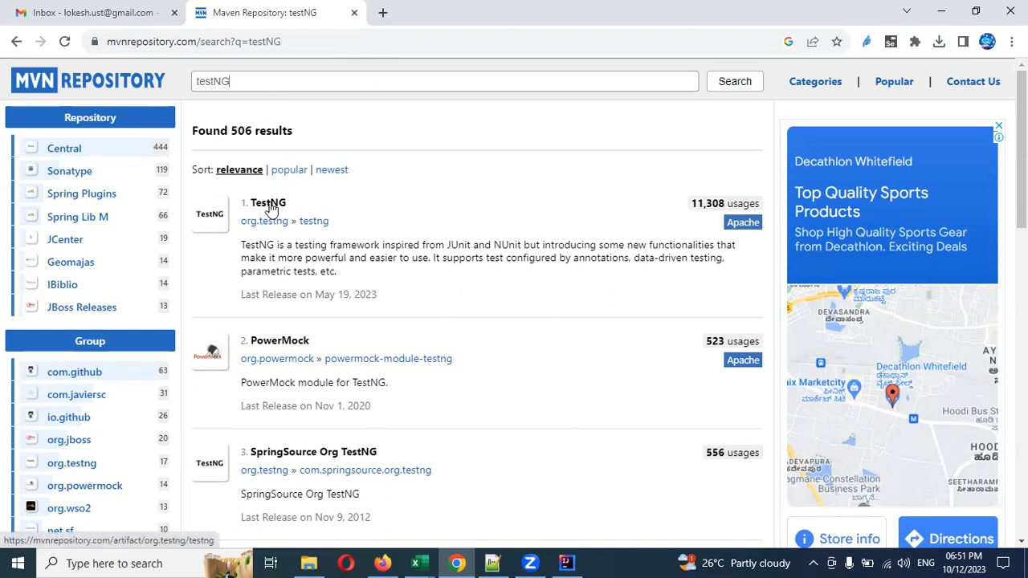
Copy the TestNG 7.8.0 Maven dependency snippet from its version page and return to IntelliJ.
click(268, 202)
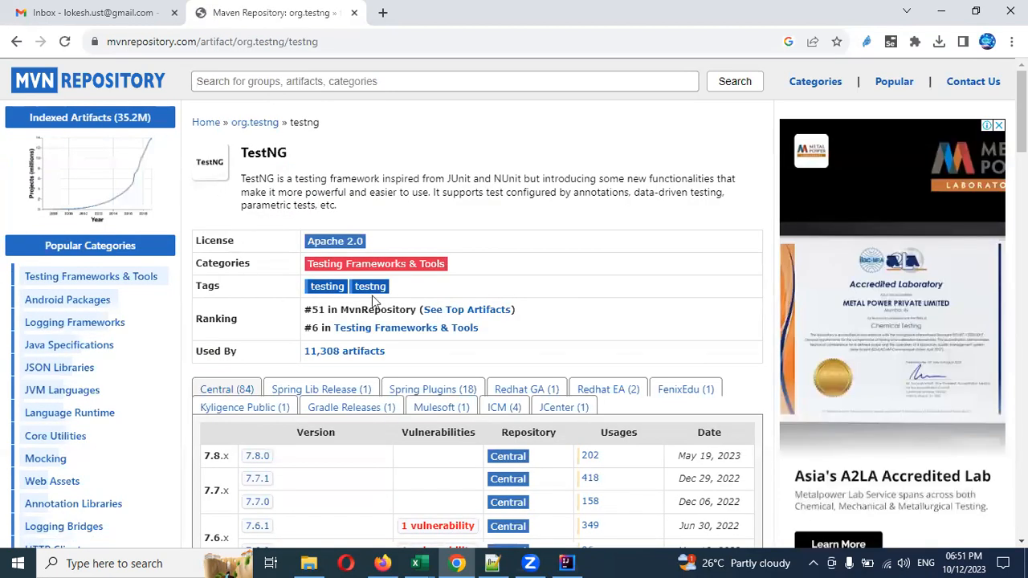
scroll(down, 3)
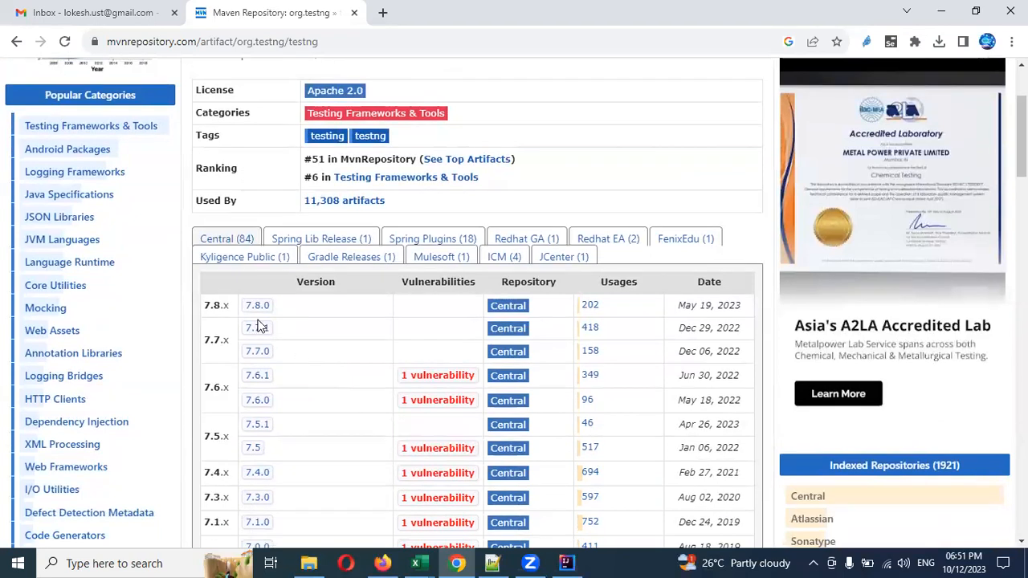
mouse_move(260, 325)
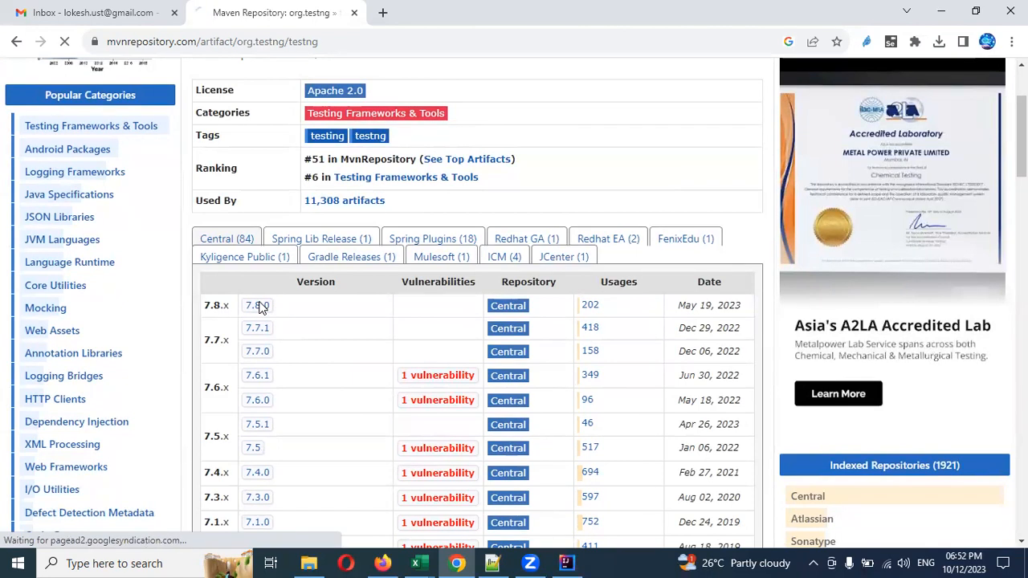
click(257, 306)
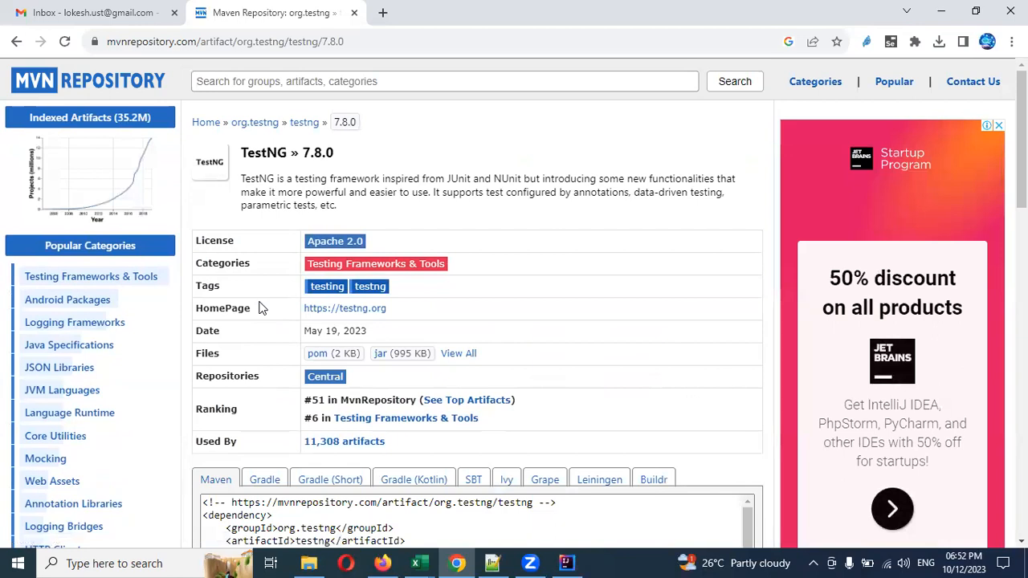
scroll(down, 3)
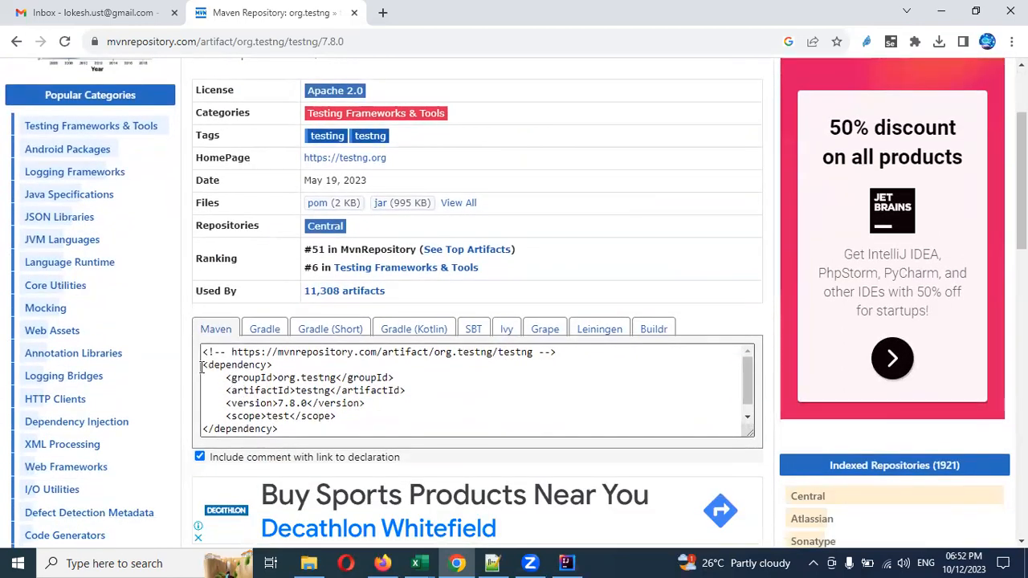
click(477, 389)
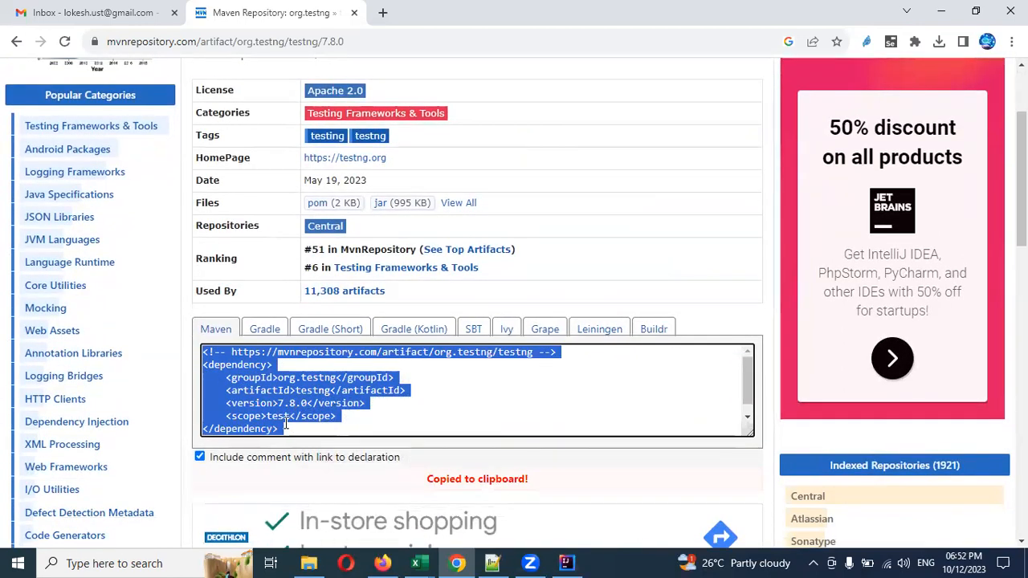
click(289, 416)
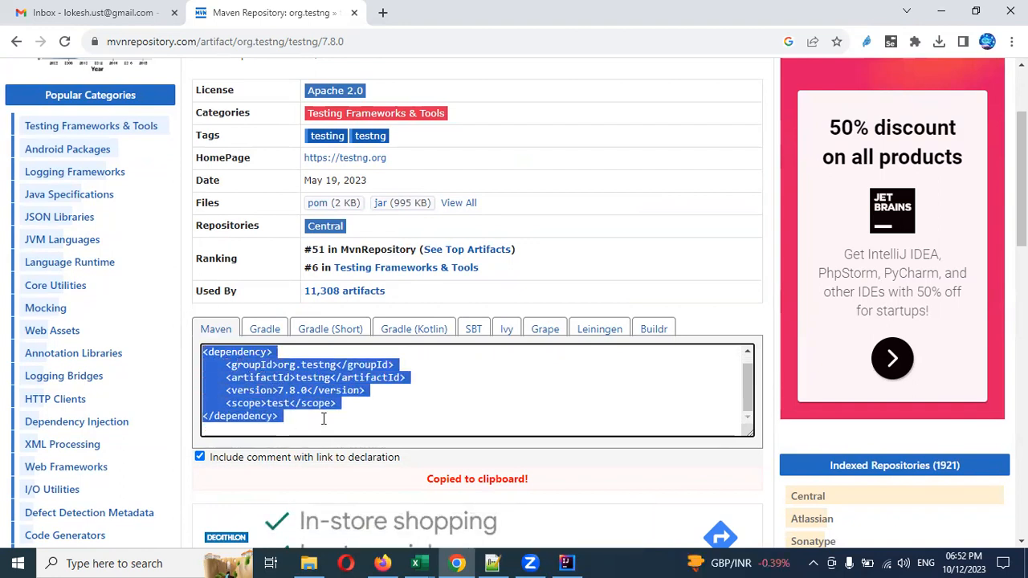
click(566, 563)
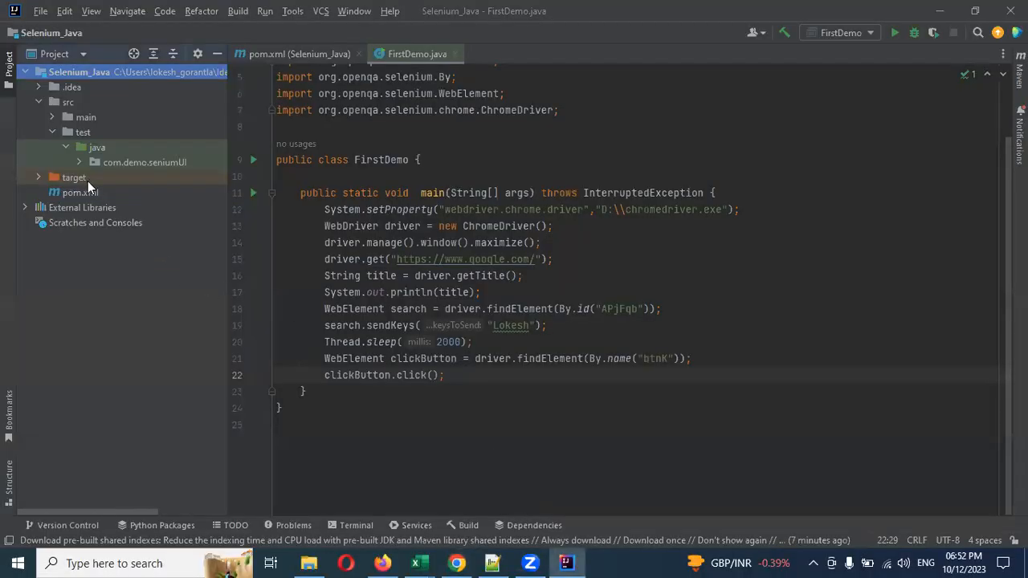
Paste the org.testng:testng 7.8.0 test-scope dependency into pom.xml's <dependencies> section.
click(298, 54)
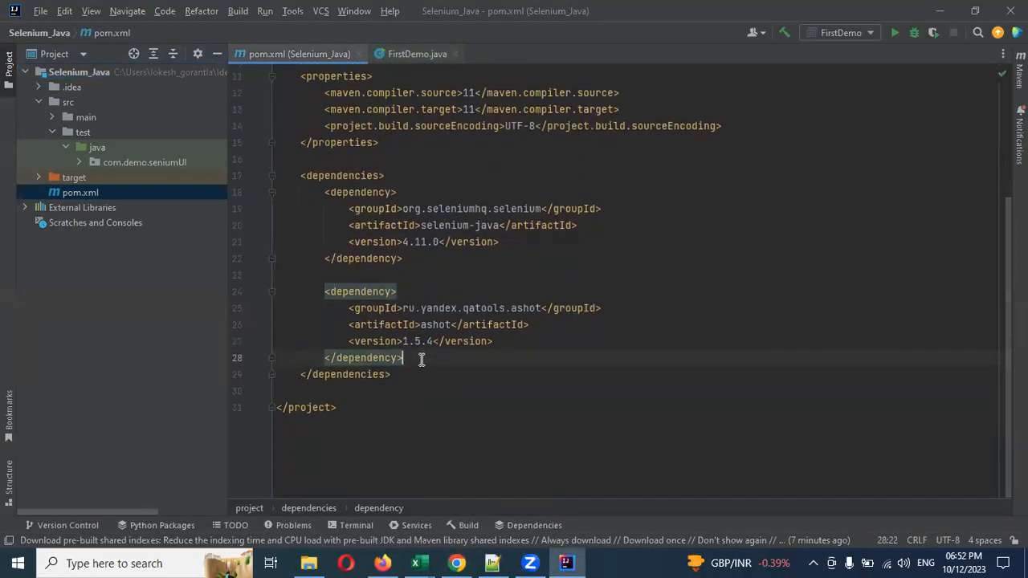
key(enter)
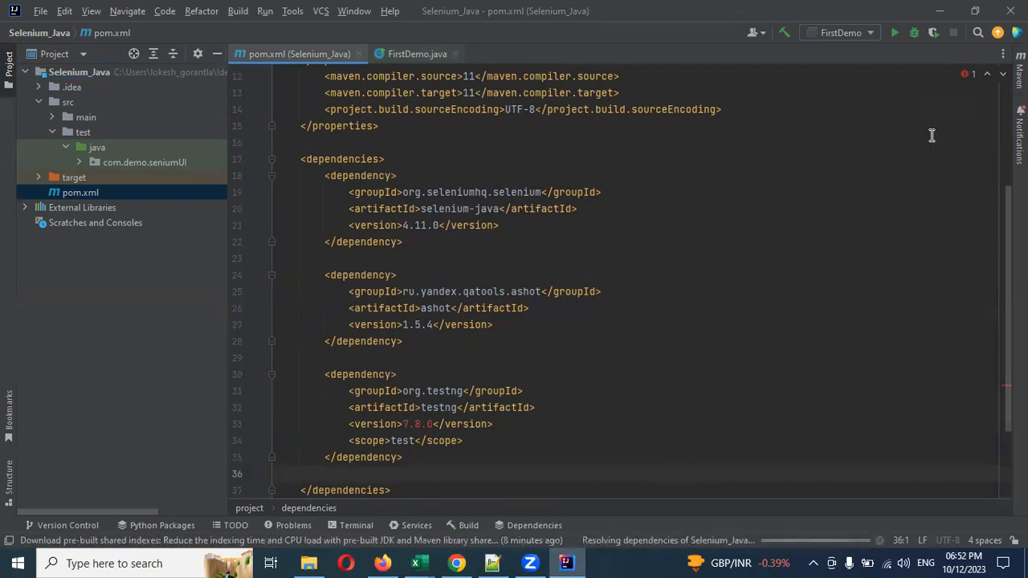
mouse_move(751, 540)
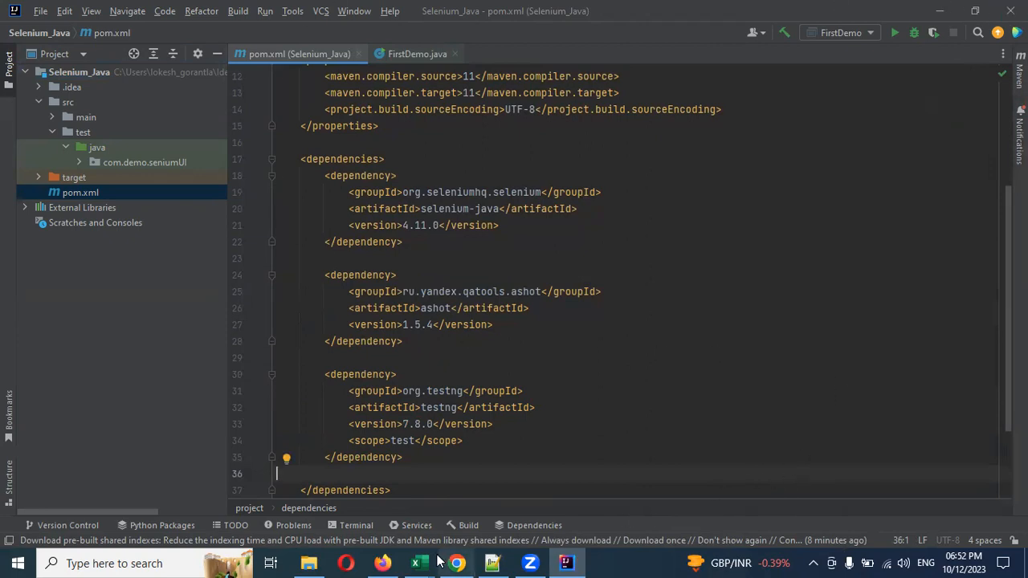
mouse_move(634, 530)
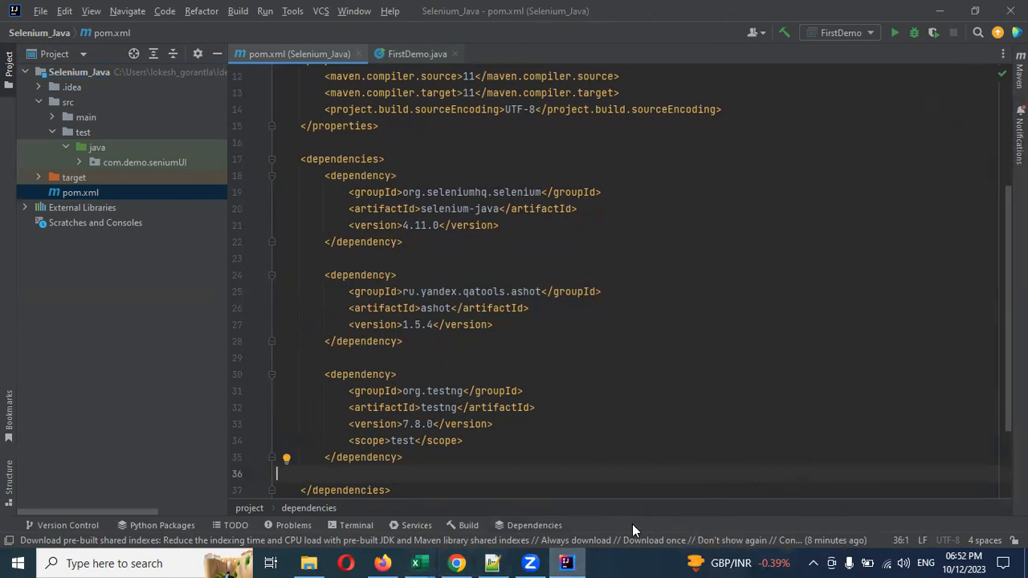
mouse_move(31, 214)
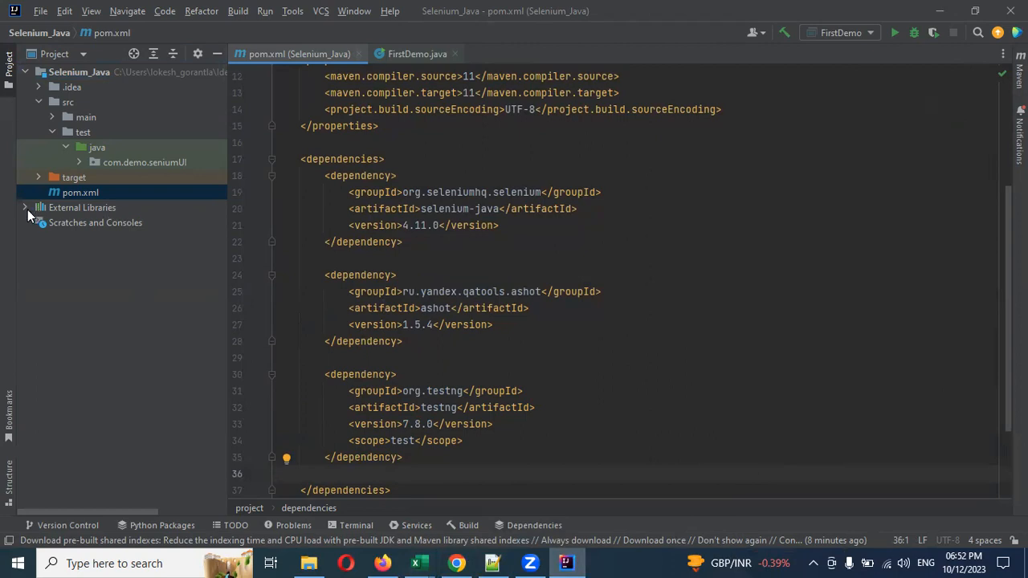
click(24, 207)
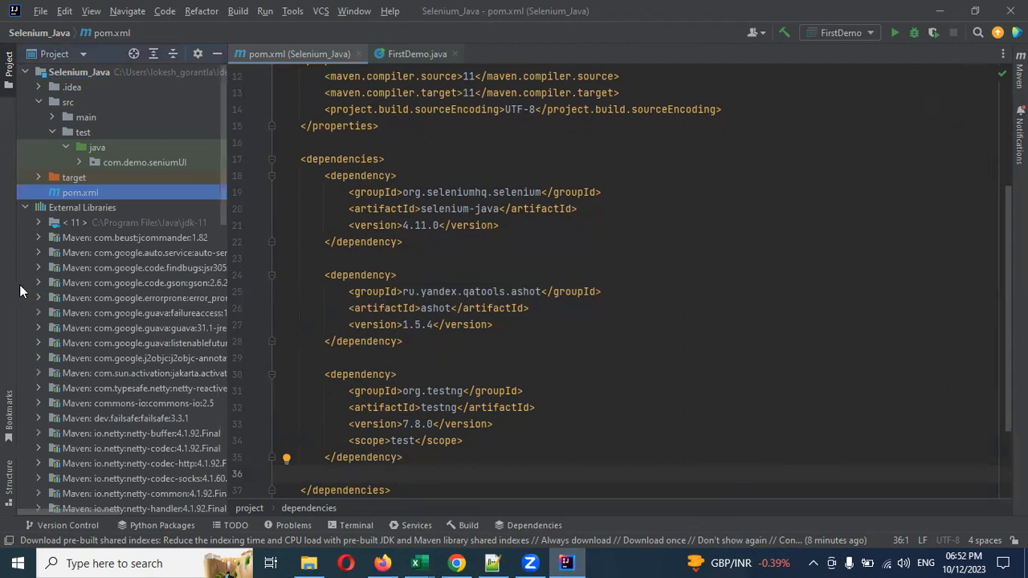
scroll(down, 3)
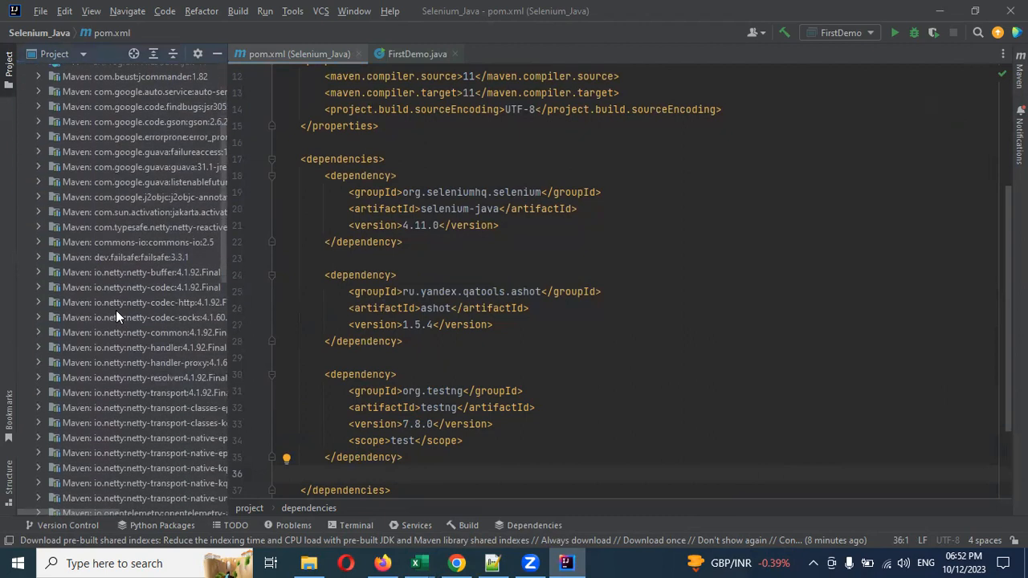
scroll(down, 3)
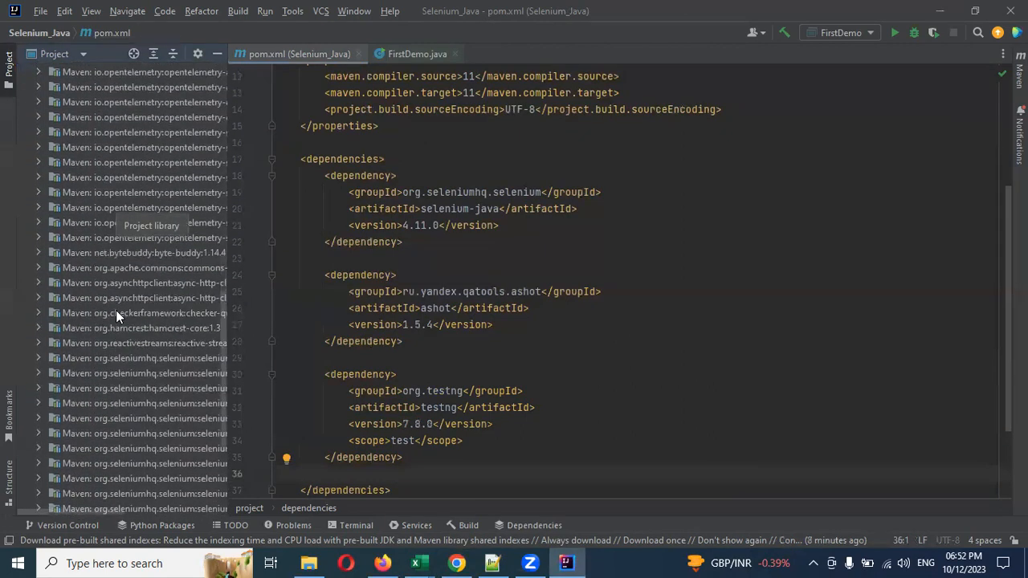
scroll(down, 3)
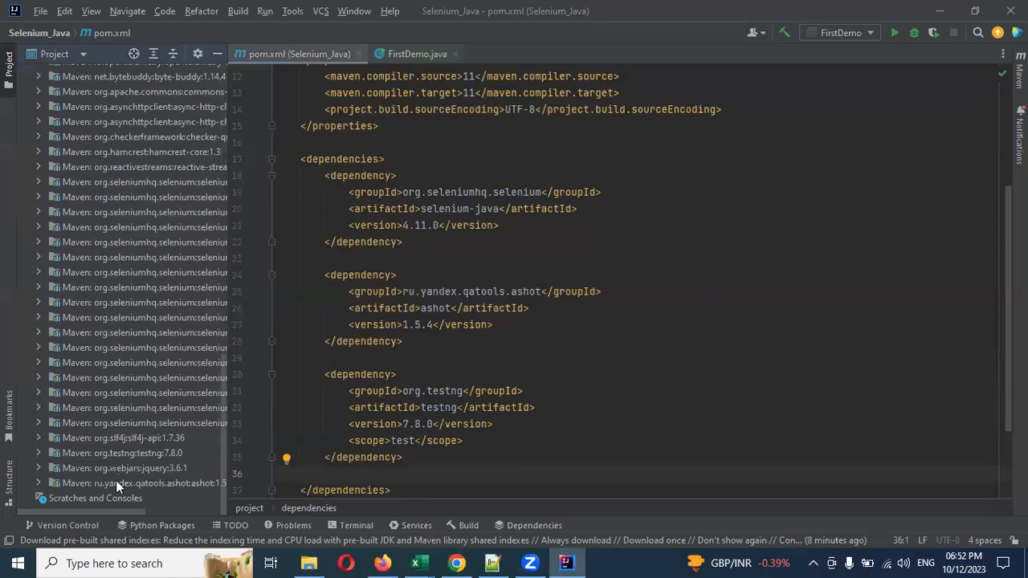
click(121, 453)
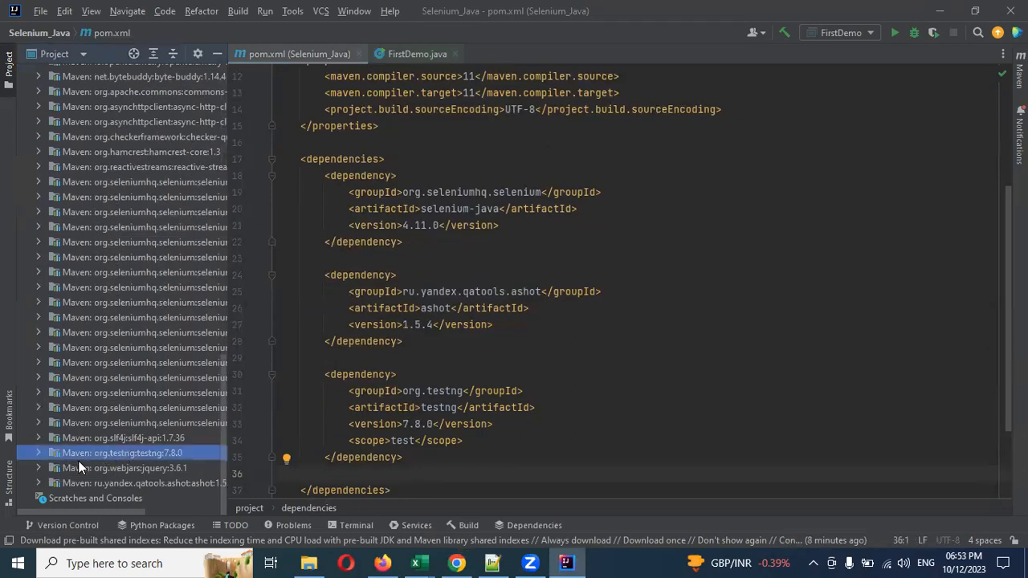
mouse_move(125, 467)
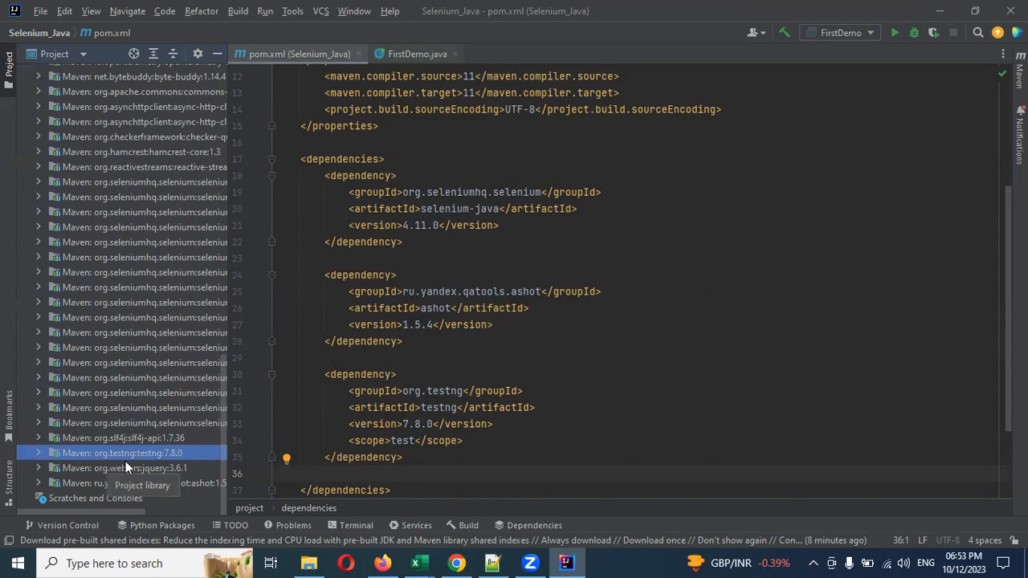
mouse_move(175, 463)
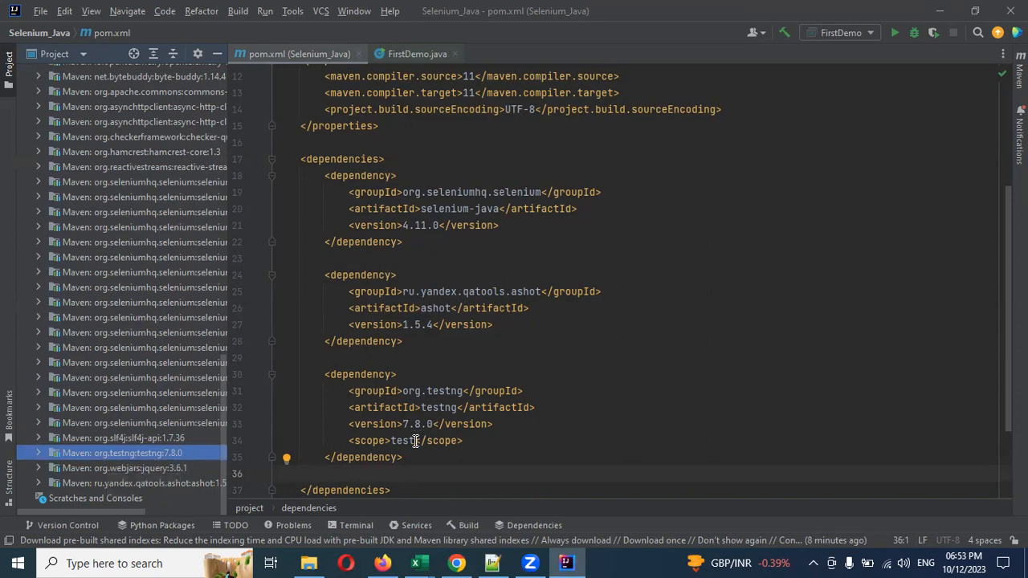
mouse_move(178, 468)
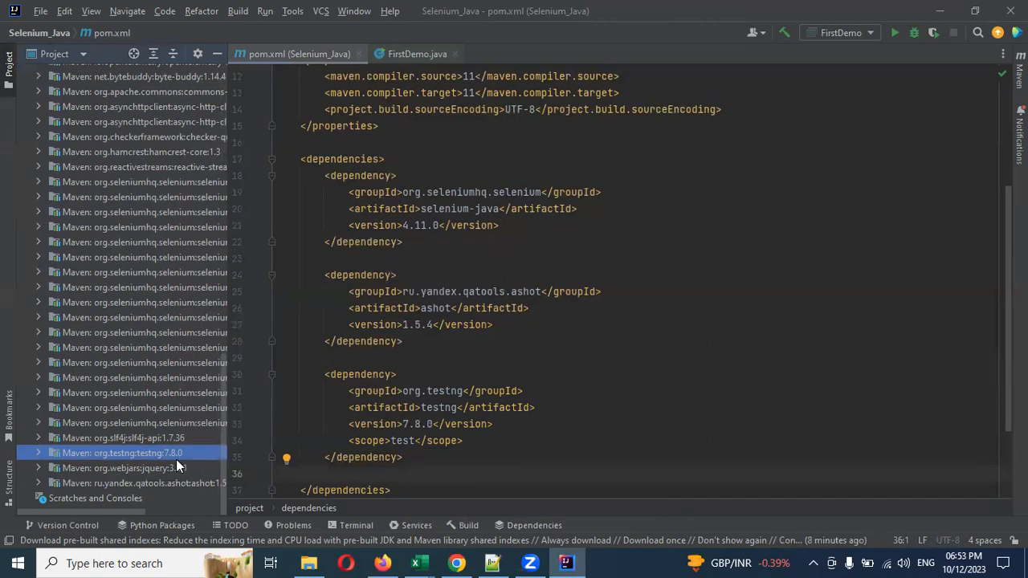
scroll(up, 3)
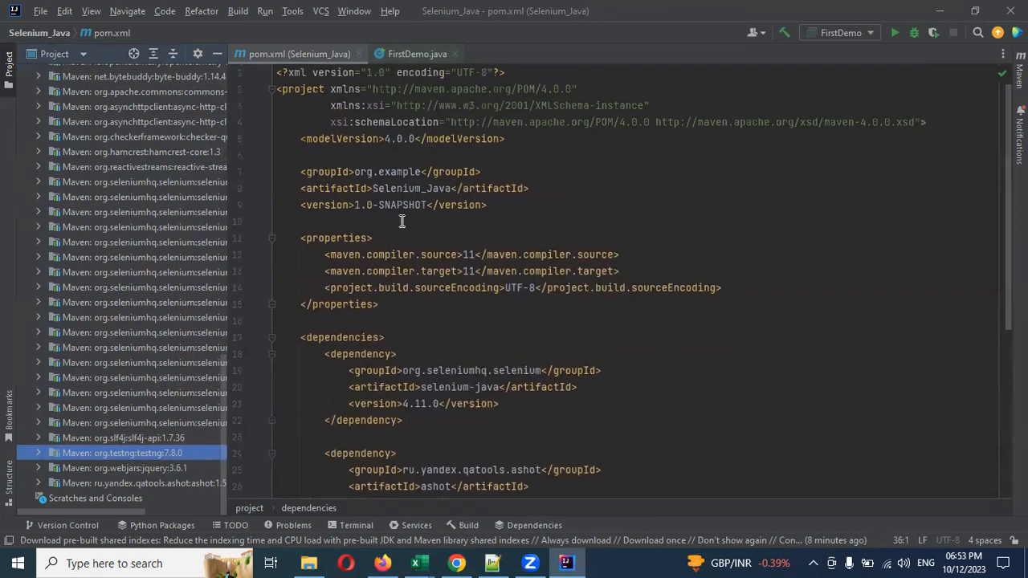
scroll(up, 3)
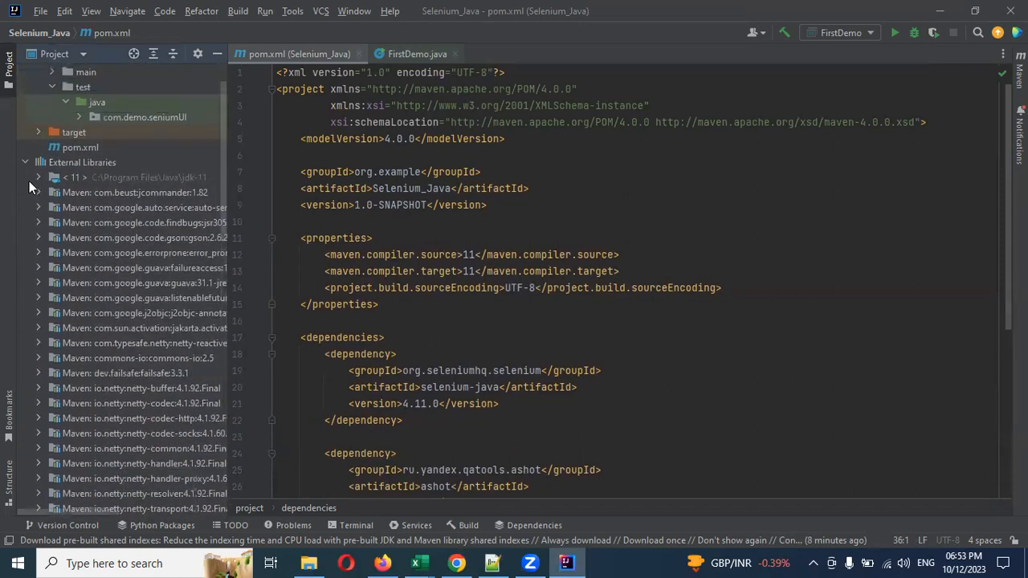
click(26, 162)
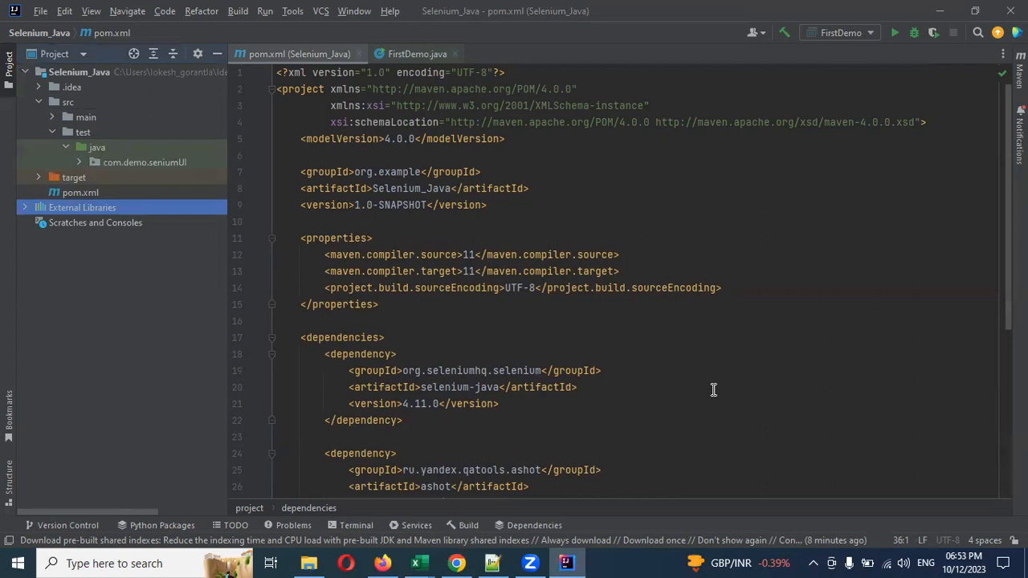
click(97, 147)
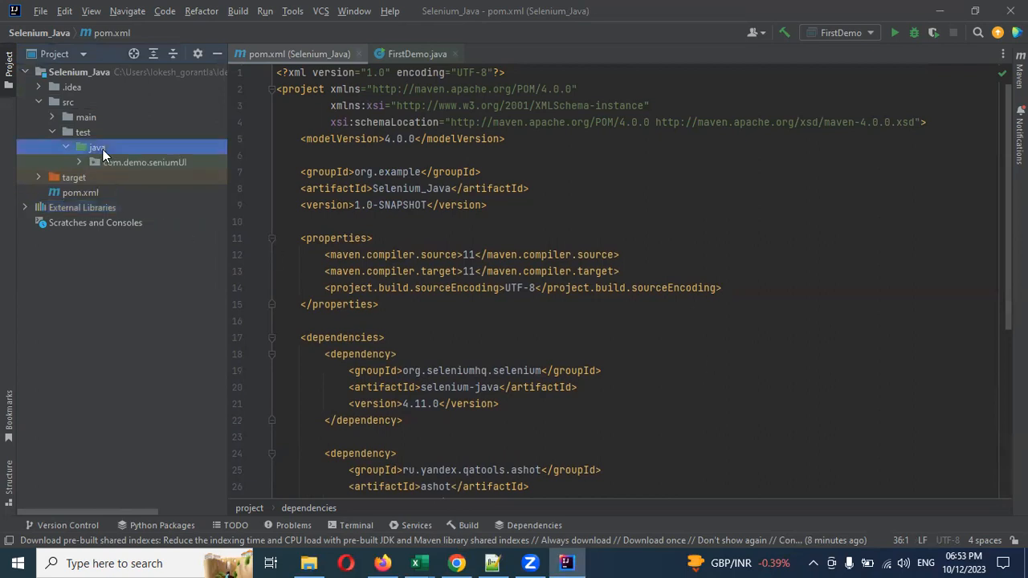
Create the package com.demo.seleniumTestNG under src/test/java.
right_click(96, 147)
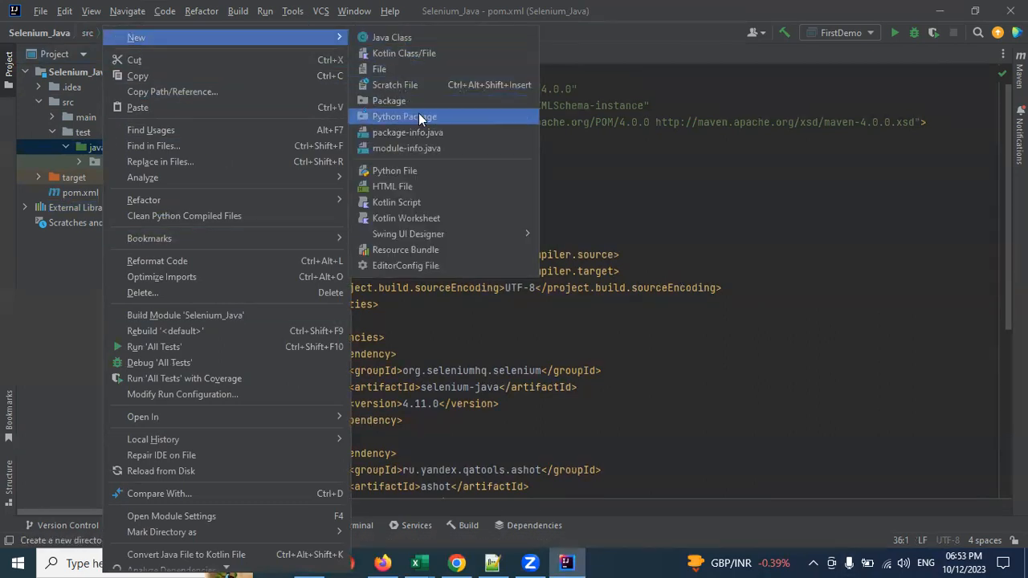
click(389, 100)
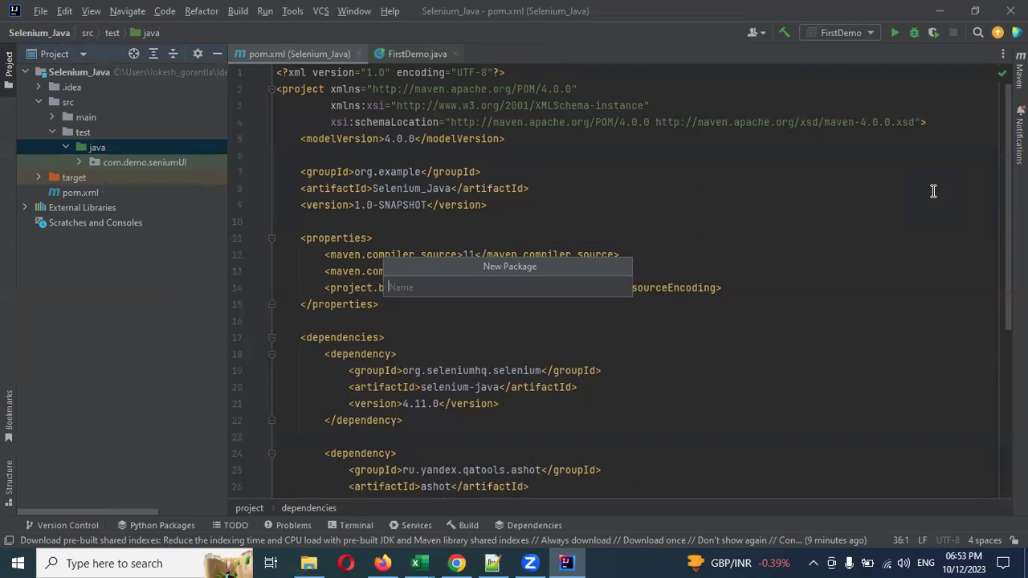
text(com)
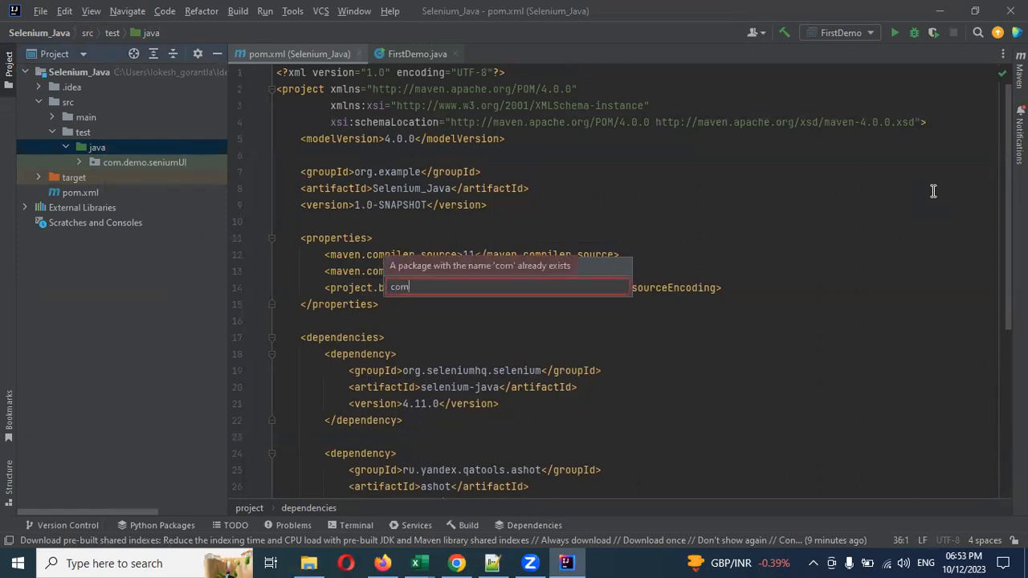
text(.demo)
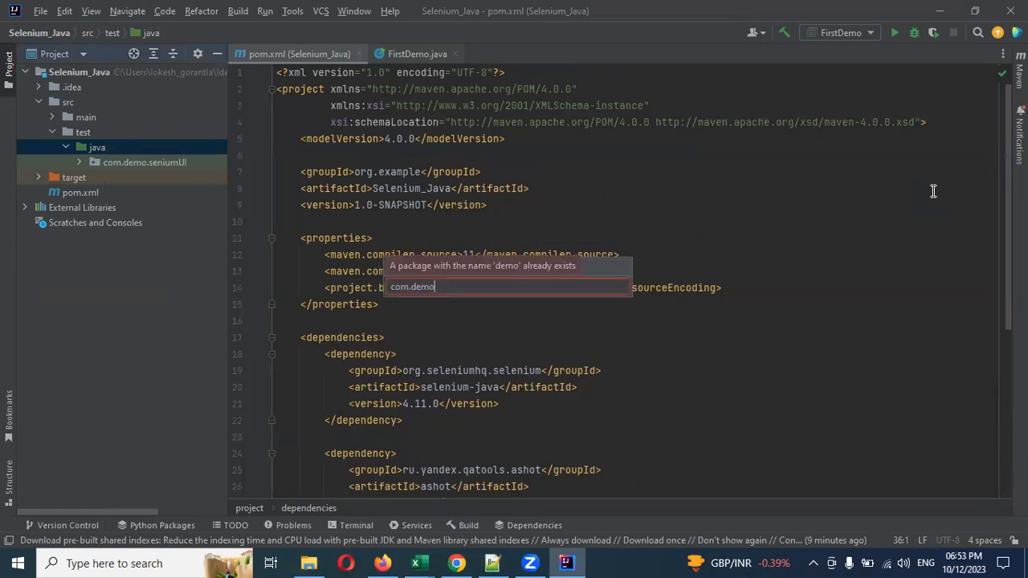
text(sel)
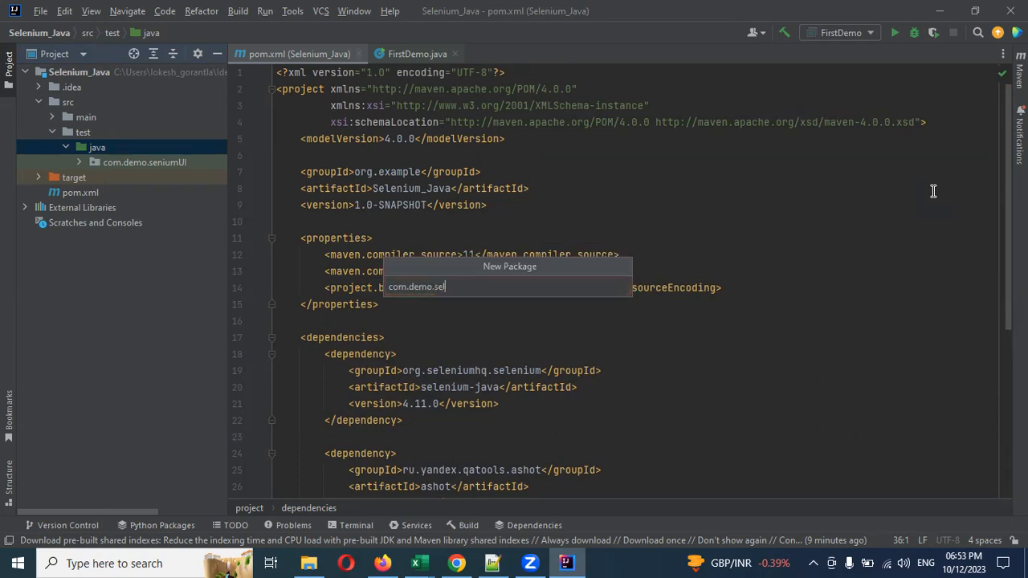
text(eniumTes)
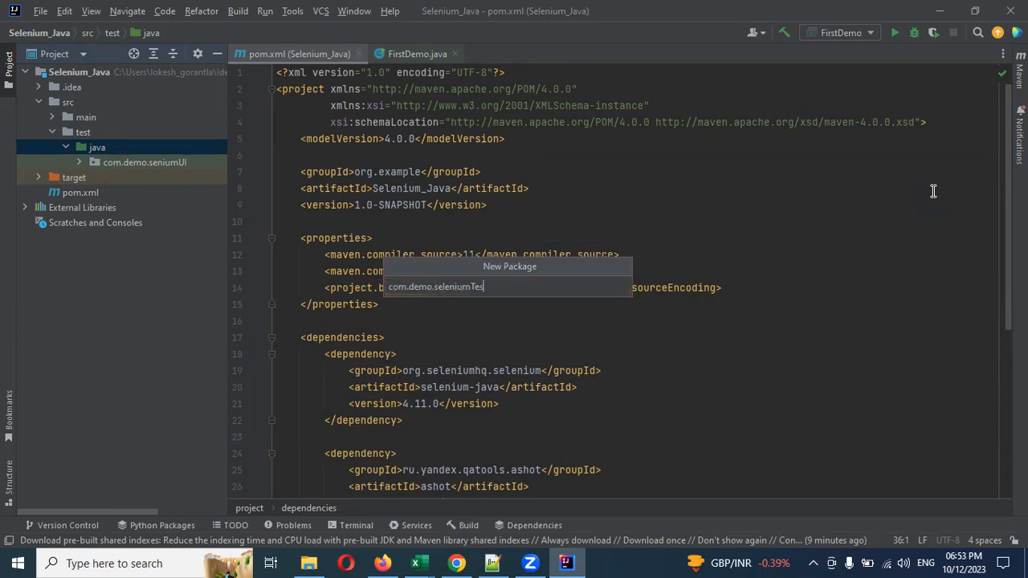
text(NG)
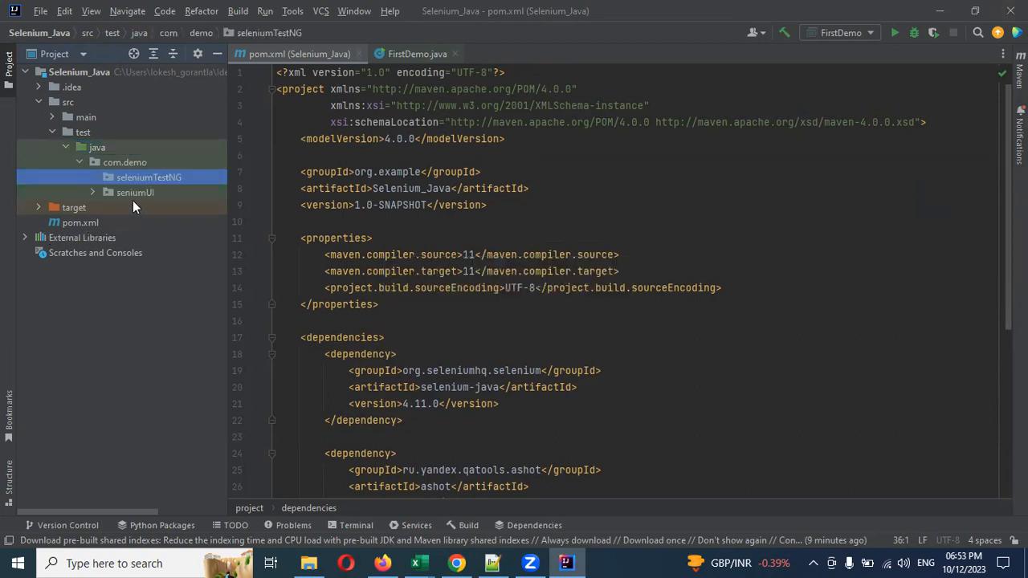
mouse_move(164, 185)
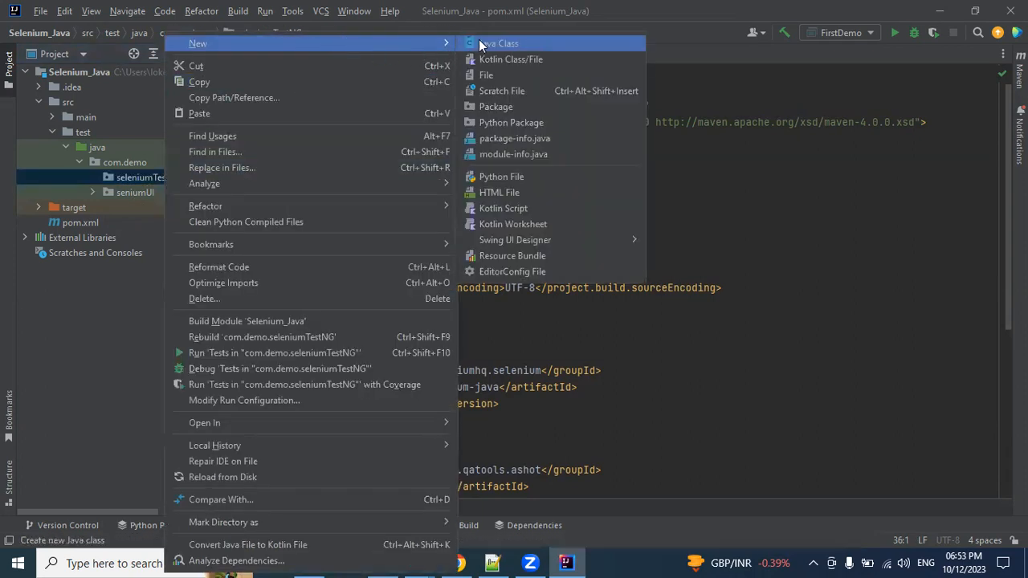
Create a new Java class named demoTestNG in the seleniumTestNG package.
click(499, 43)
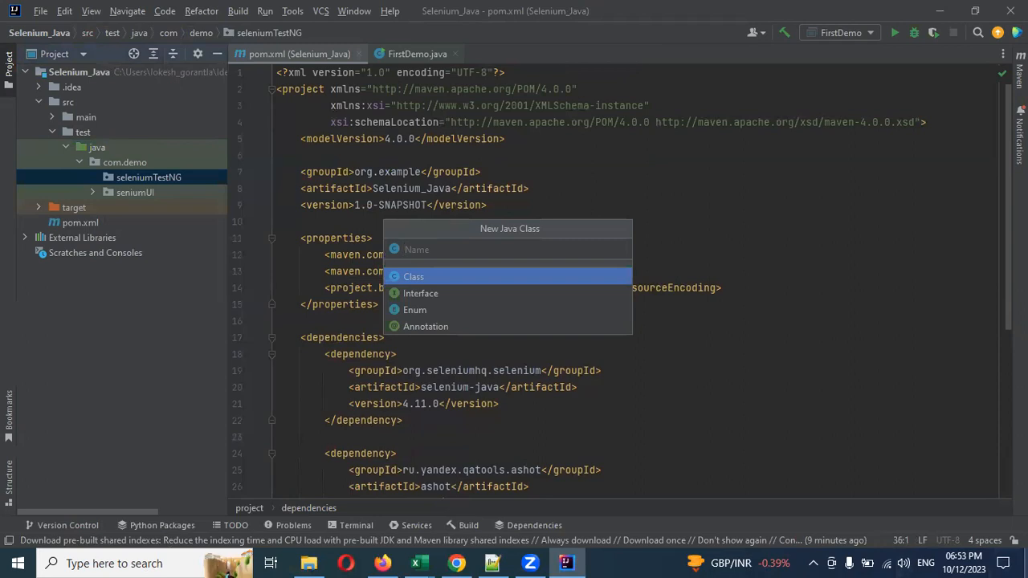
text(demoTest)
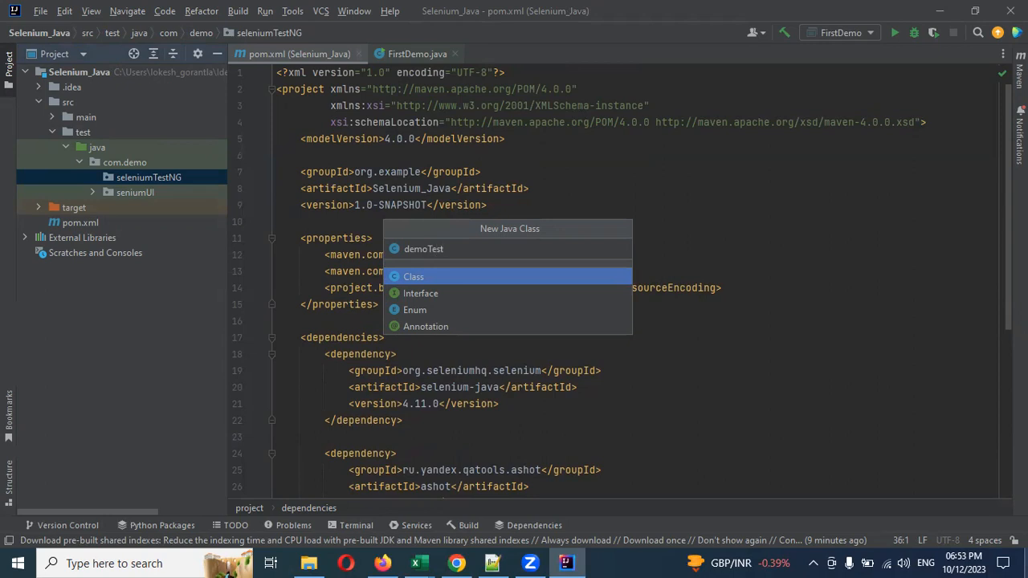
click(413, 277)
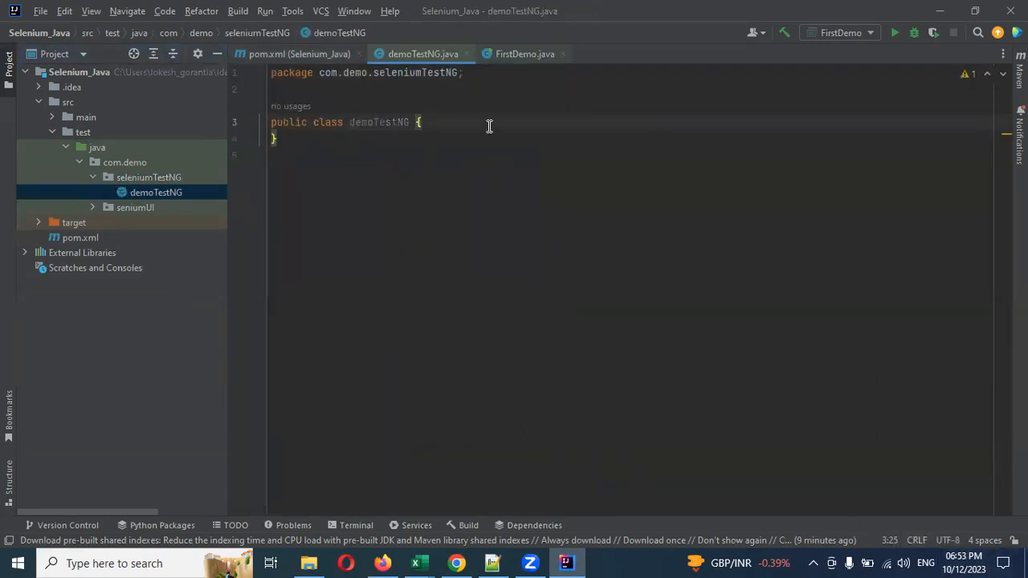
key(enter)
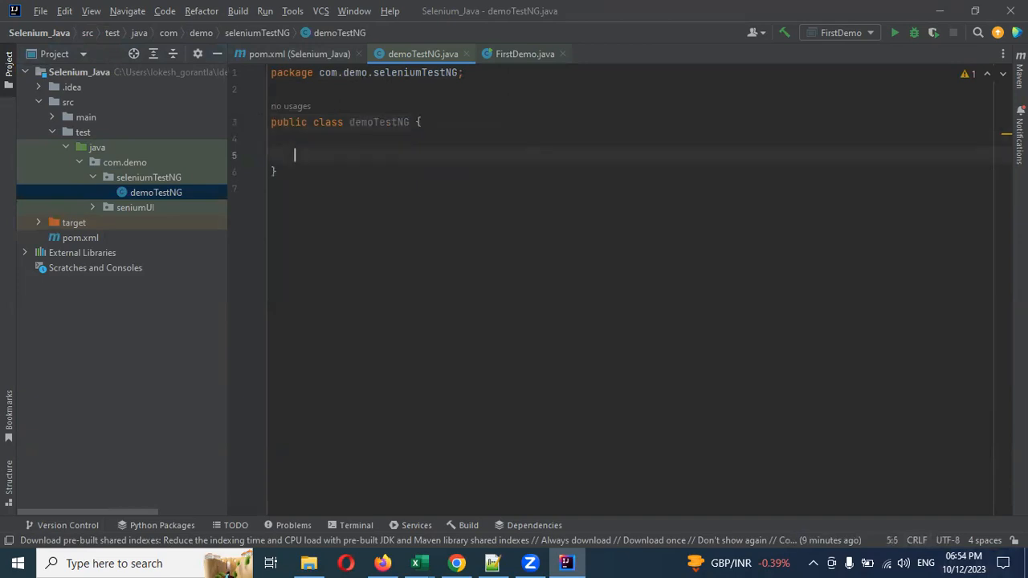
text(@T)
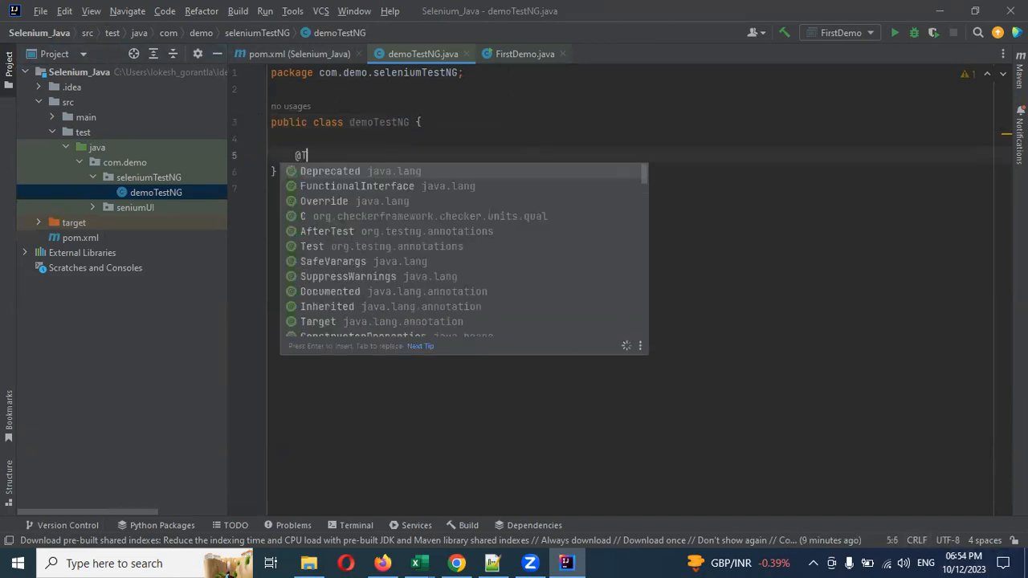
text(est)
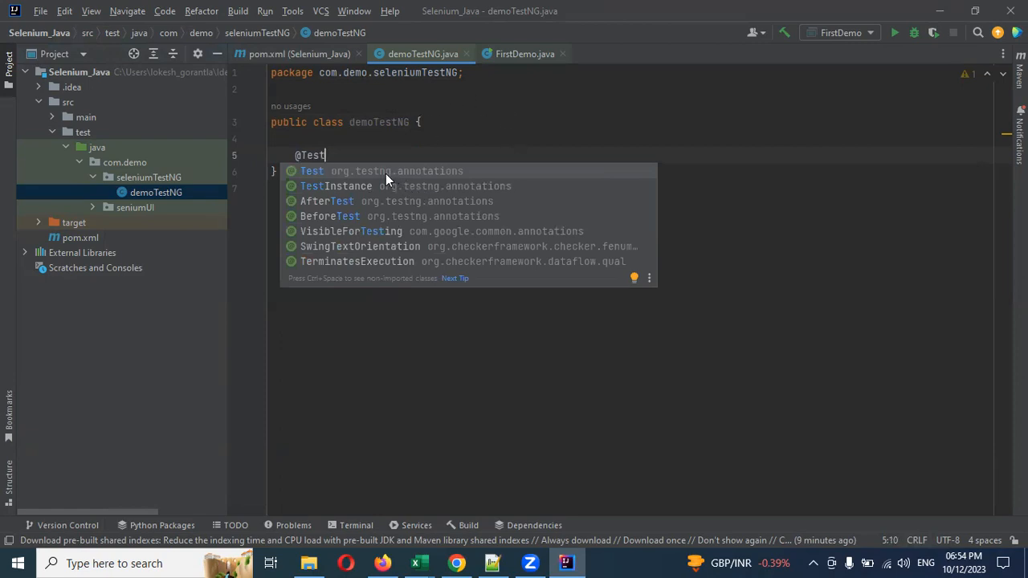
mouse_move(339, 201)
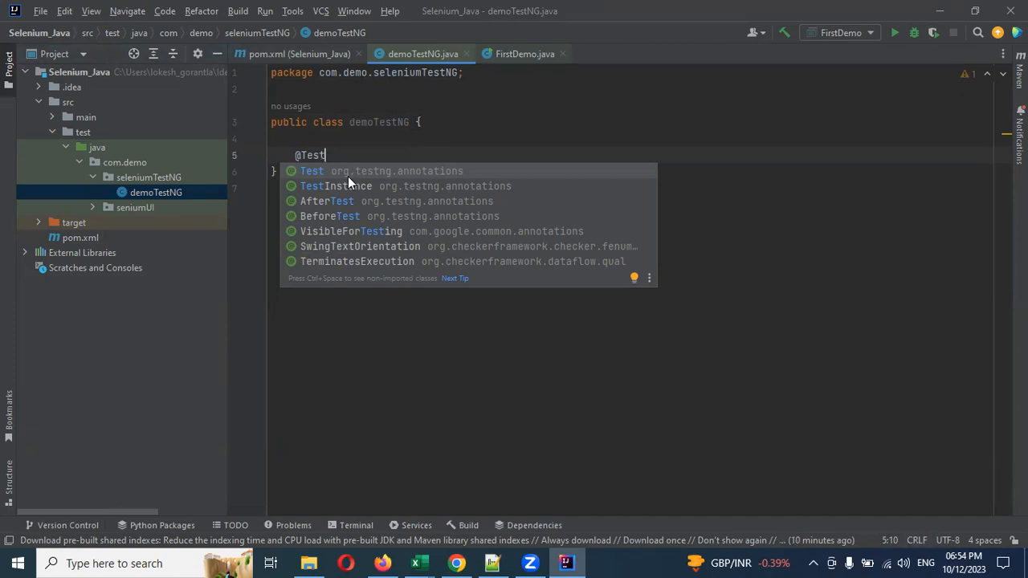
click(311, 171)
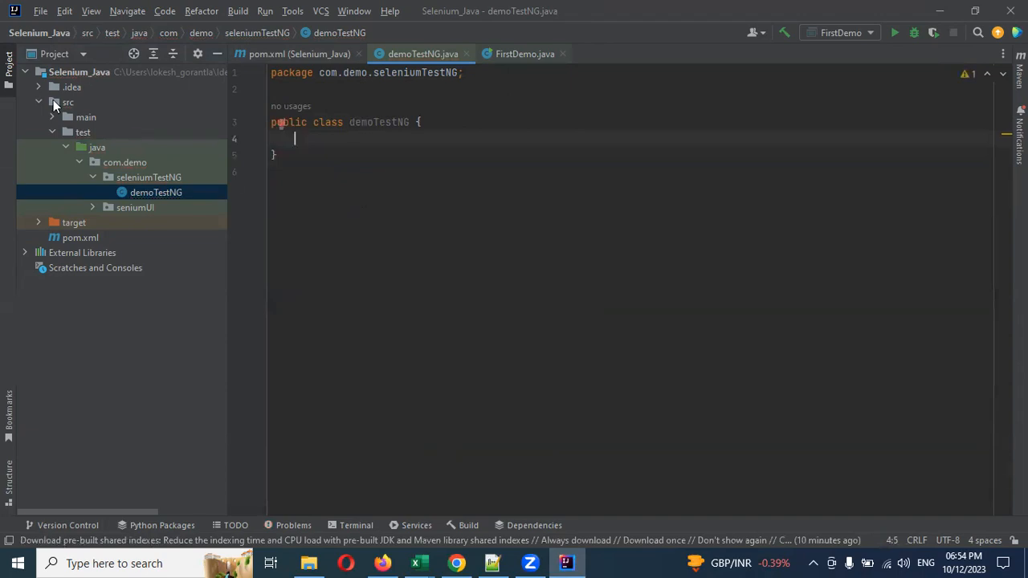
In Project Structure > Modules > Dependencies for Selenium_Java, choose to attach JARs or Directories.
click(39, 10)
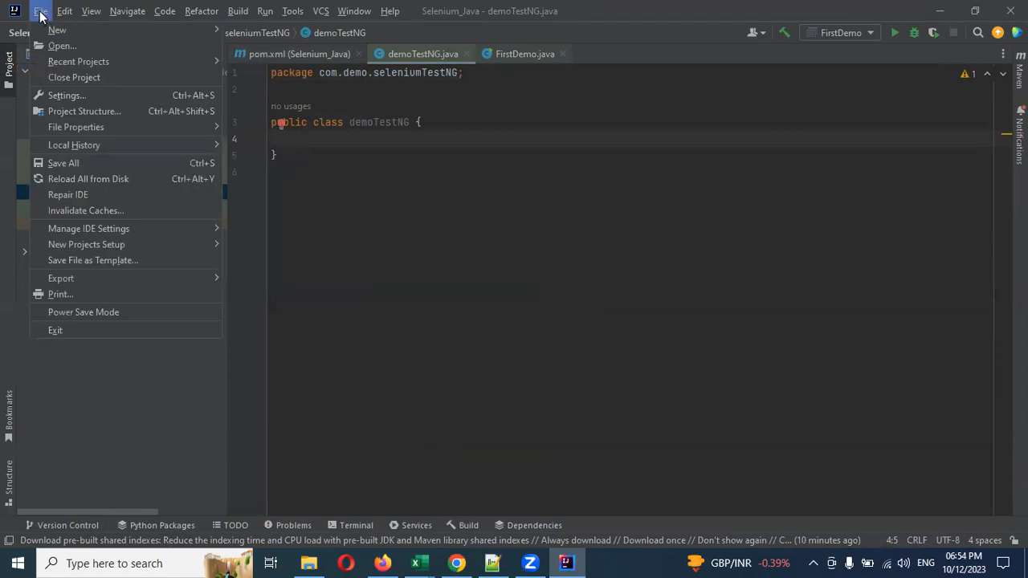
mouse_move(67, 95)
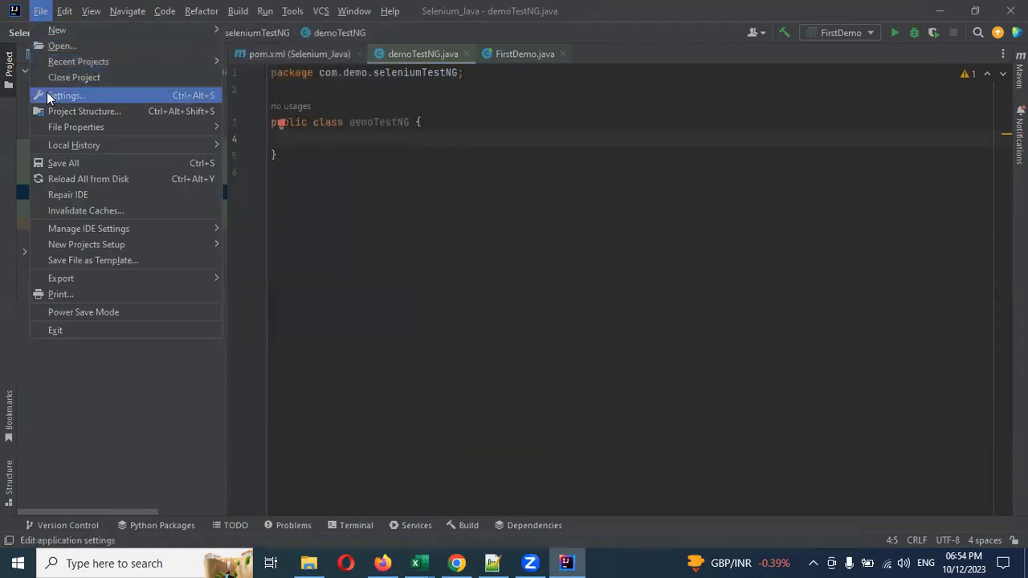
mouse_move(84, 111)
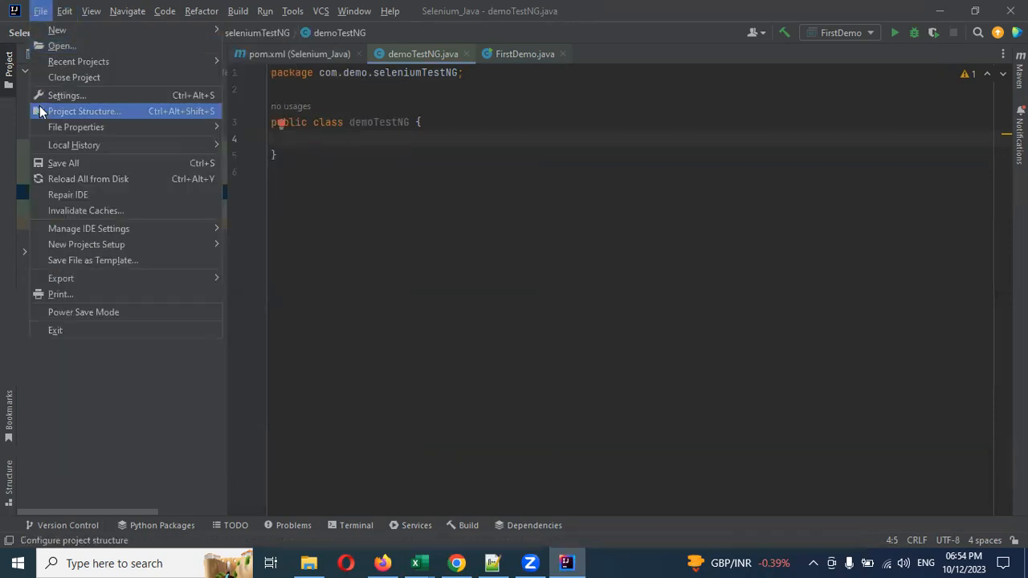
mouse_move(54, 115)
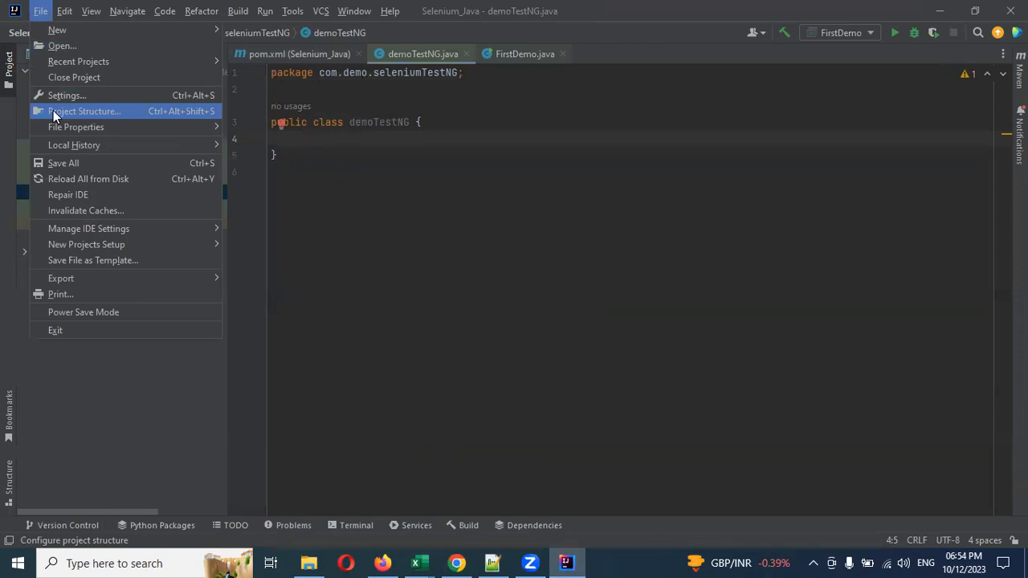
click(84, 111)
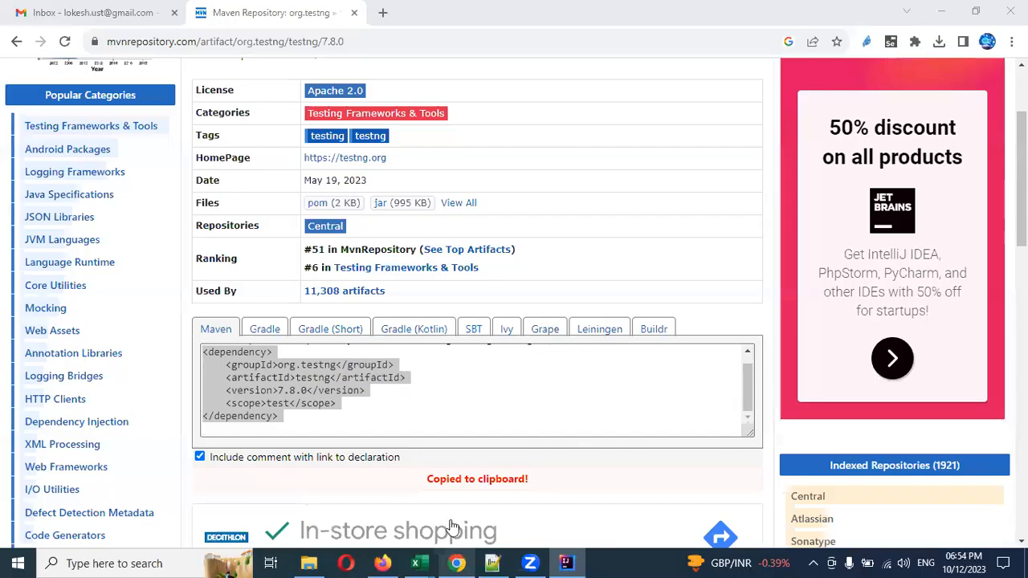
key(alt+tab)
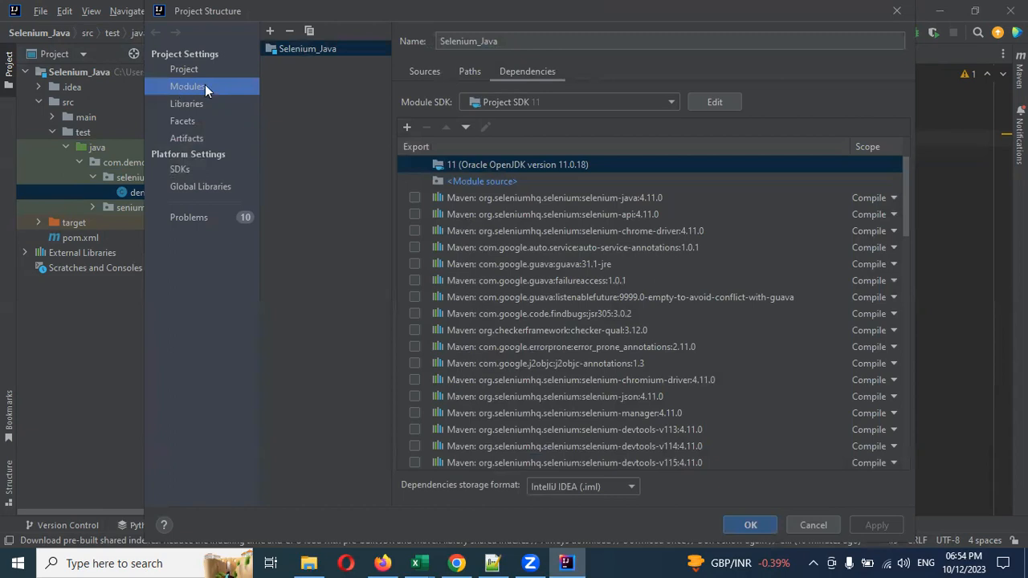
mouse_move(369, 154)
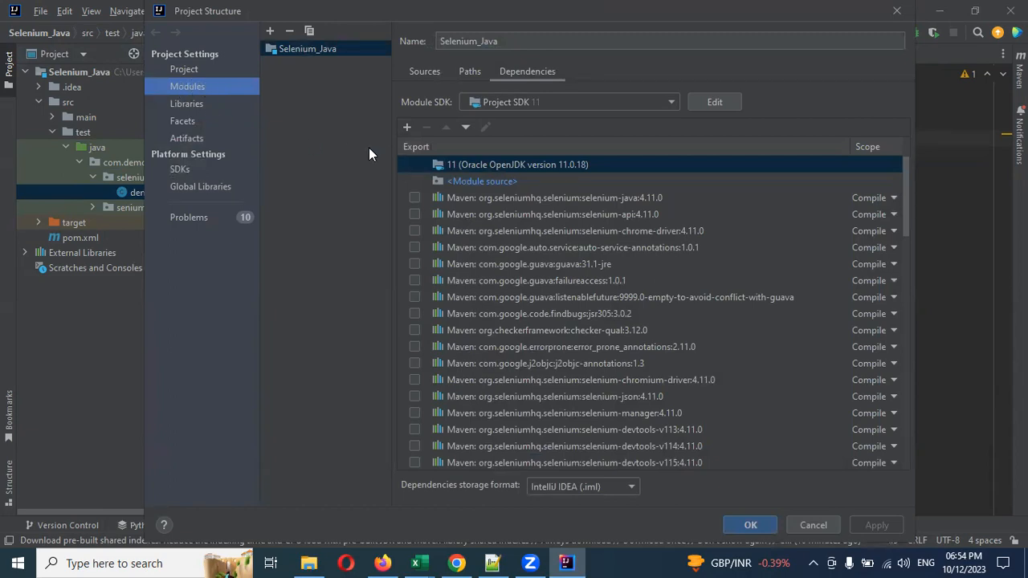
mouse_move(199, 93)
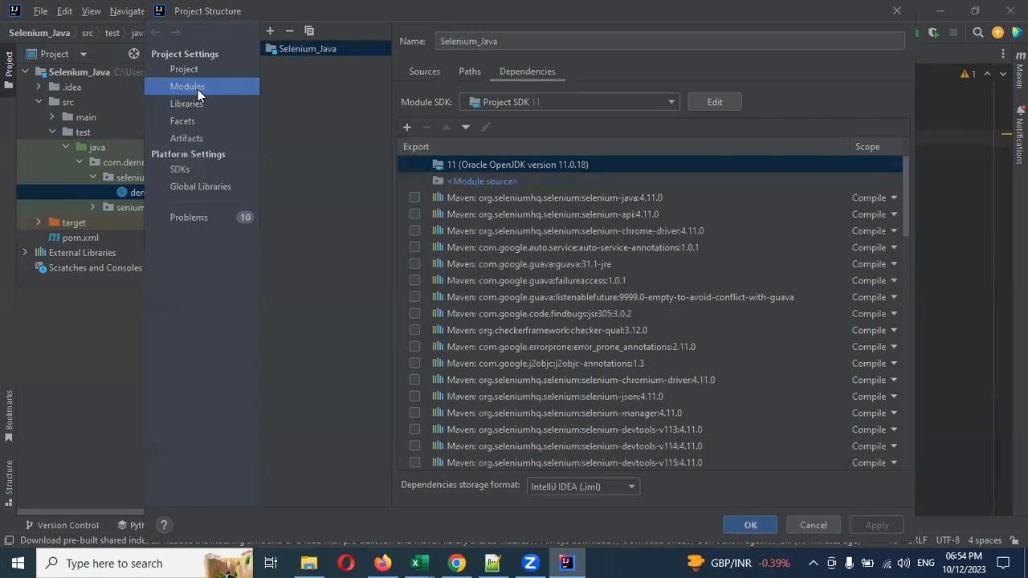
mouse_move(407, 127)
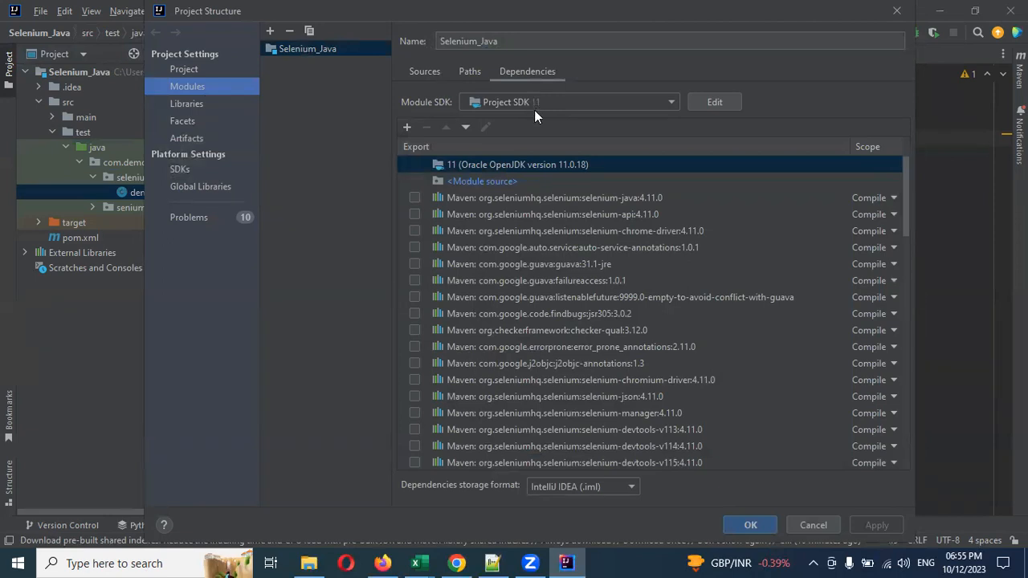
mouse_move(536, 113)
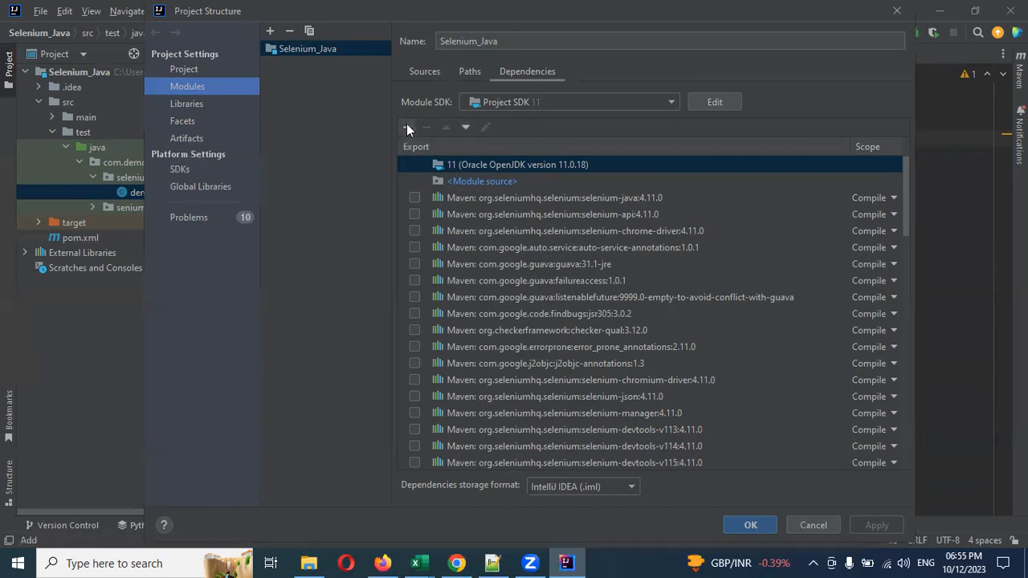
click(407, 127)
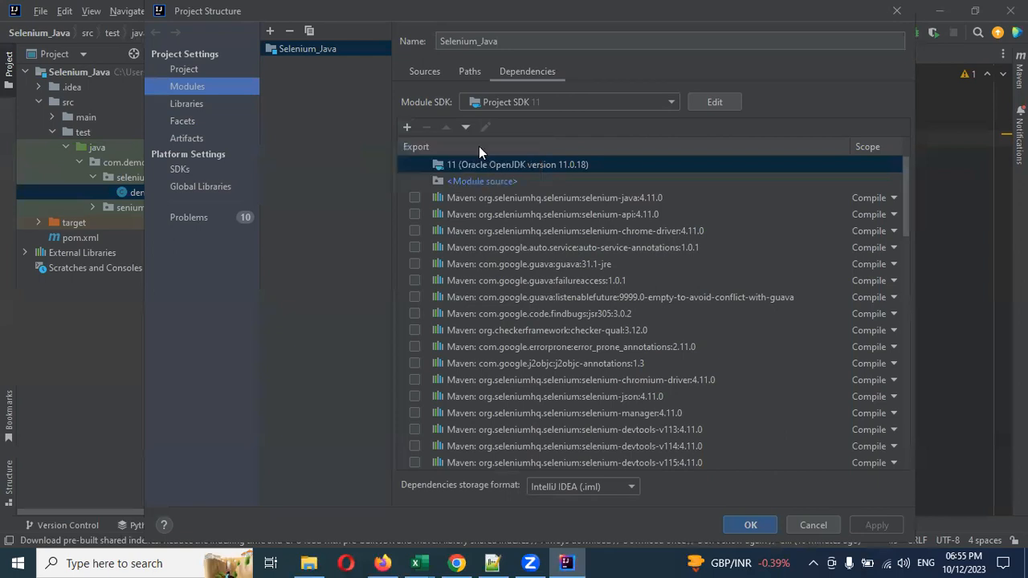
click(407, 127)
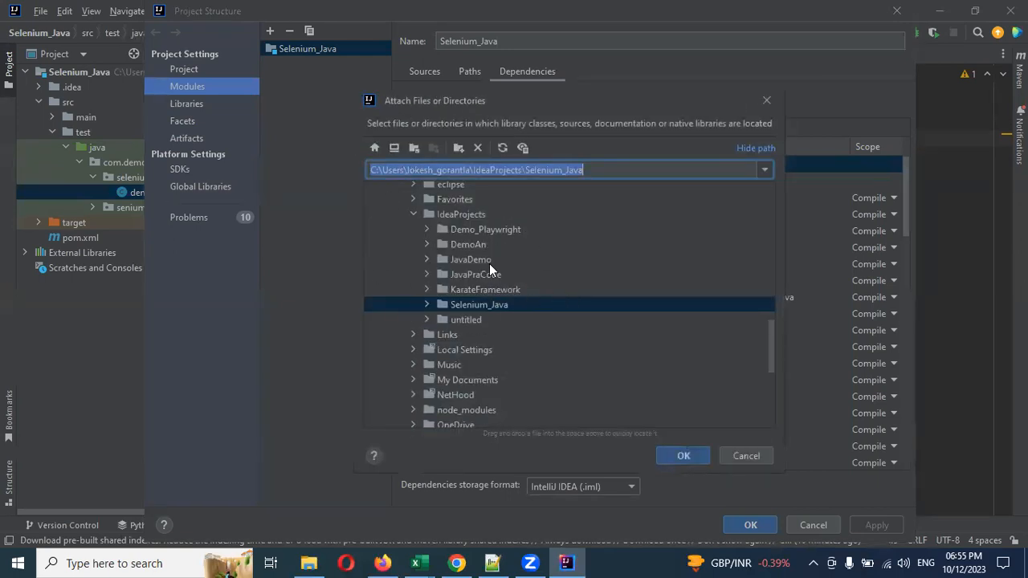
mouse_move(644, 292)
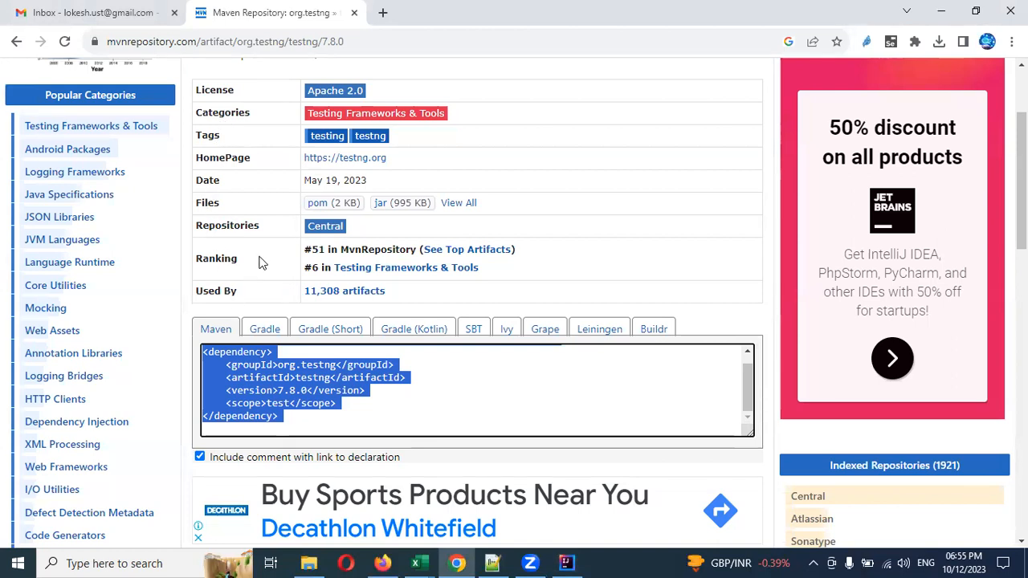
mouse_move(378, 291)
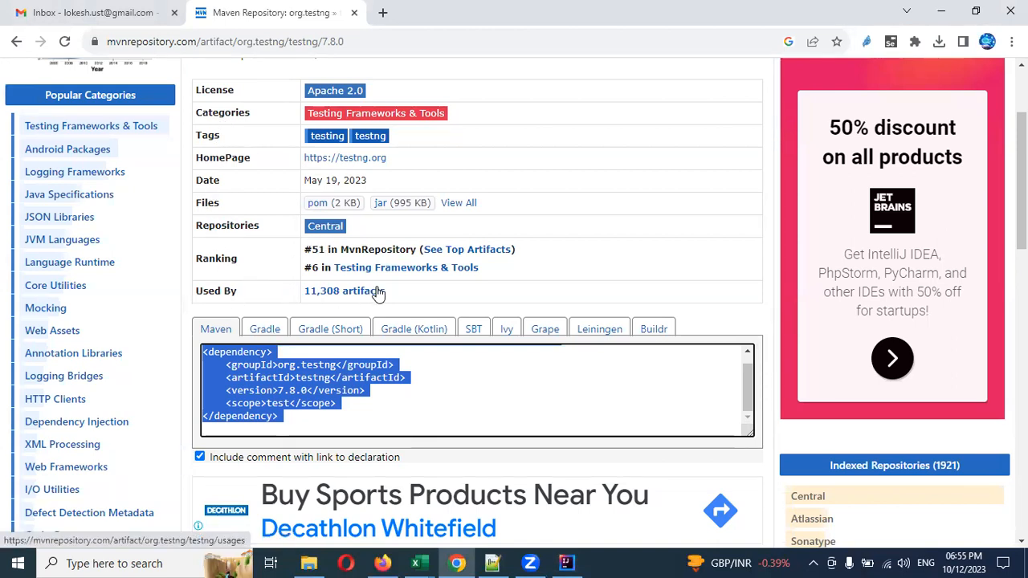
Download testng-7.8.0.jar from the Files section, confirm it in Chrome's downloads, and return to IntelliJ.
scroll(down, 3)
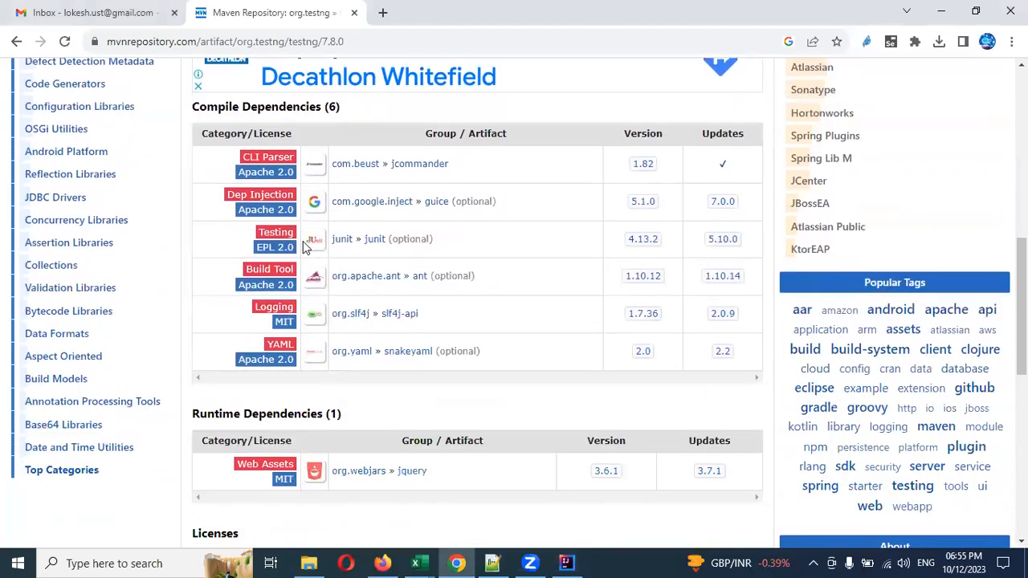
mouse_move(265, 185)
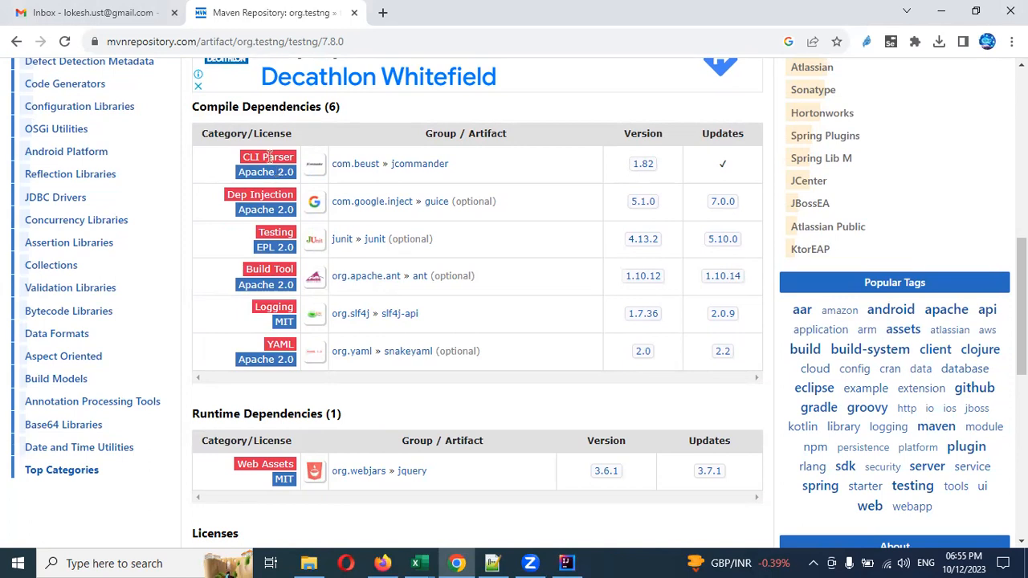
scroll(down, 3)
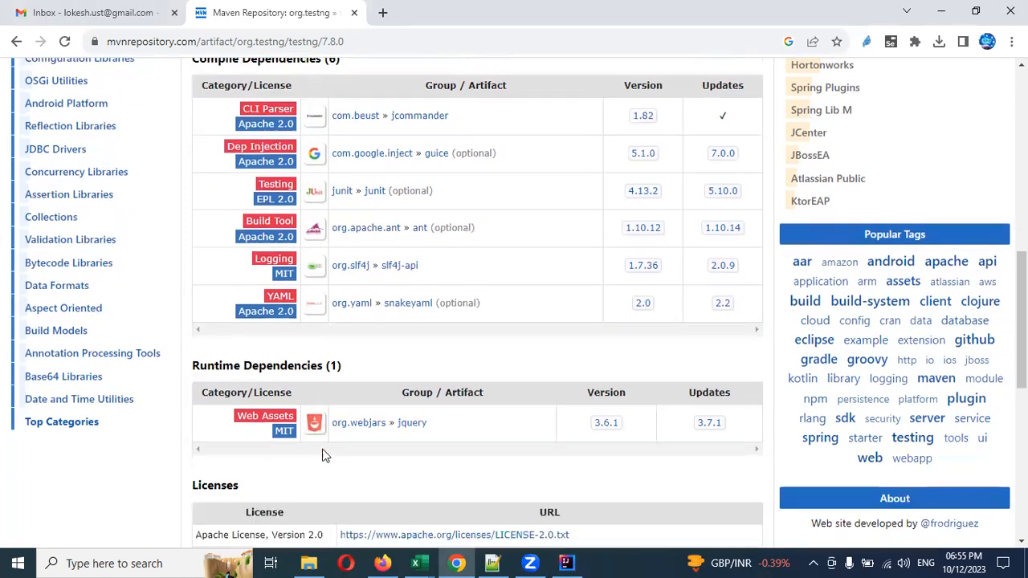
scroll(down, 3)
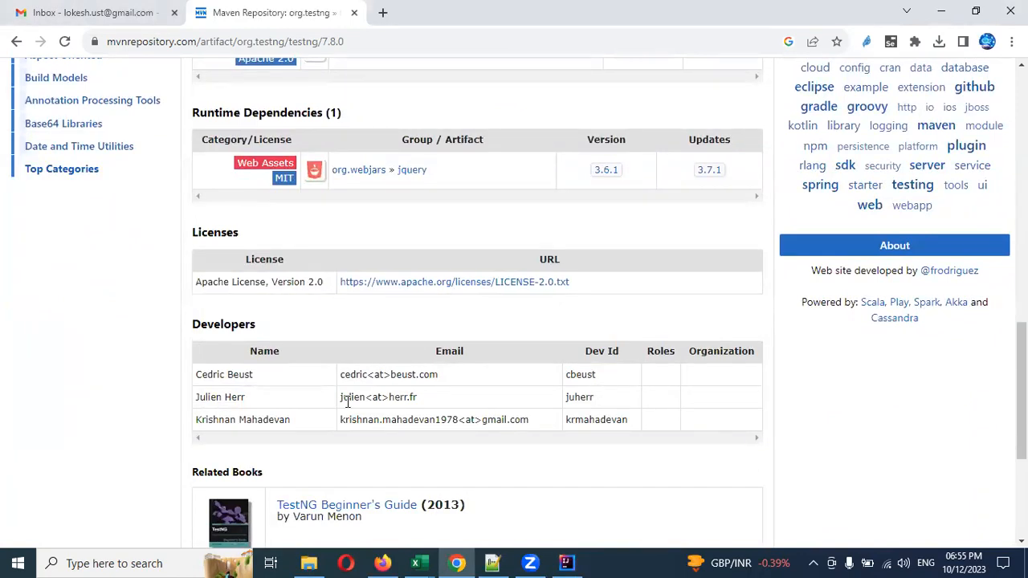
scroll(up, 3)
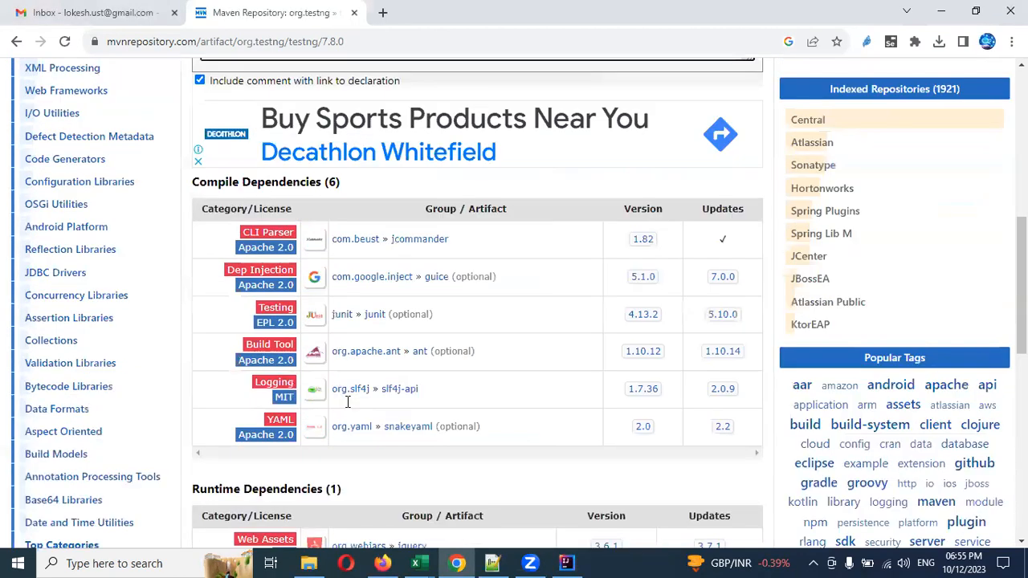
scroll(up, 3)
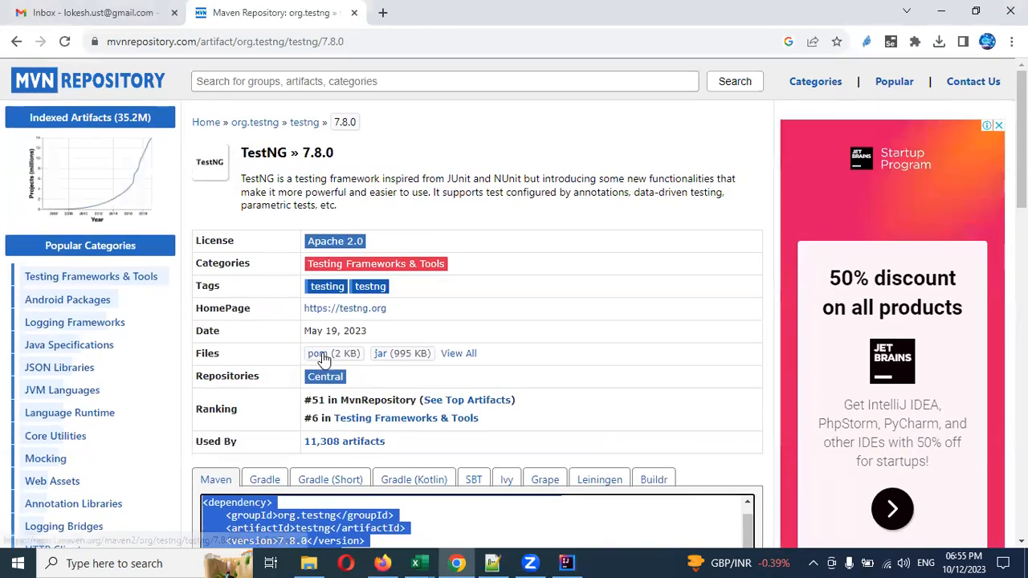
mouse_move(225, 356)
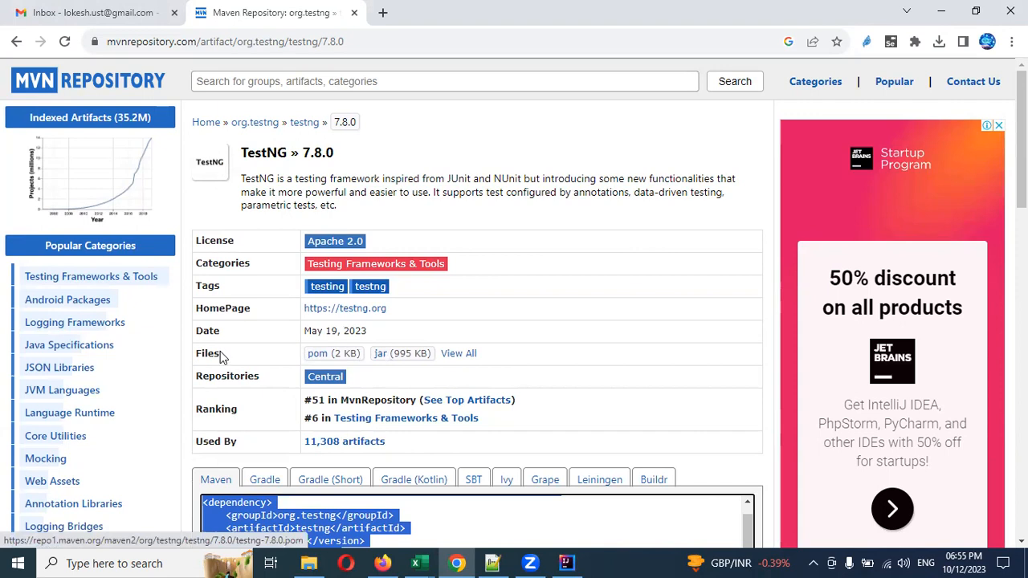
mouse_move(389, 359)
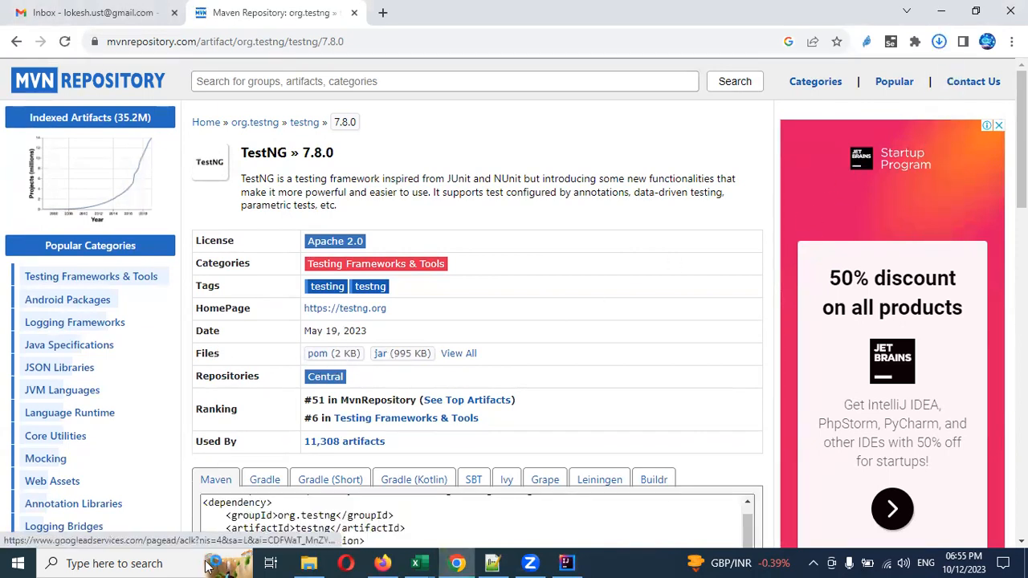
click(938, 41)
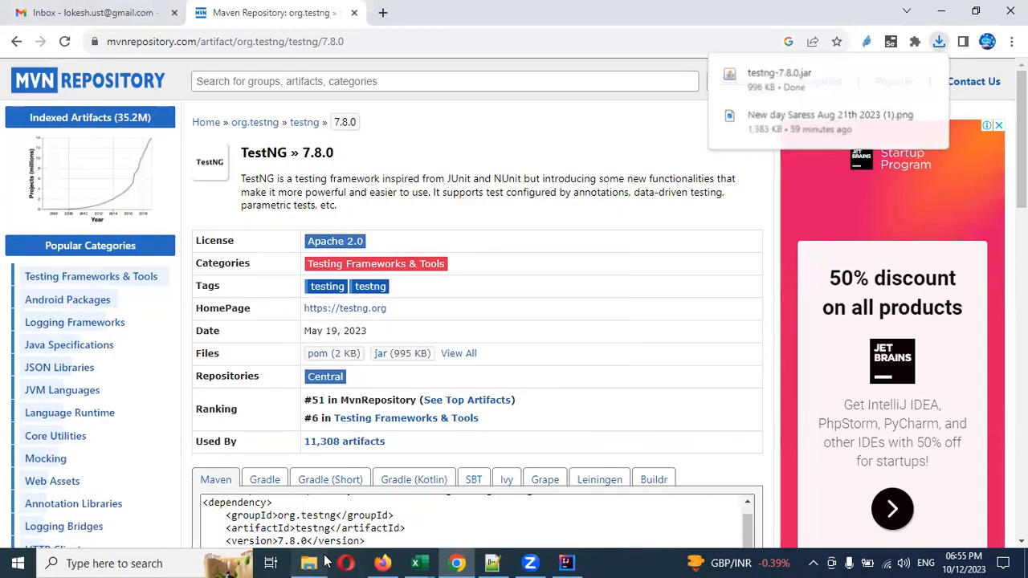
click(308, 563)
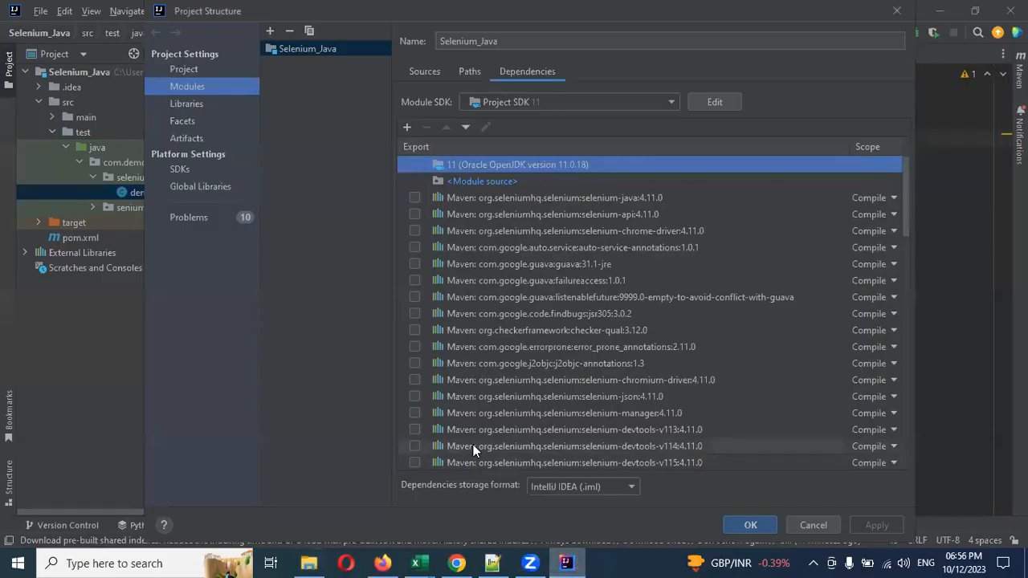
mouse_move(591, 560)
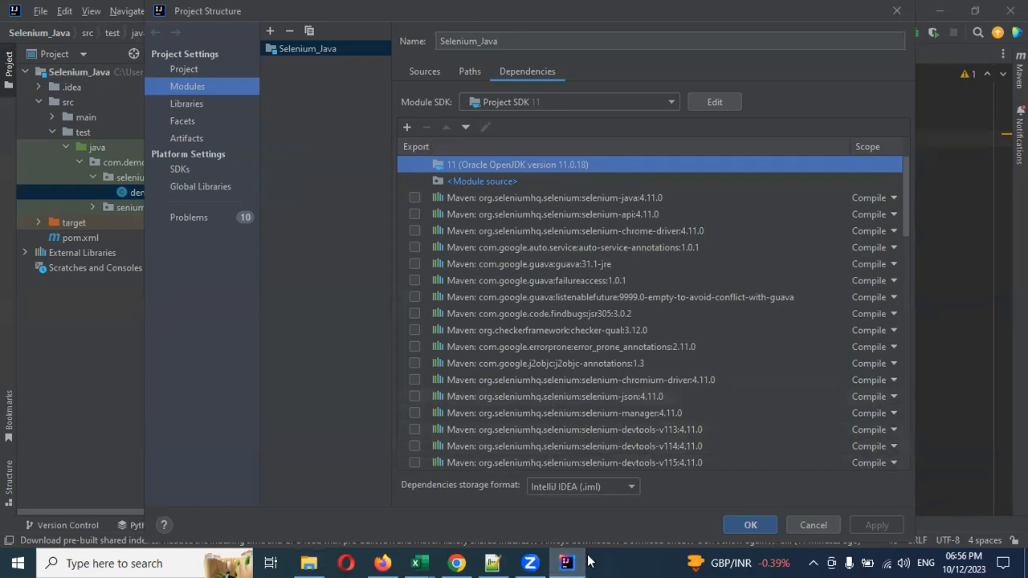
click(308, 563)
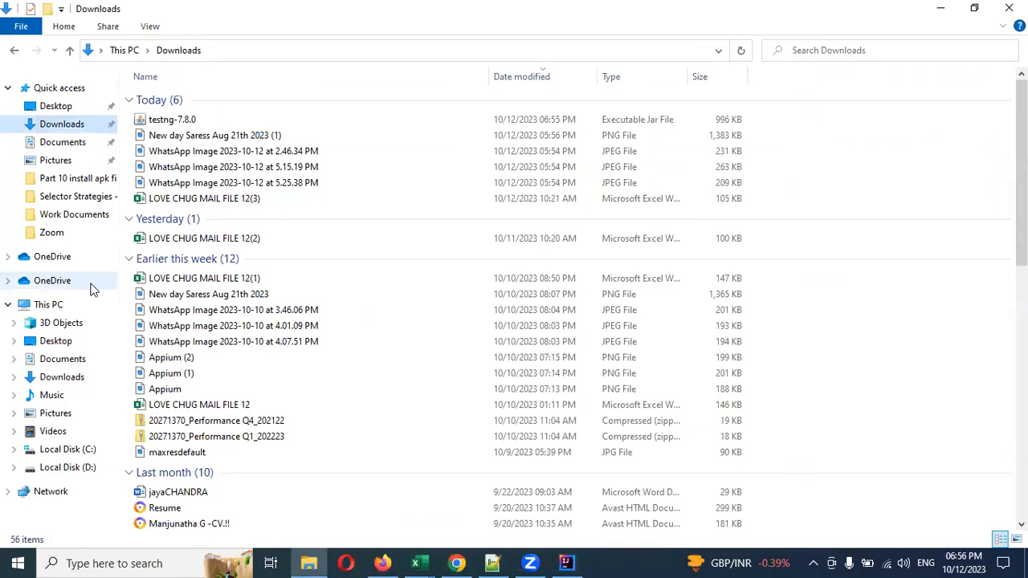
mouse_move(426, 445)
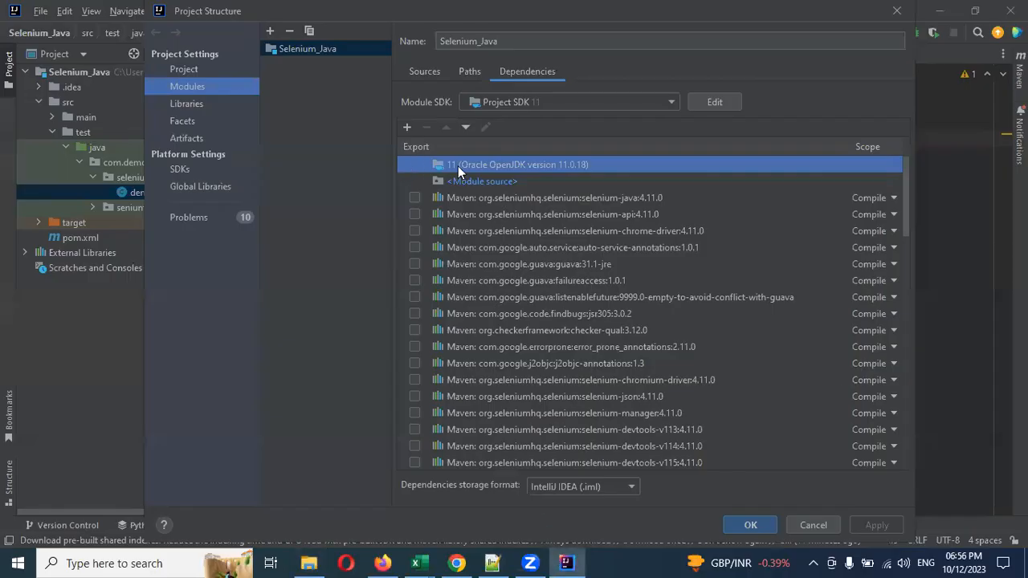
click(407, 126)
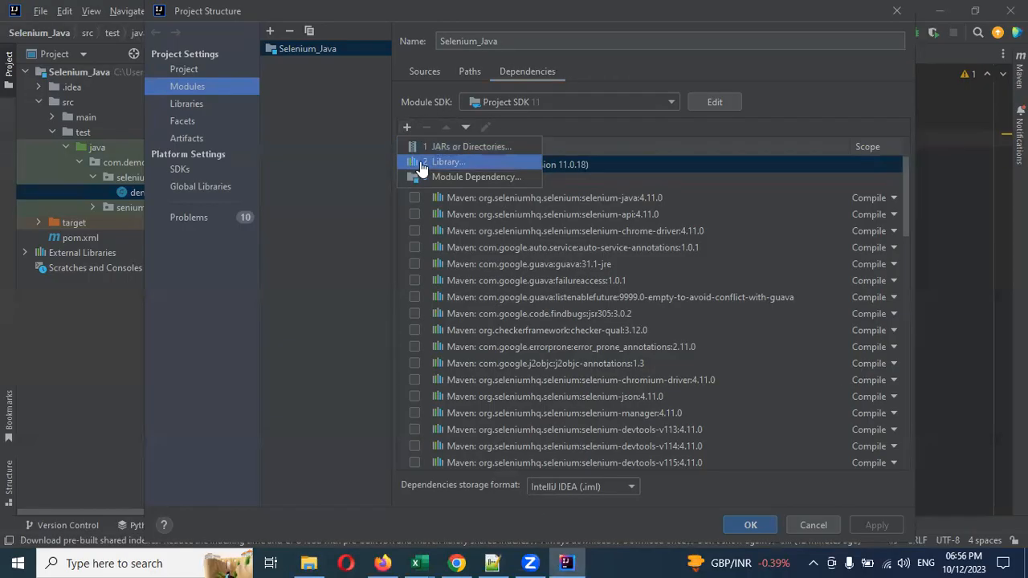
click(469, 146)
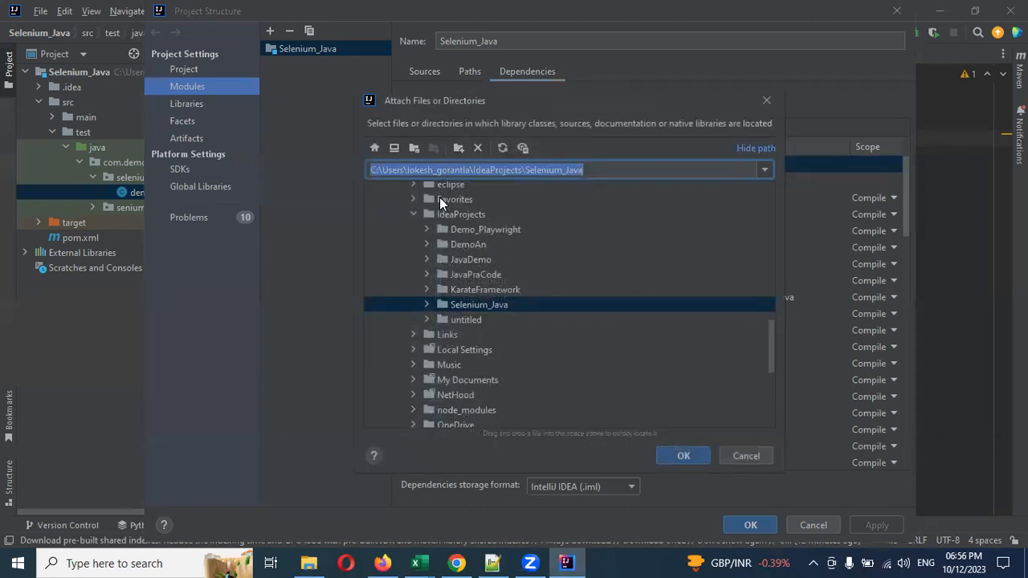
scroll(up, 3)
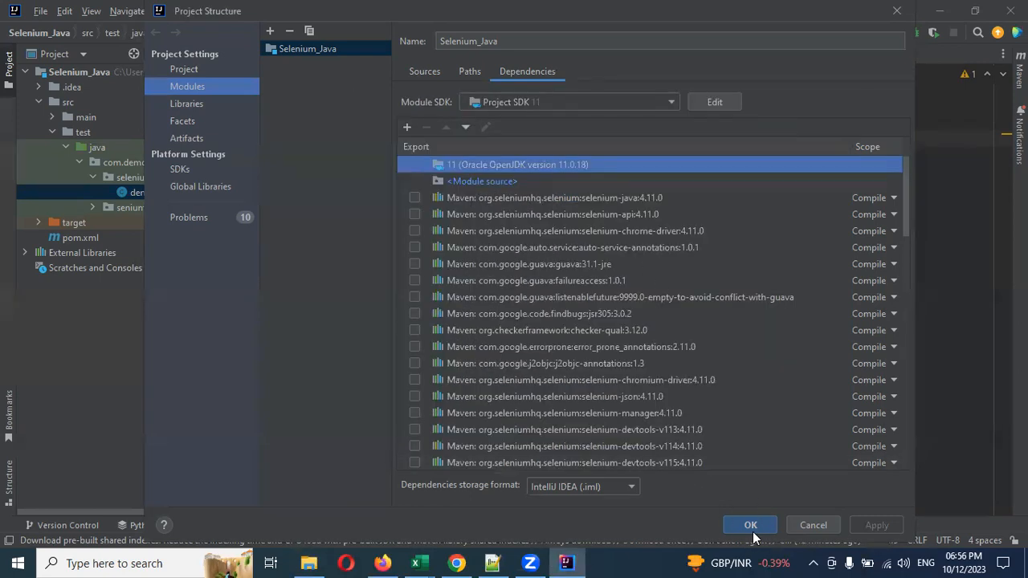
Close Project Structure with OK and find Maven org.testng:testng:7.8.0 under External Libraries.
click(750, 524)
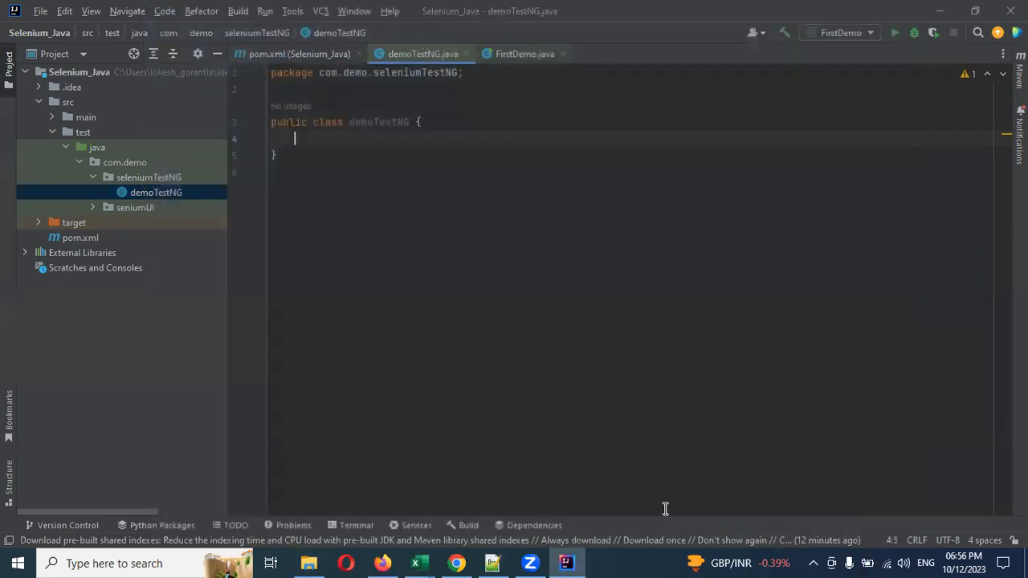
mouse_move(360, 159)
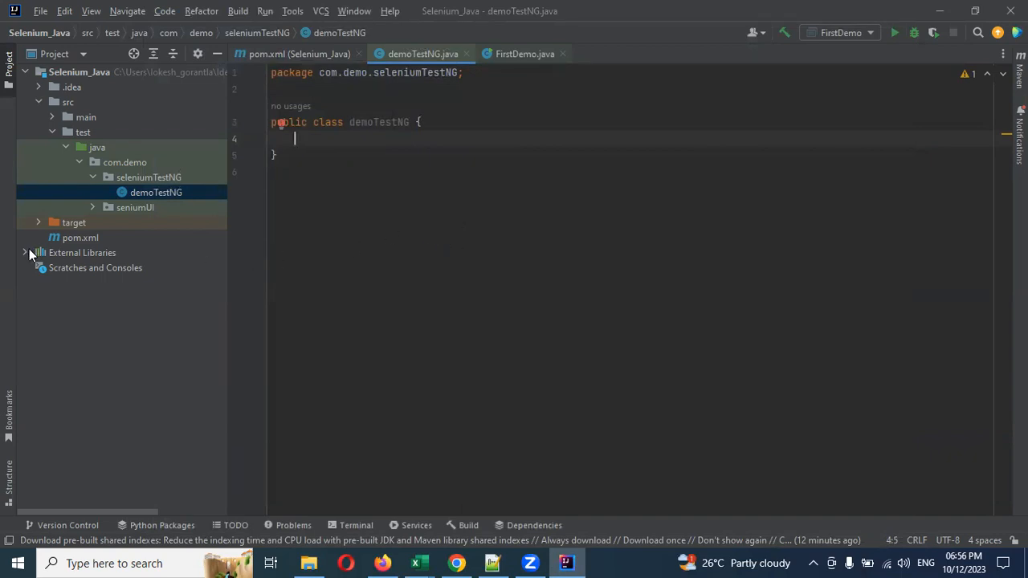
click(26, 252)
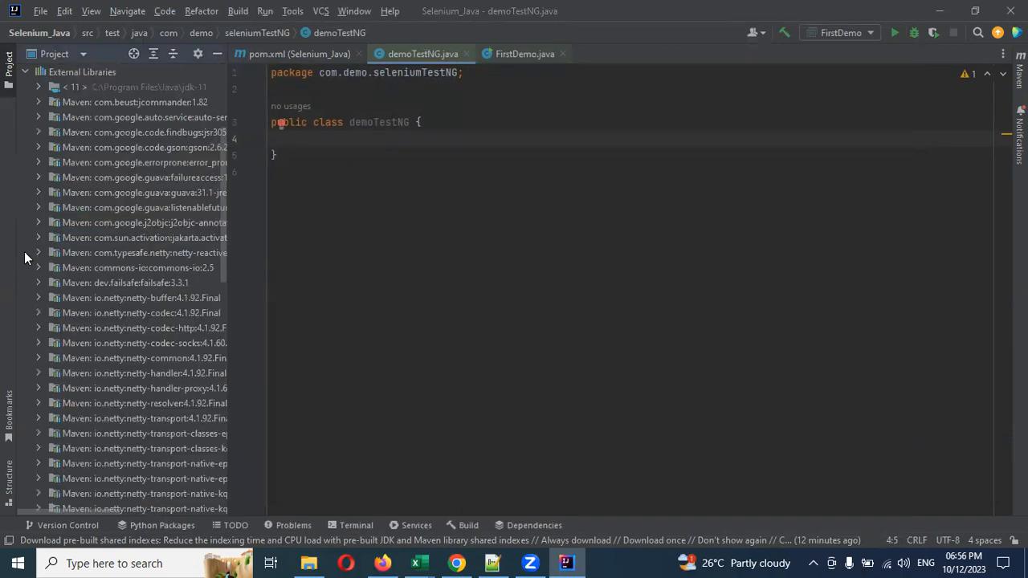
mouse_move(108, 237)
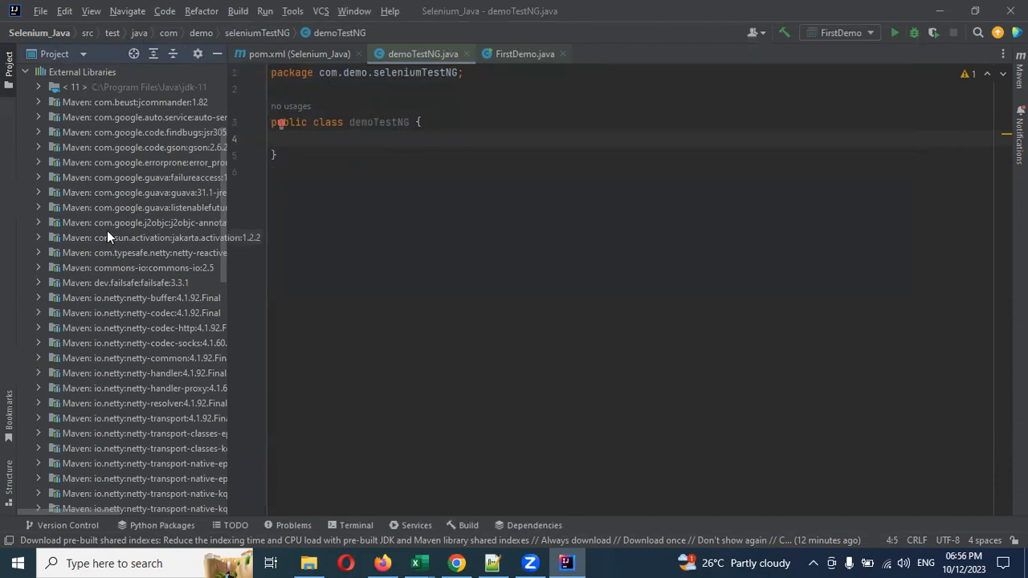
mouse_move(108, 237)
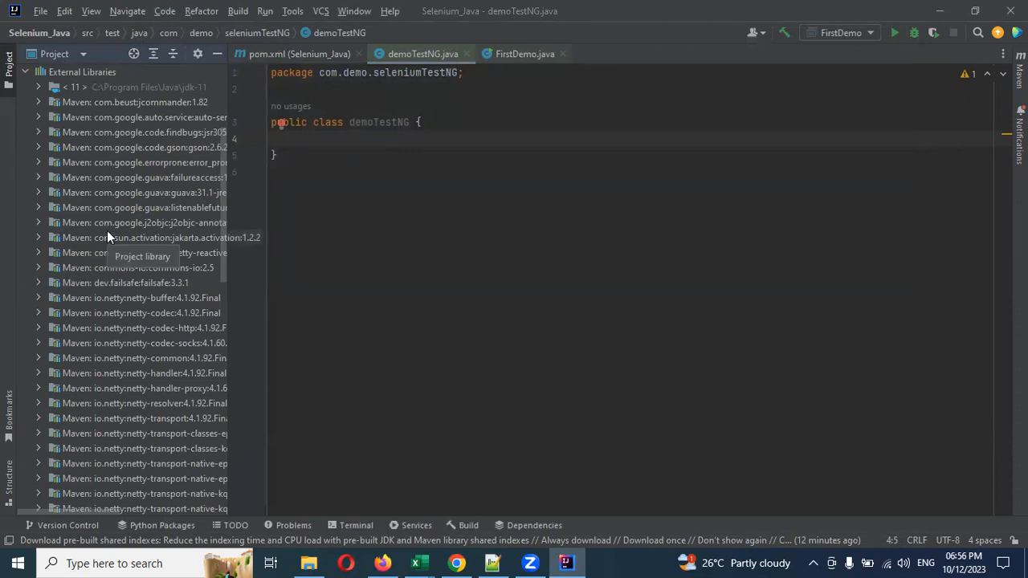
scroll(down, 3)
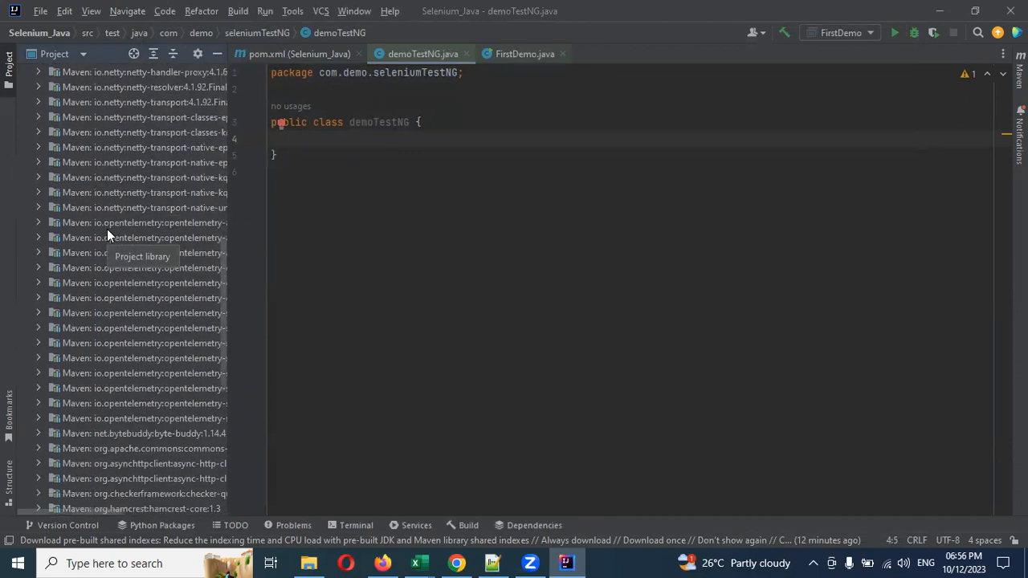
scroll(down, 3)
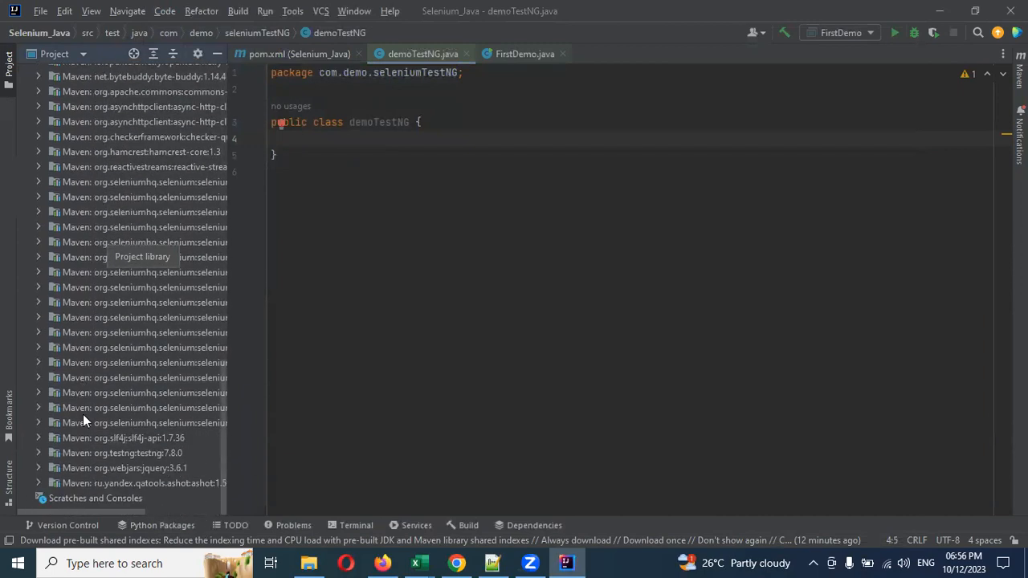
mouse_move(136, 468)
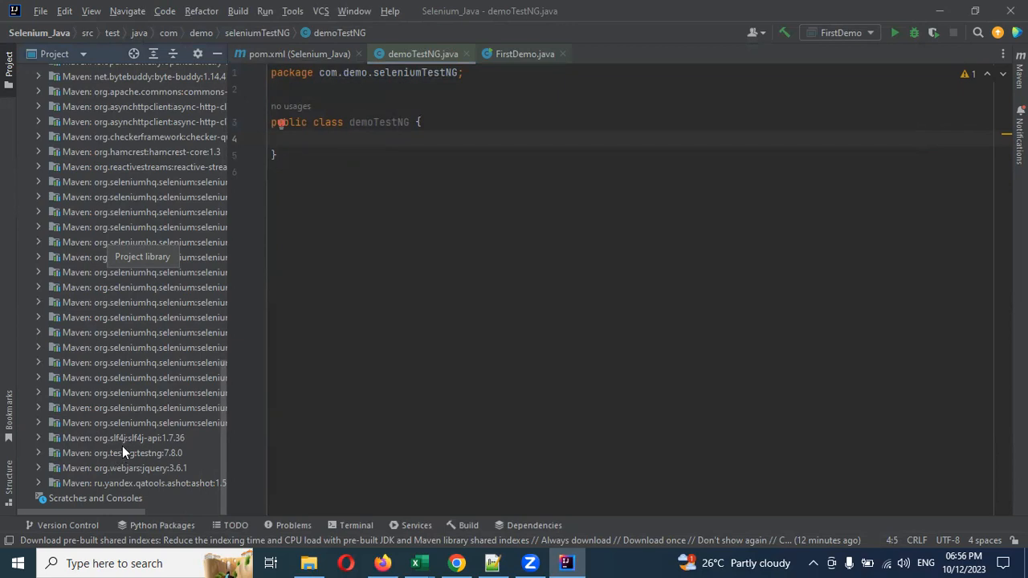
mouse_move(647, 6)
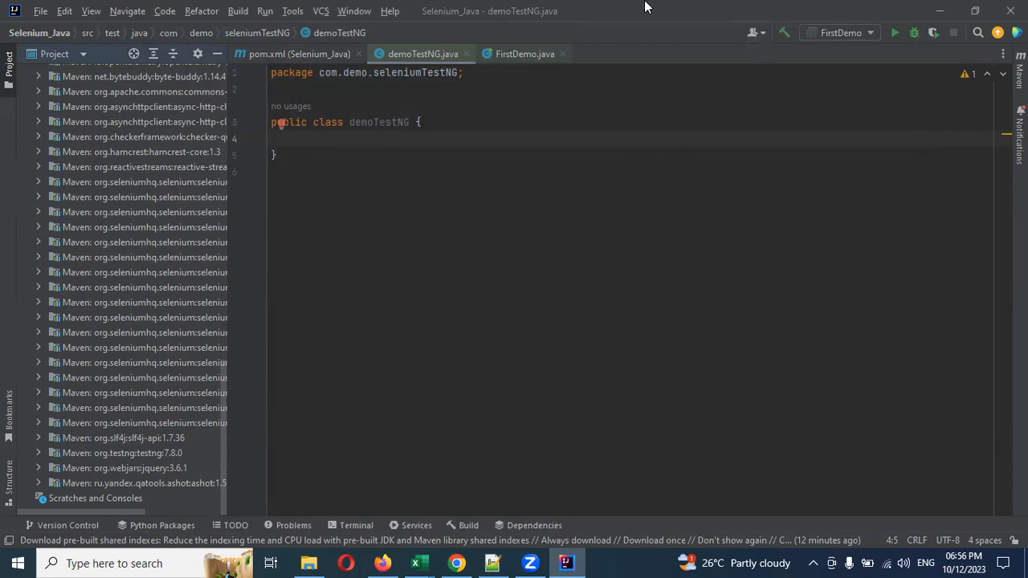
mouse_move(67, 468)
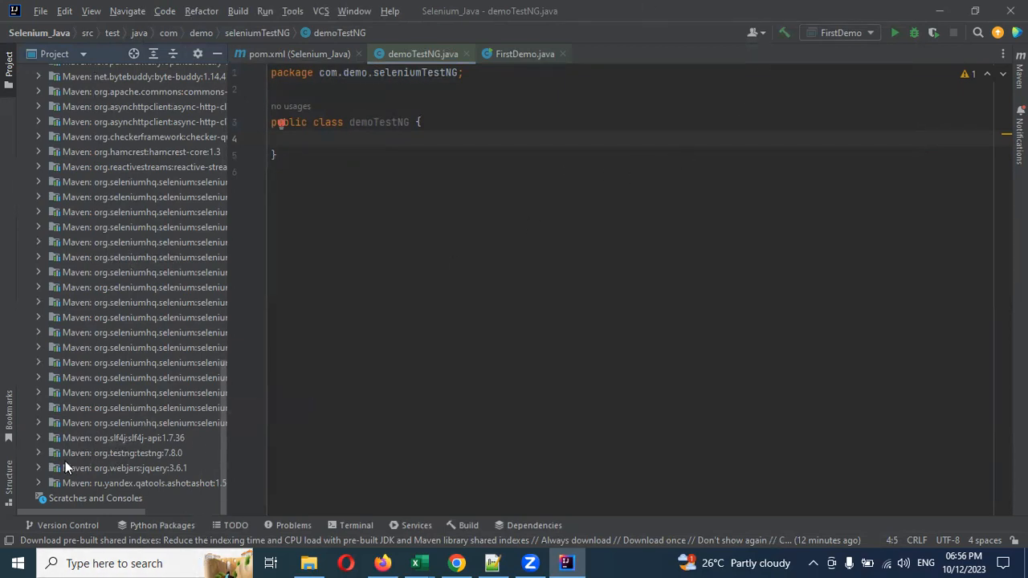
mouse_move(103, 462)
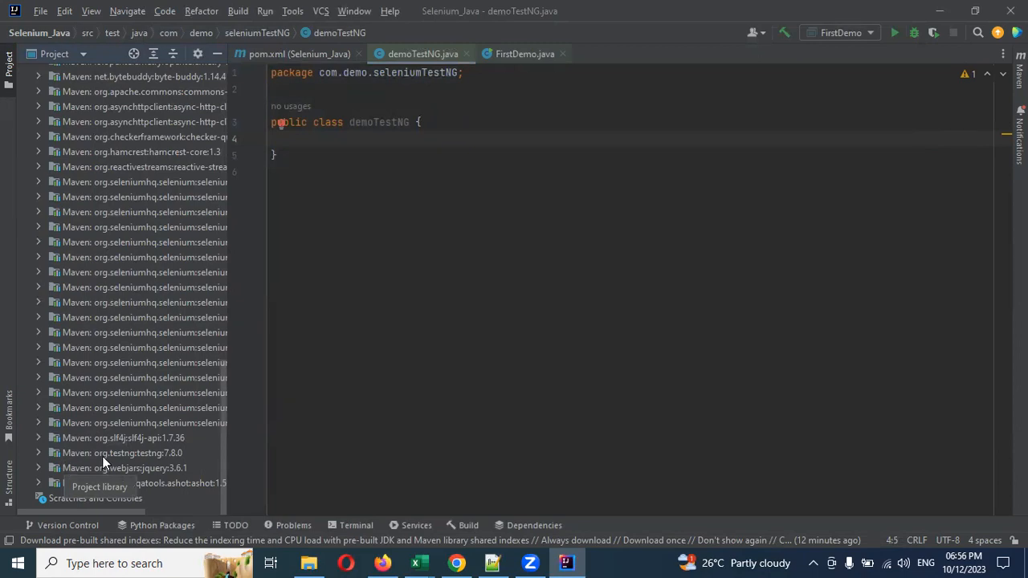
mouse_move(106, 457)
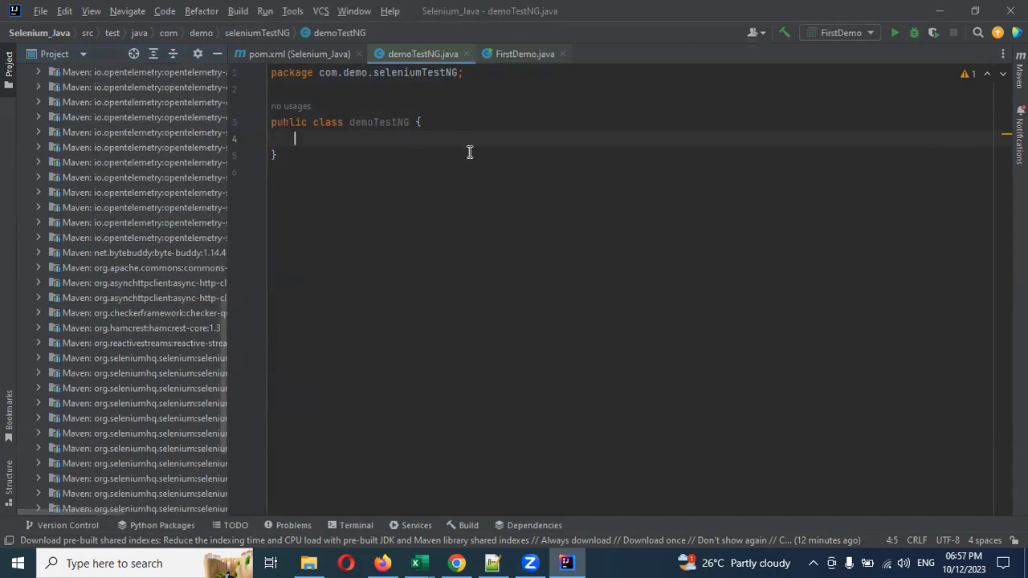
text(@)
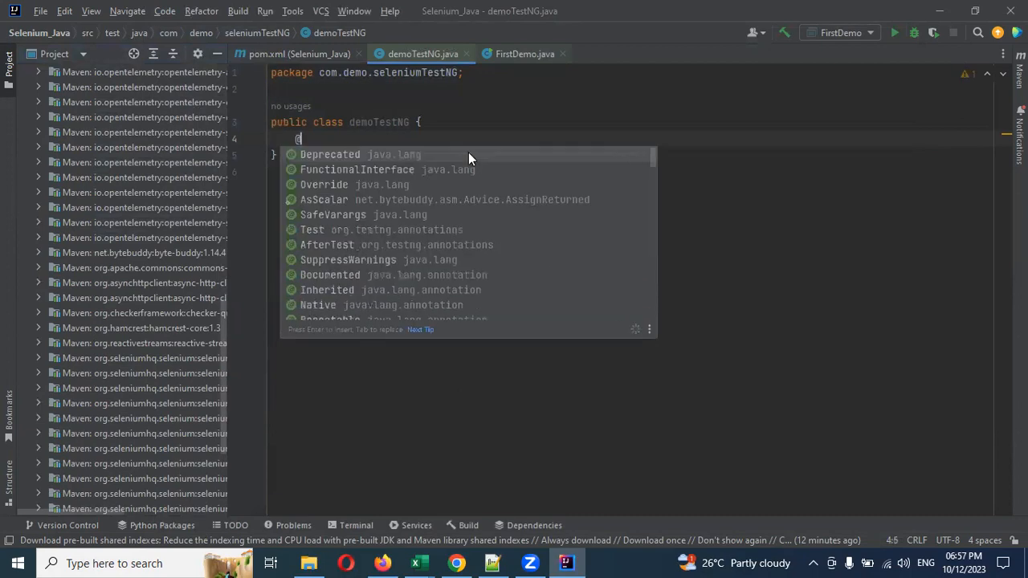
text(Tes)
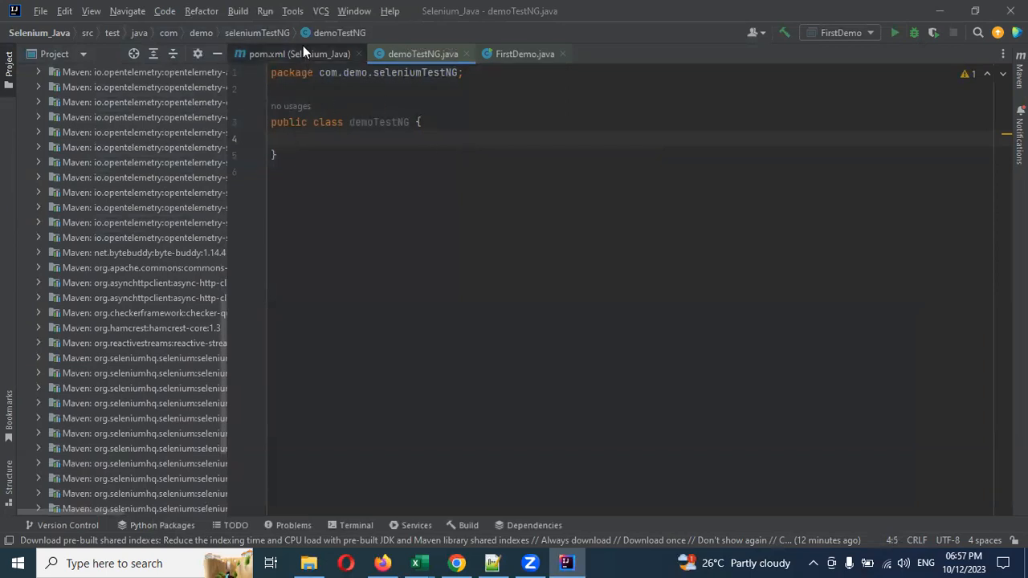
Review the testng dependency in pom.xml, then bring up the Selenium_Java module's dependency settings.
click(297, 54)
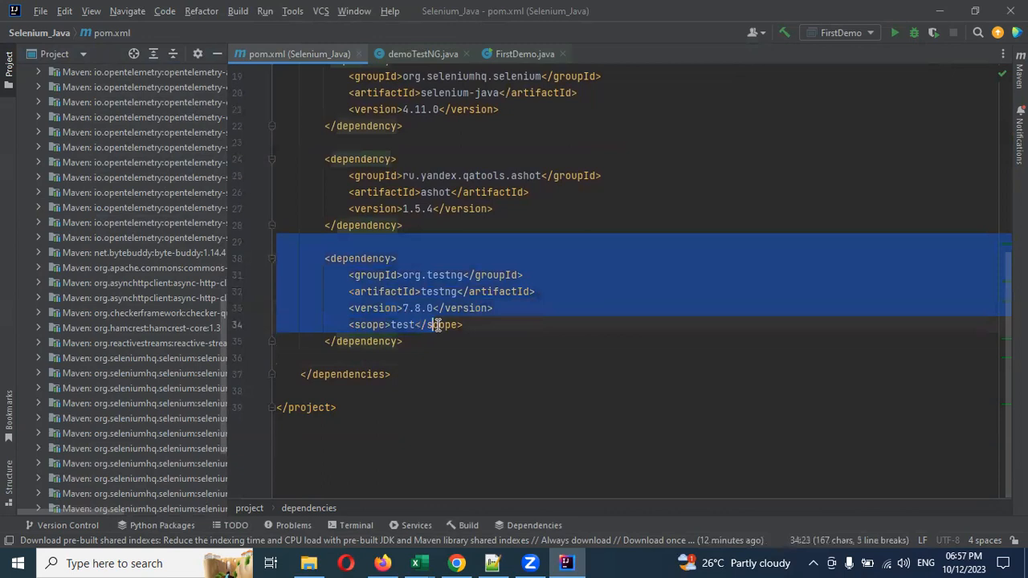
key(Delete)
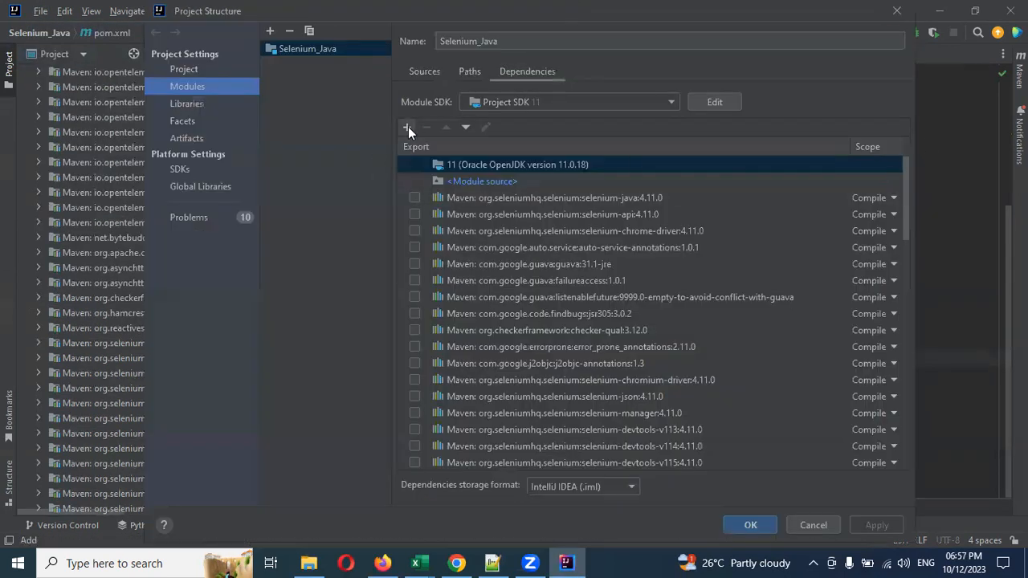
Attach Downloads/testng-7.8.0.jar to the Selenium_Java module and confirm Project Structure.
click(407, 127)
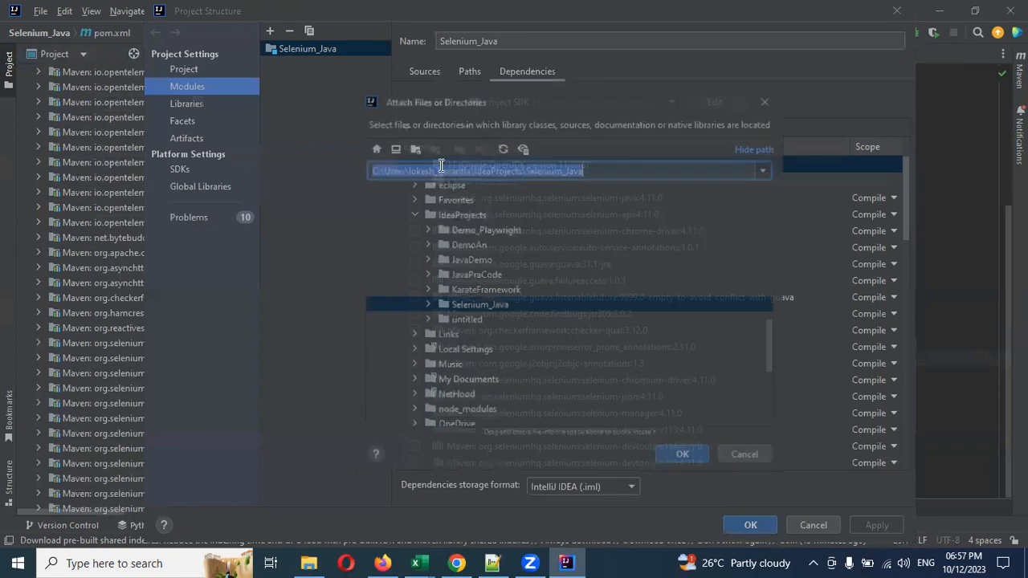
scroll(up, 3)
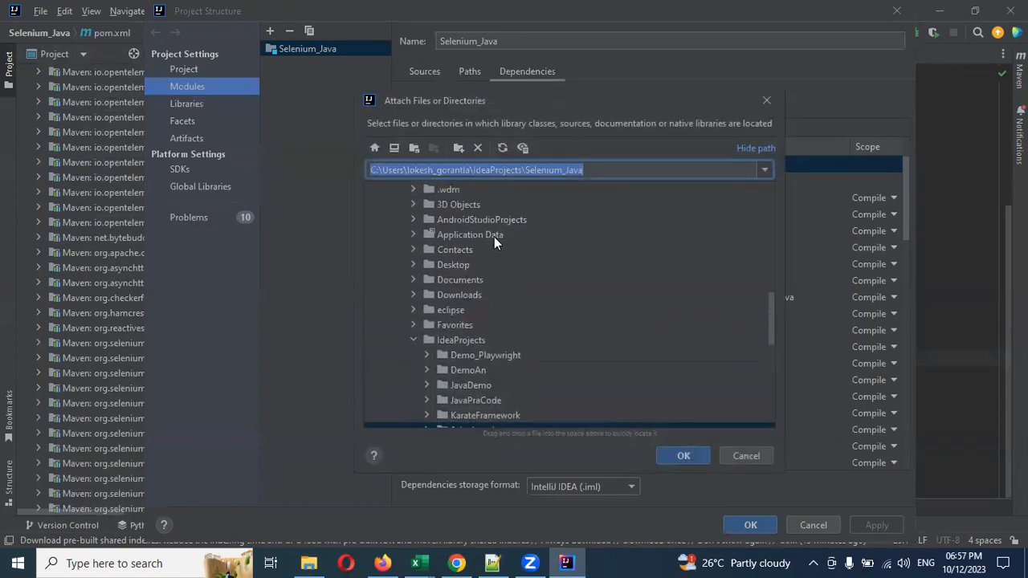
scroll(up, 3)
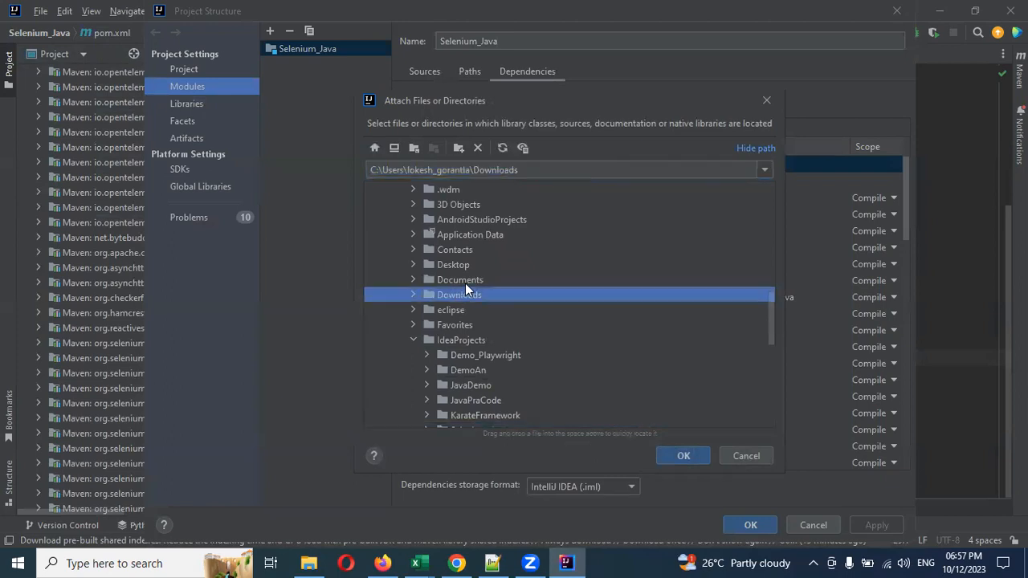
click(412, 294)
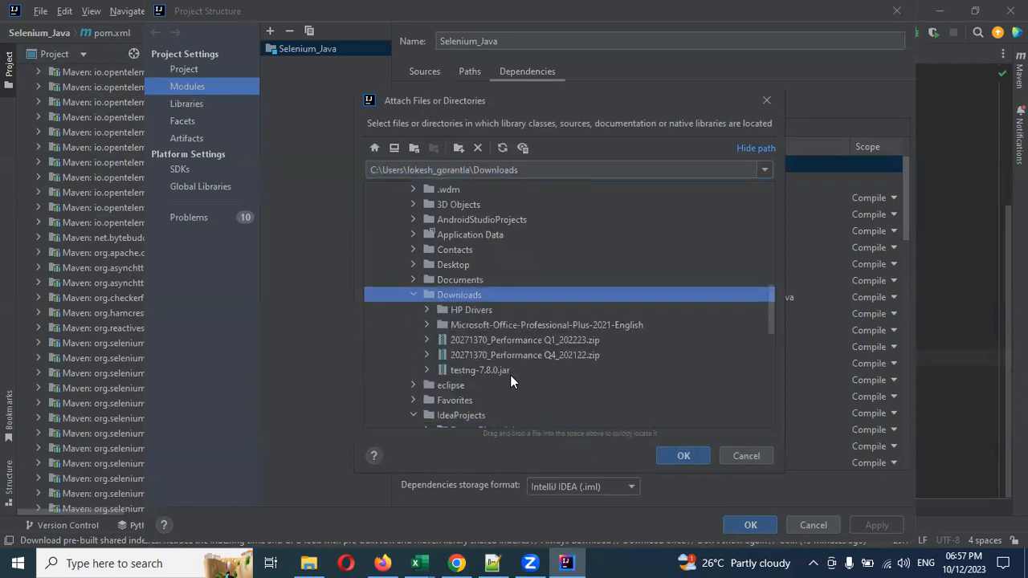
click(479, 370)
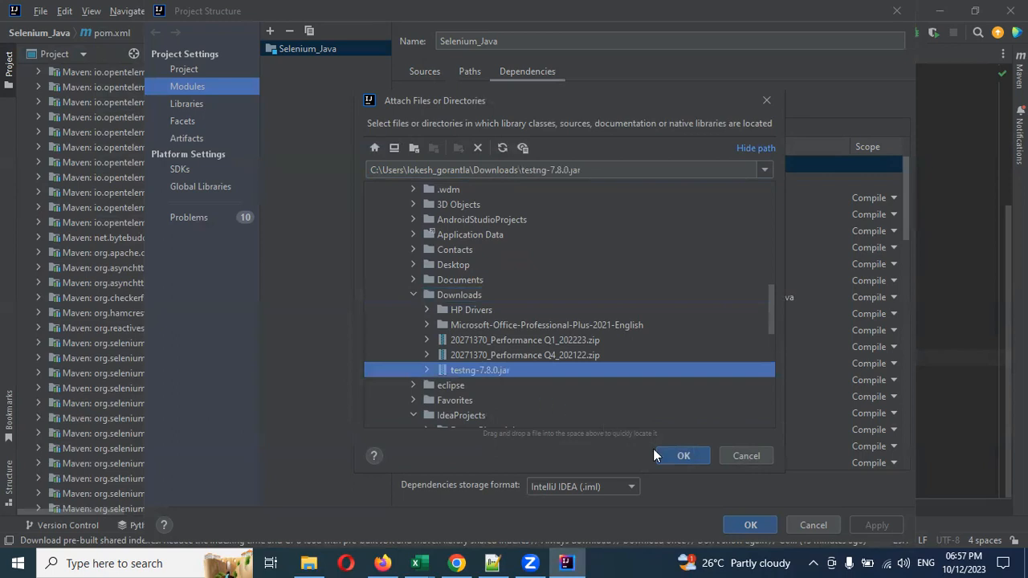
click(682, 456)
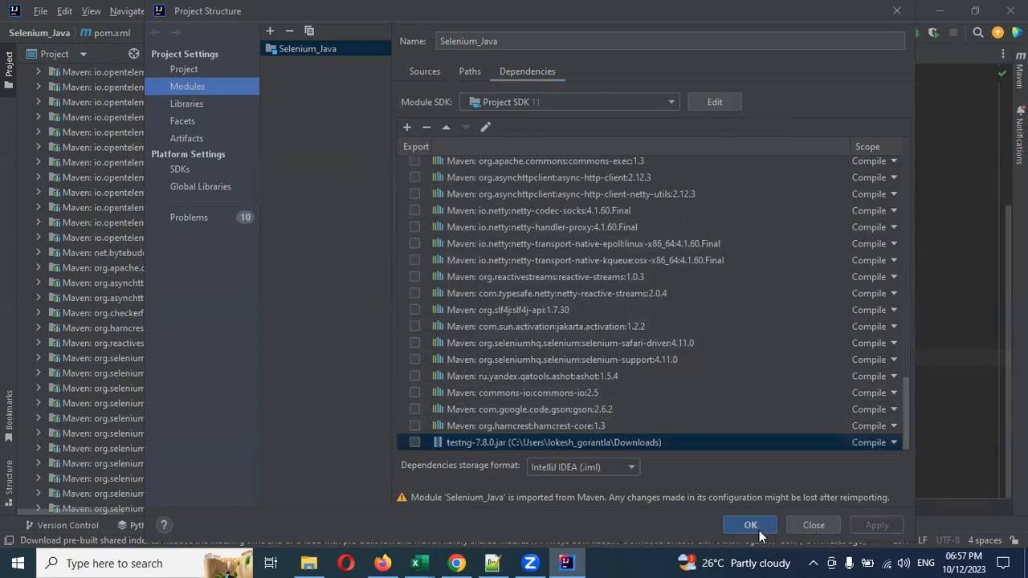
click(750, 524)
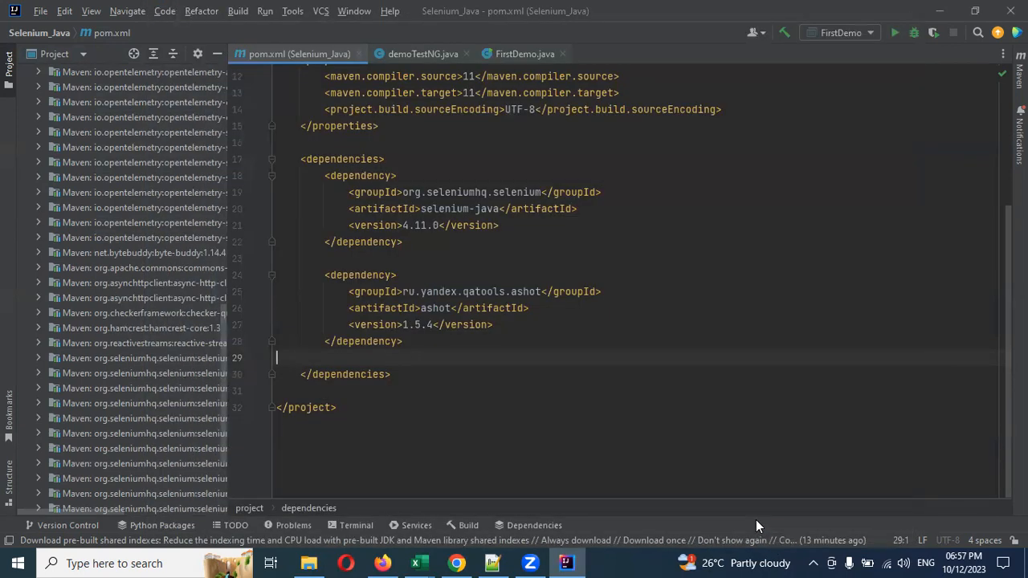
Verify testng-7.8.0.jar under External Libraries, then return to the demoTestNG class via FirstDemo.
scroll(down, 3)
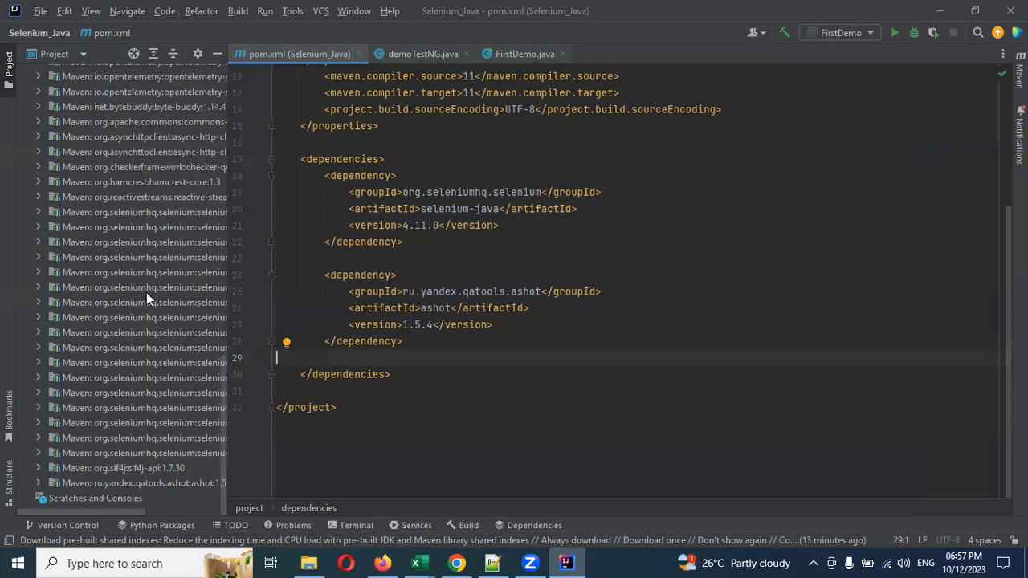
mouse_move(96, 489)
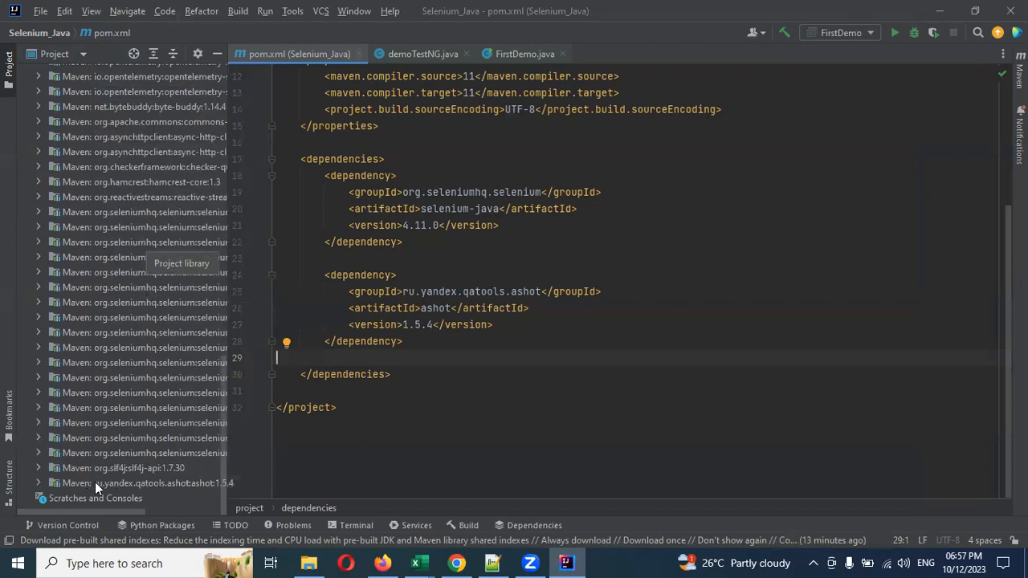
scroll(up, 3)
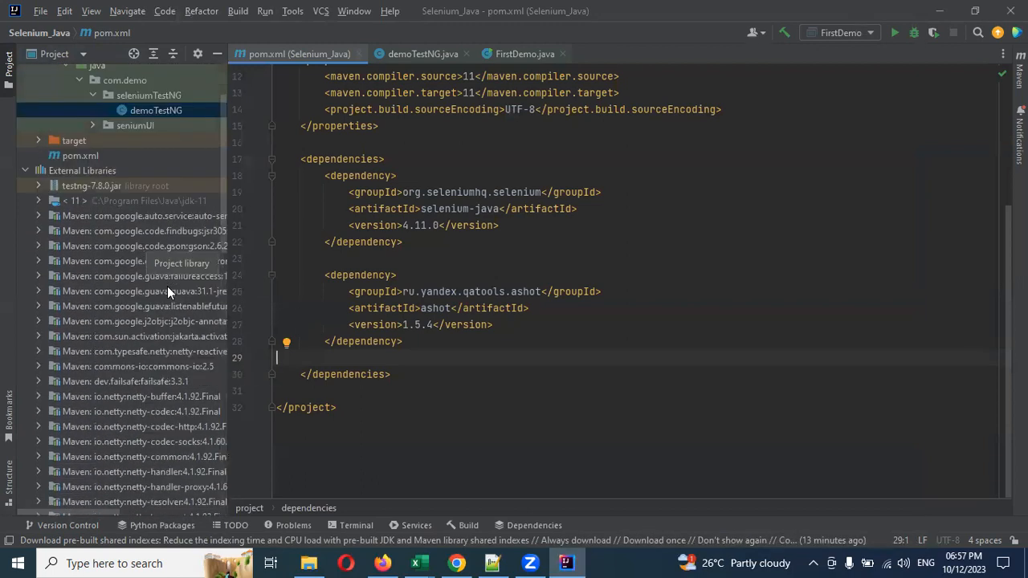
scroll(up, 3)
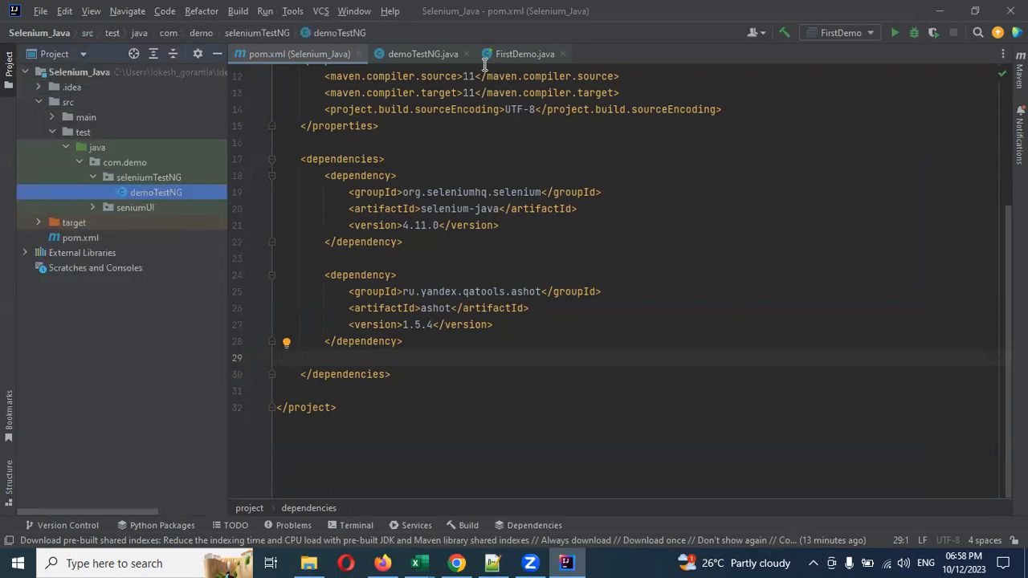
click(525, 54)
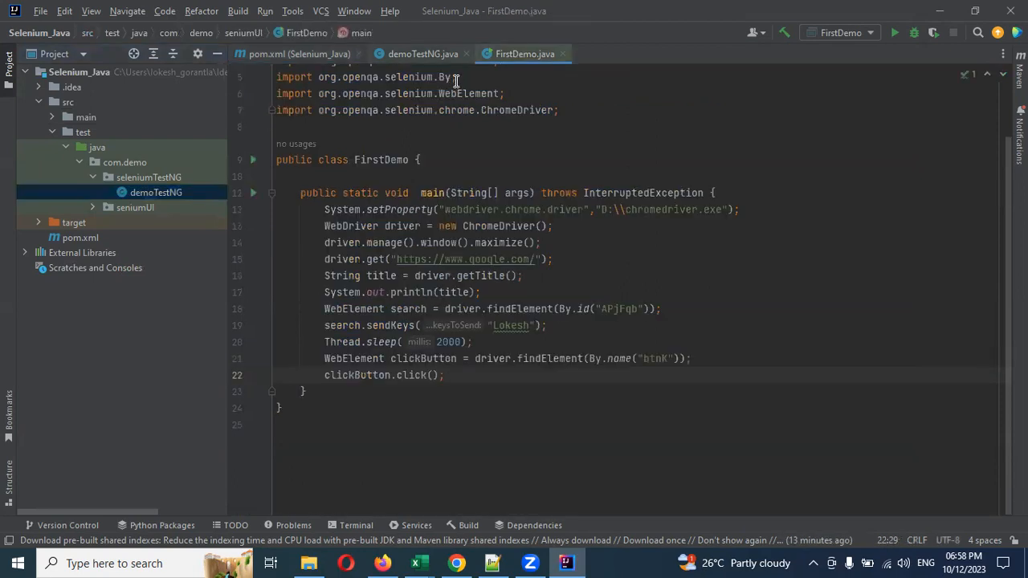
click(421, 54)
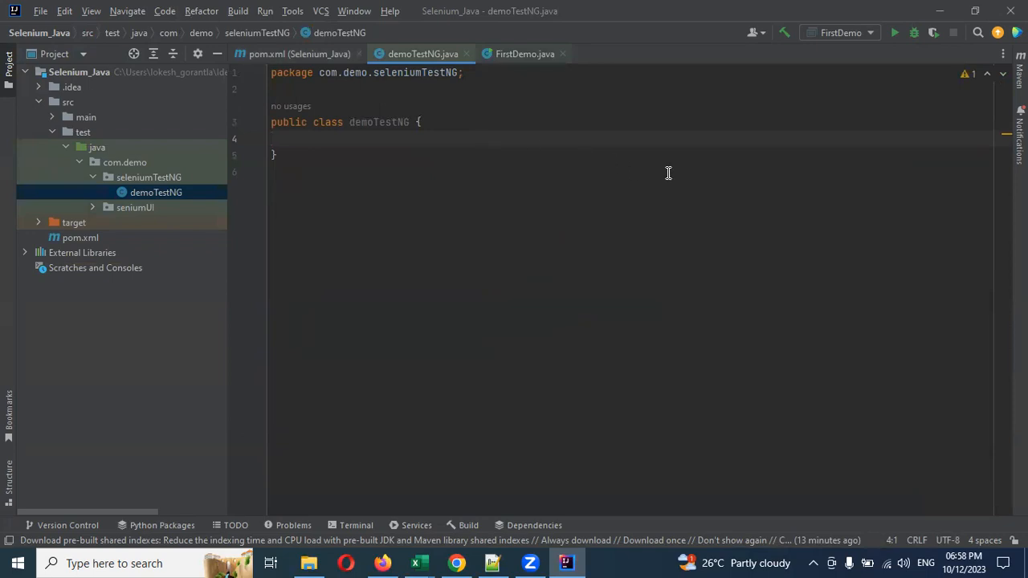
text(@)
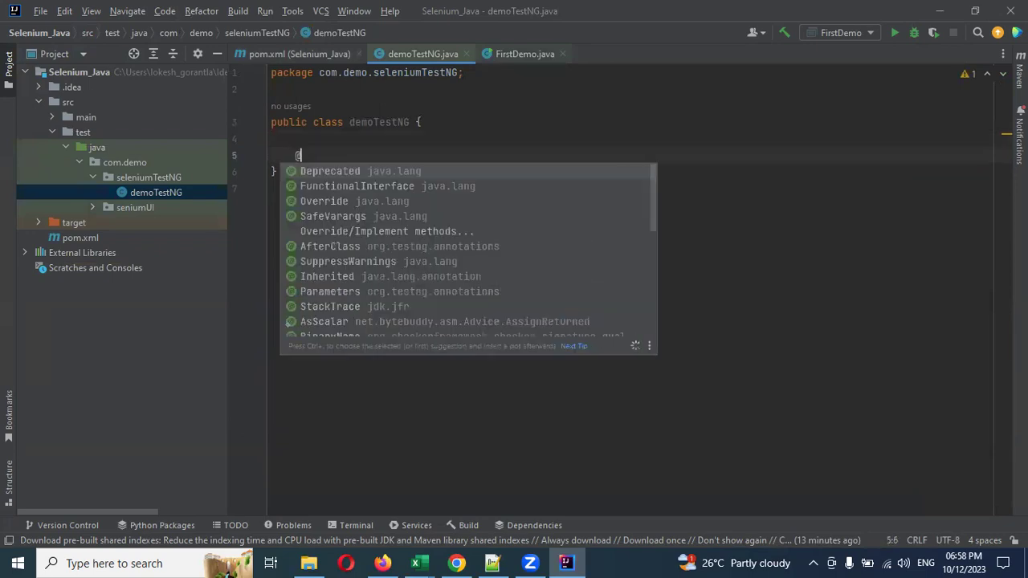
text(Tet)
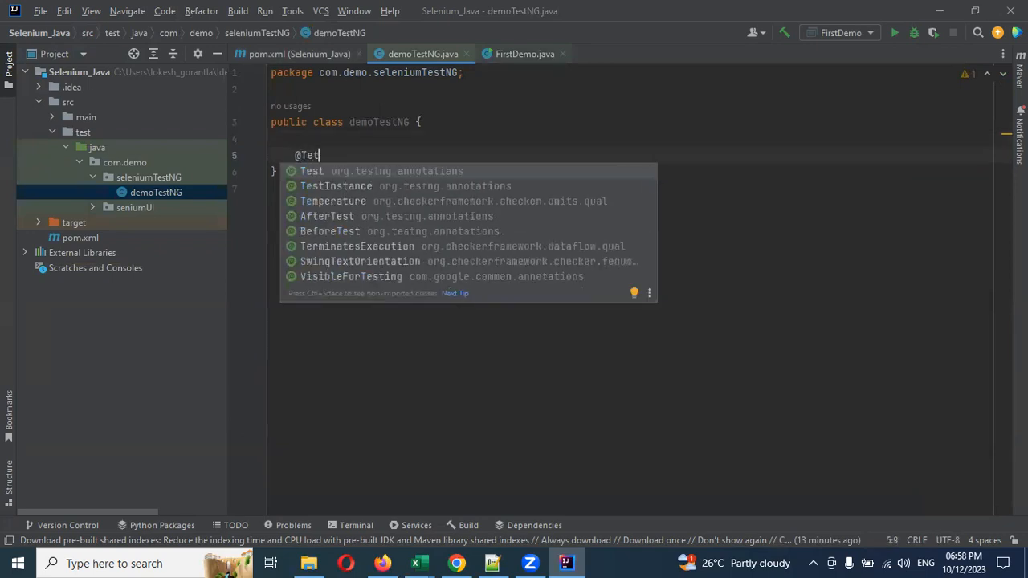
mouse_move(392, 178)
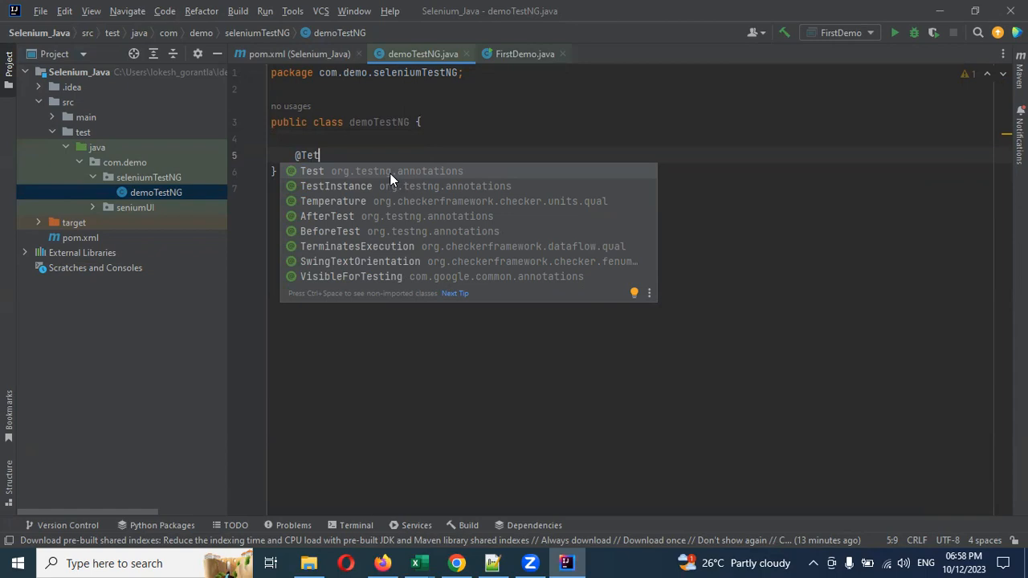
mouse_move(40, 16)
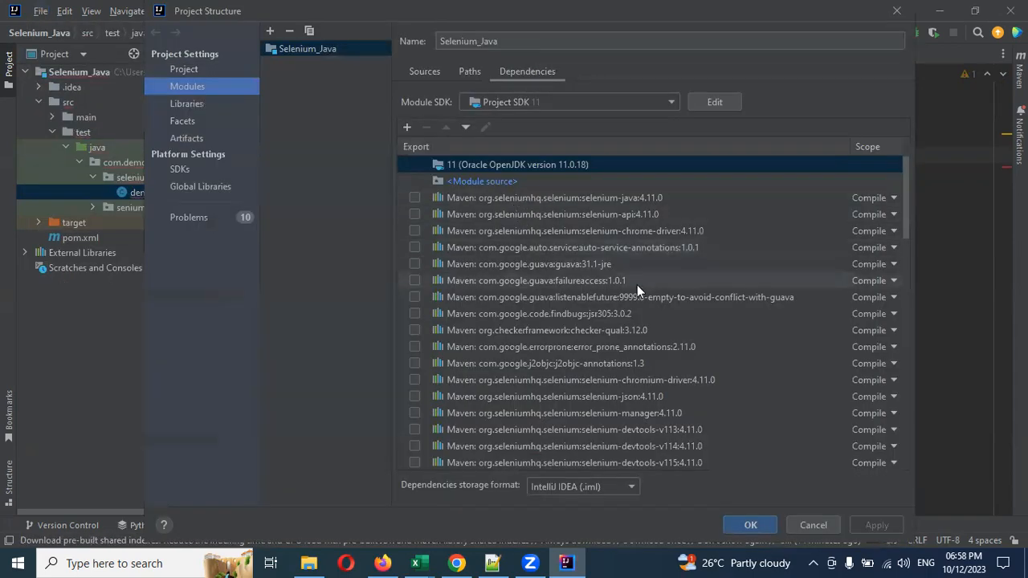
mouse_move(649, 279)
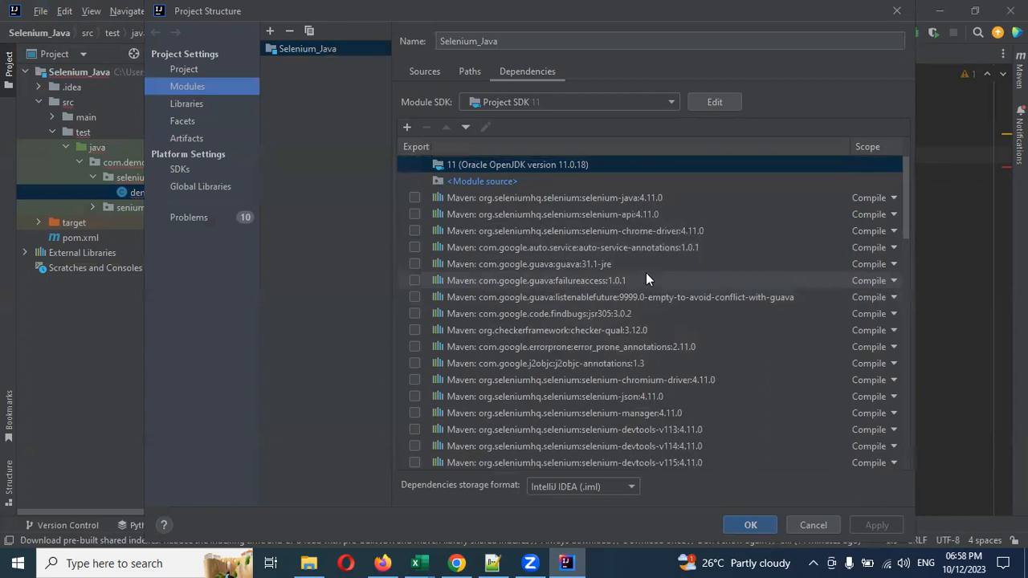
Mark testng-7.8.0.jar for export, clear the blank line in demoTestNG, and return to pom.xml.
scroll(down, 3)
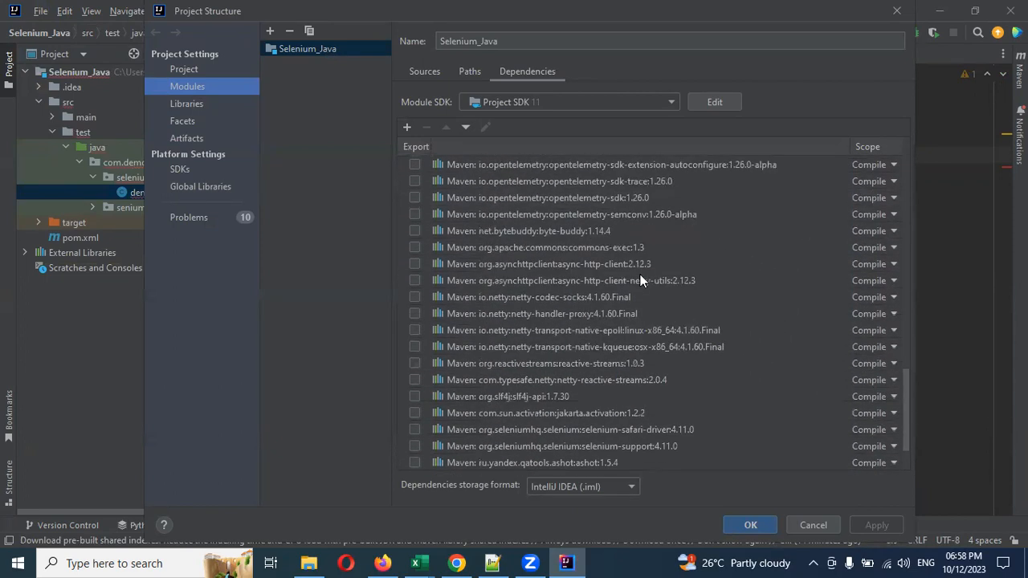
scroll(down, 3)
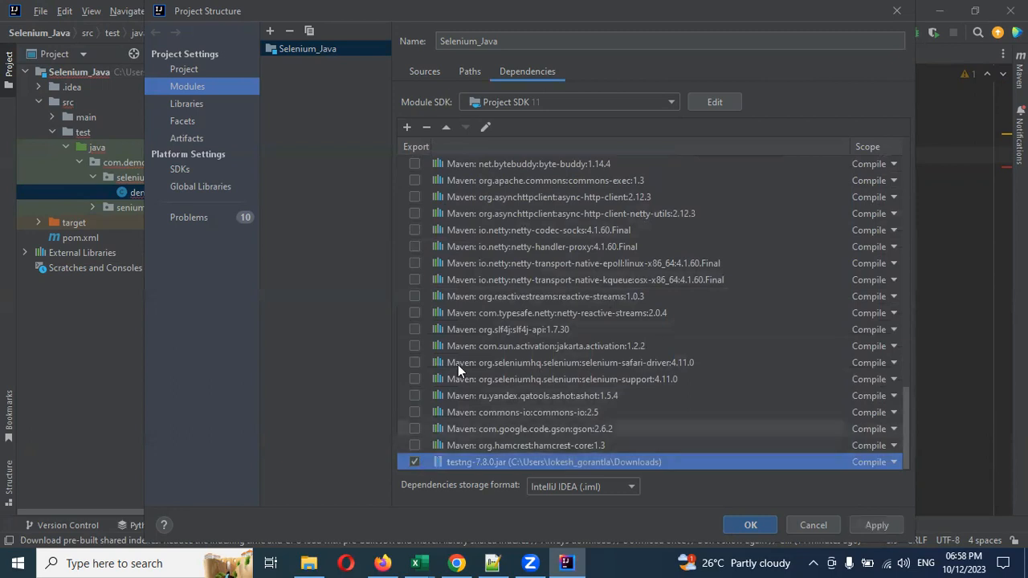
click(877, 525)
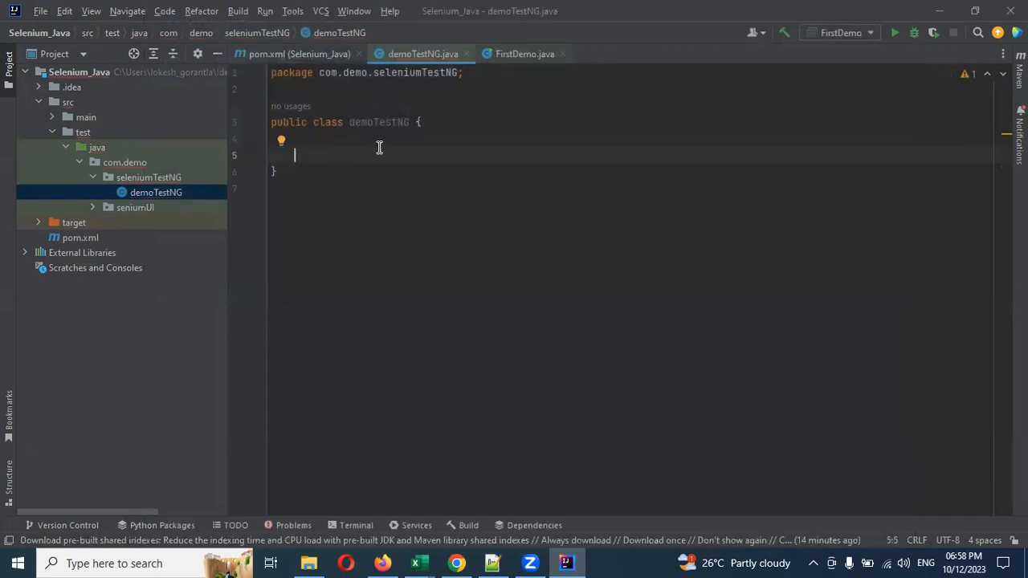
key(Backspace)
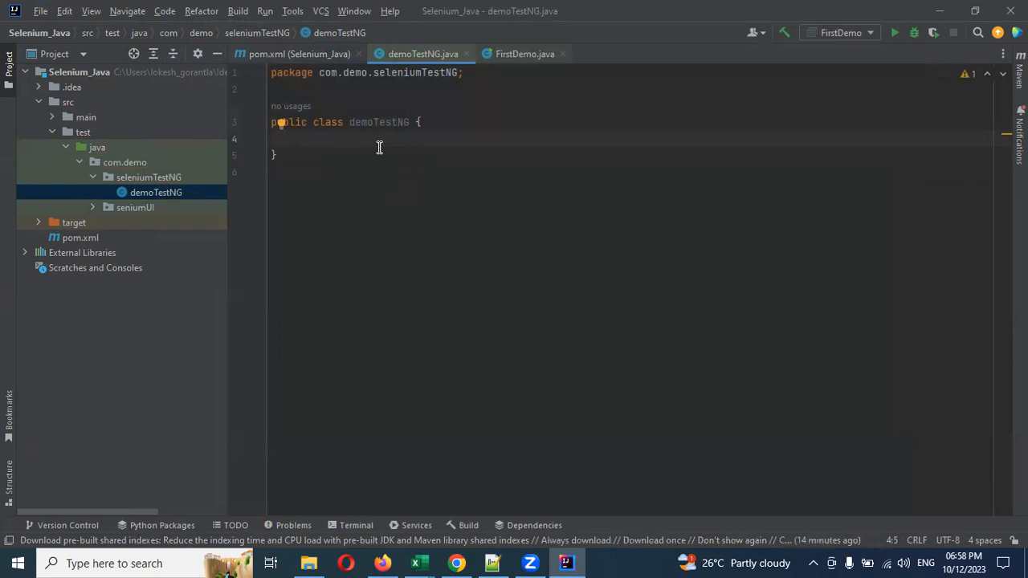
click(293, 54)
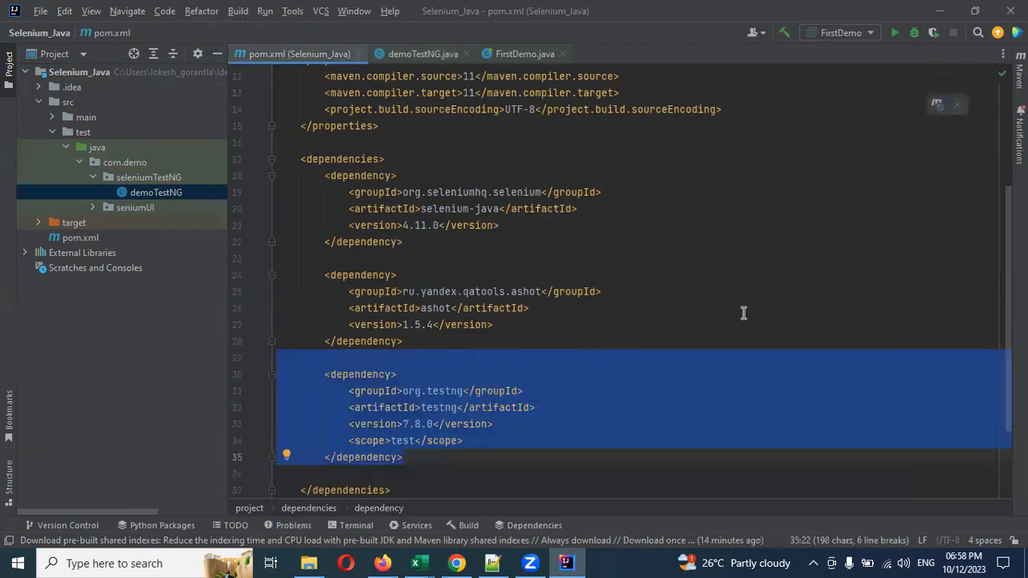
mouse_move(576, 337)
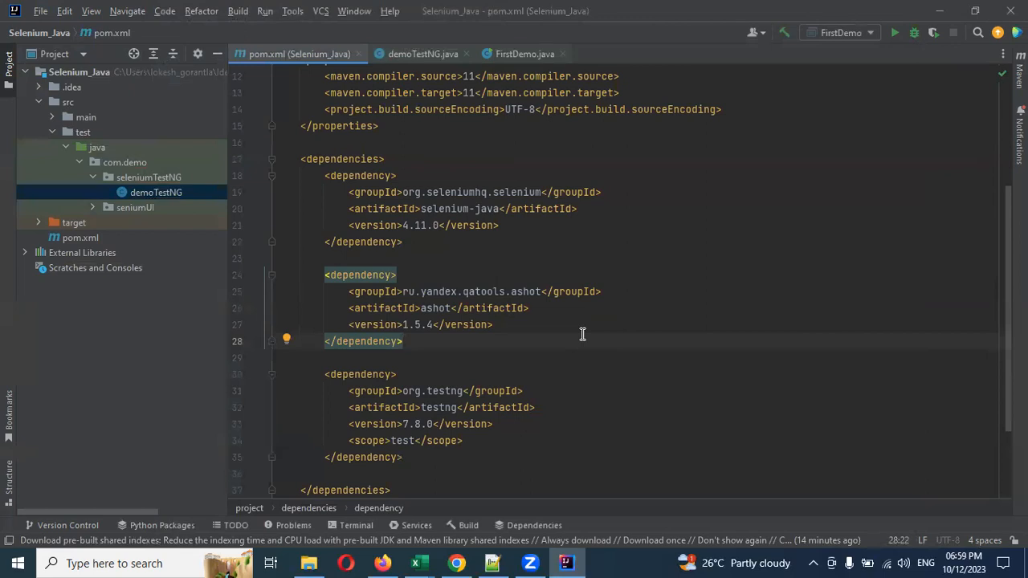
click(403, 341)
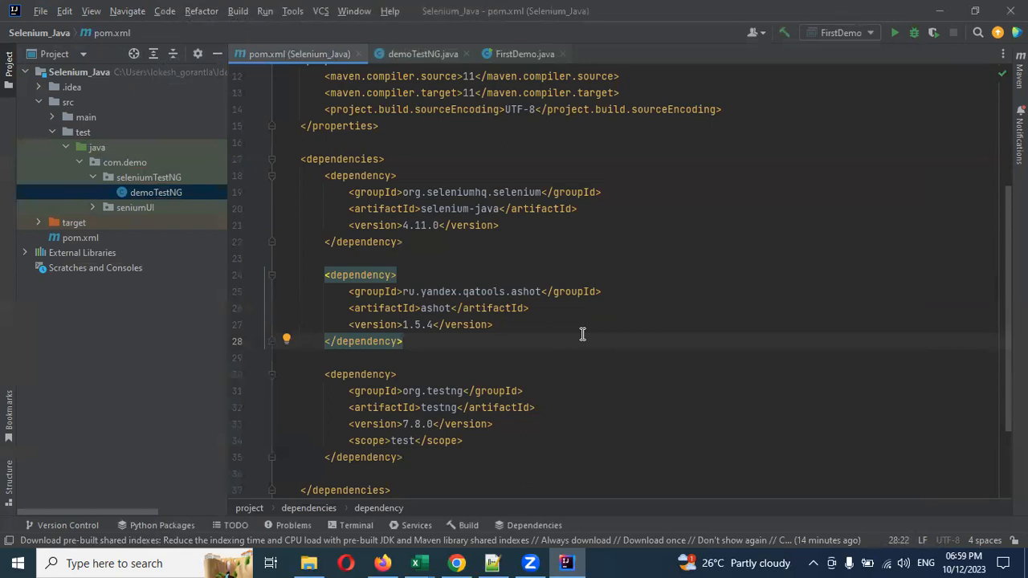
click(402, 340)
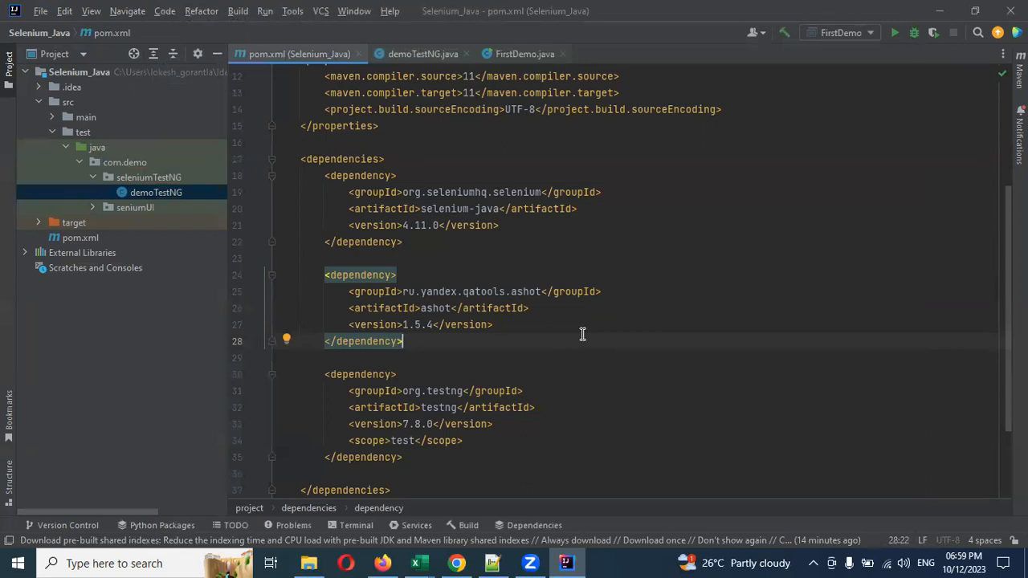
mouse_move(850, 522)
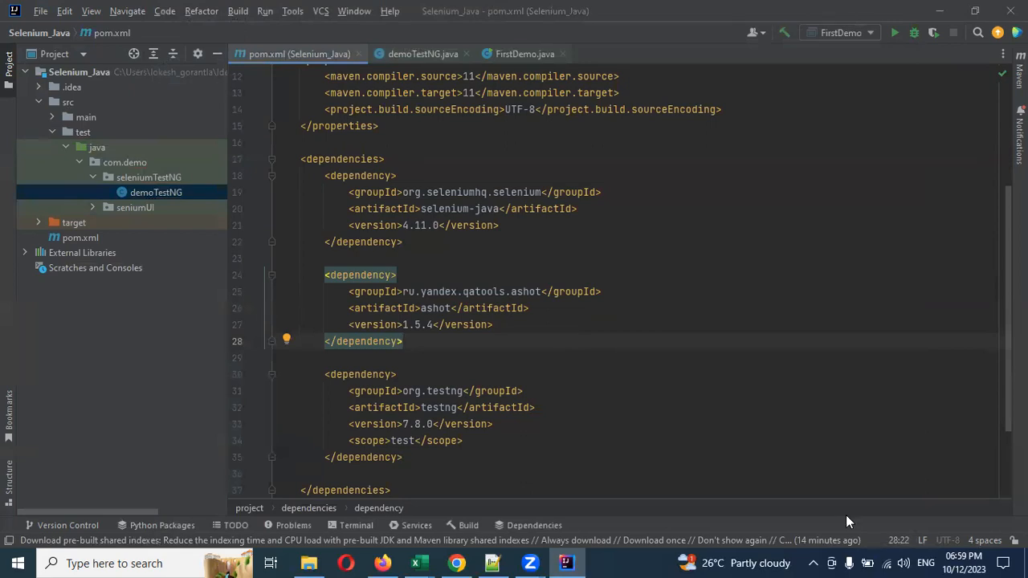
mouse_move(837, 385)
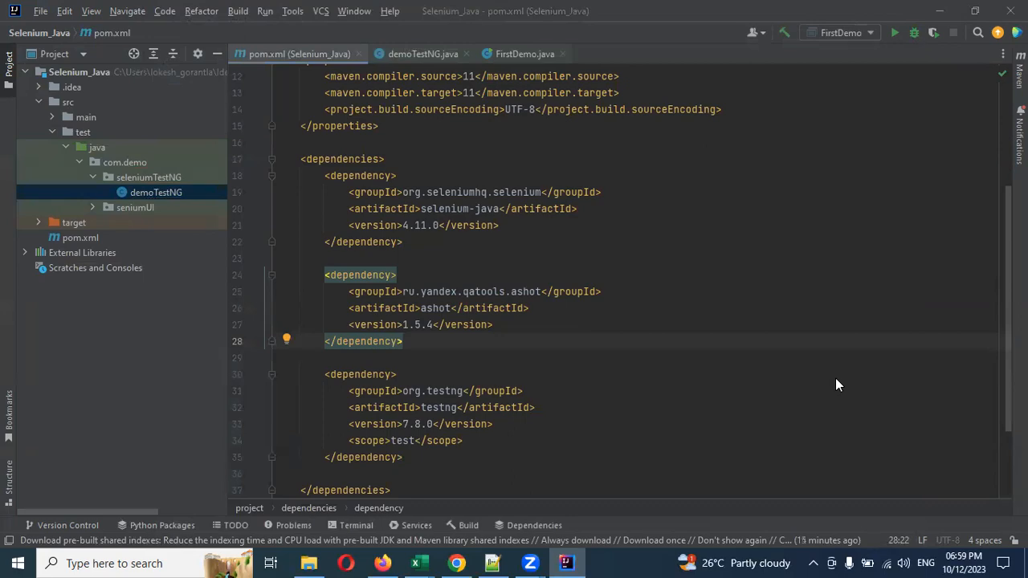